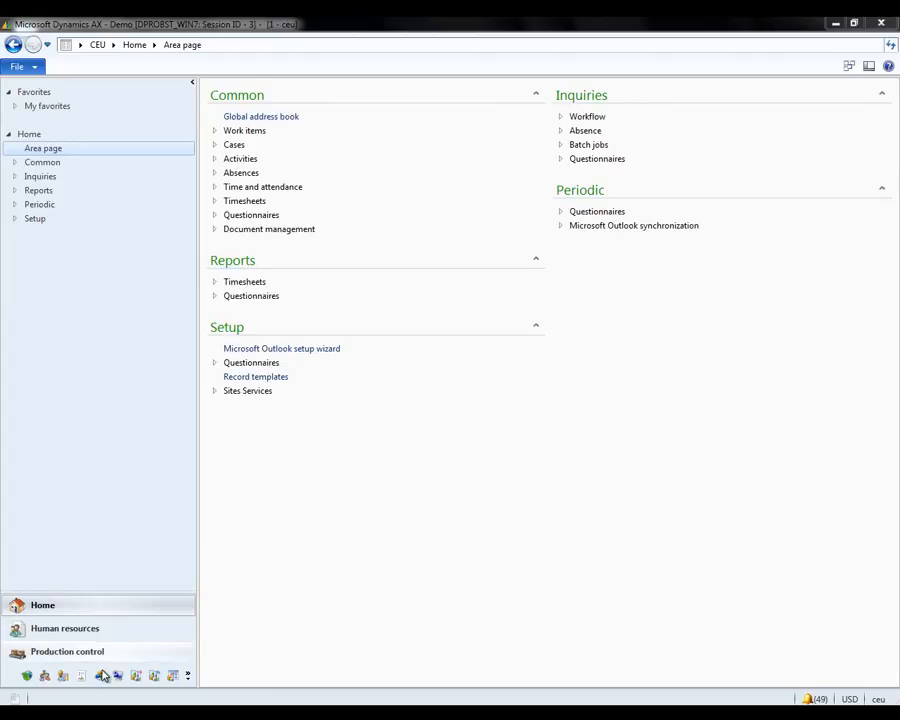
# - Open Human resources > Setup > Time and attendance > Terminals > Configure registration forms
pyautogui.click(65, 628)
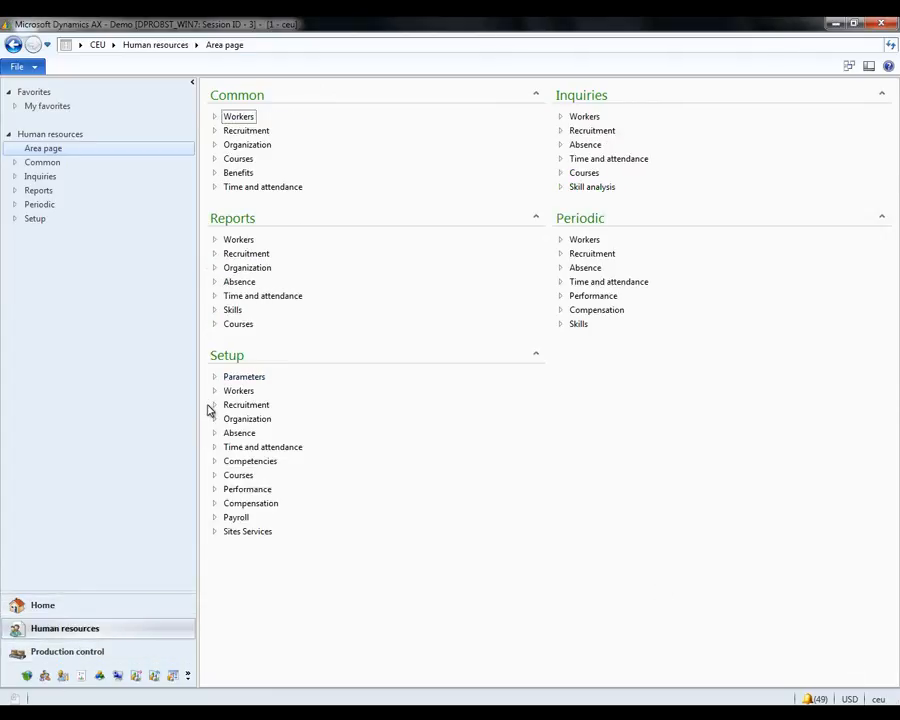
pyautogui.click(215, 447)
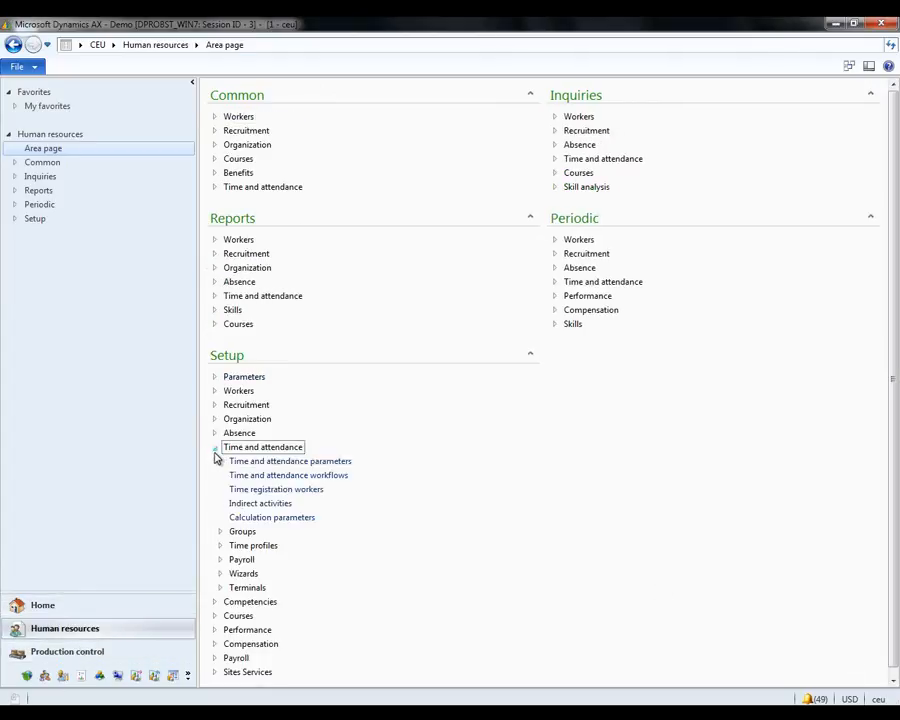
pyautogui.click(214, 587)
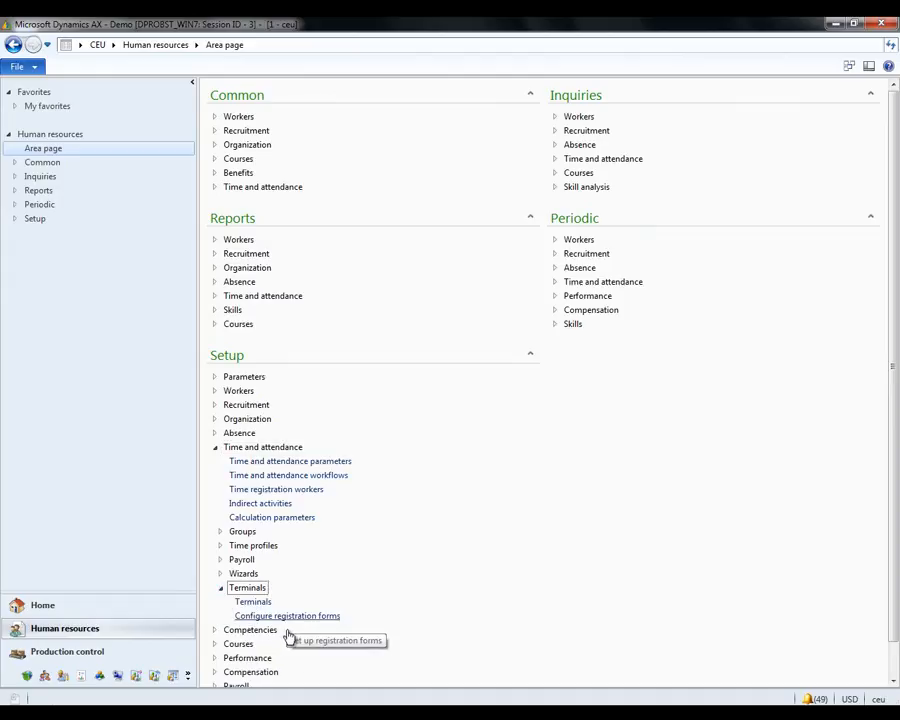
pyautogui.click(287, 615)
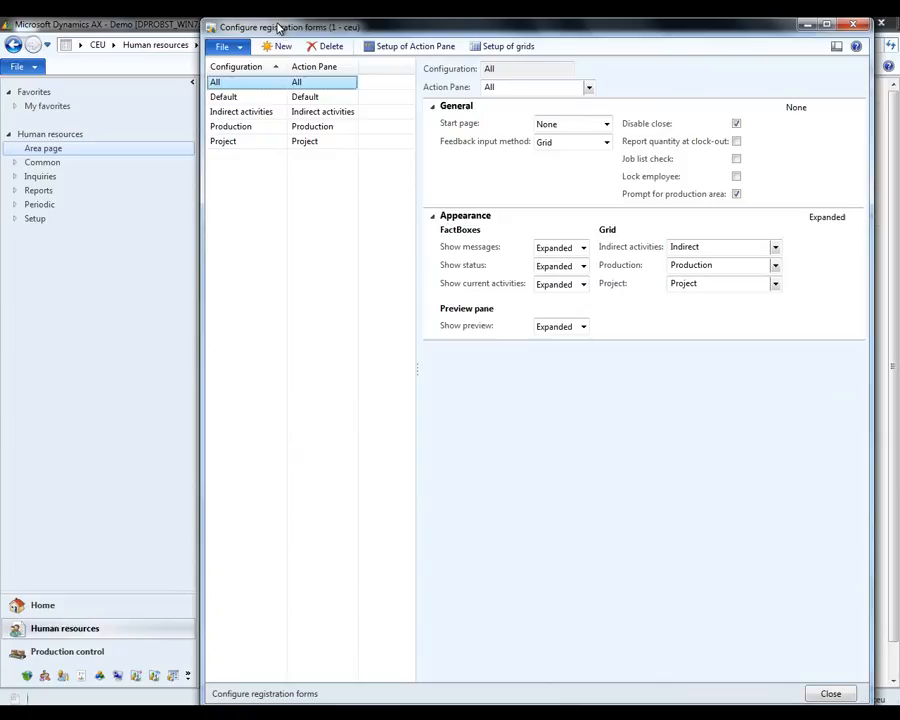
# - Create a new 'Clock in/out' registration form configuration, then close the window
pyautogui.click(277, 46)
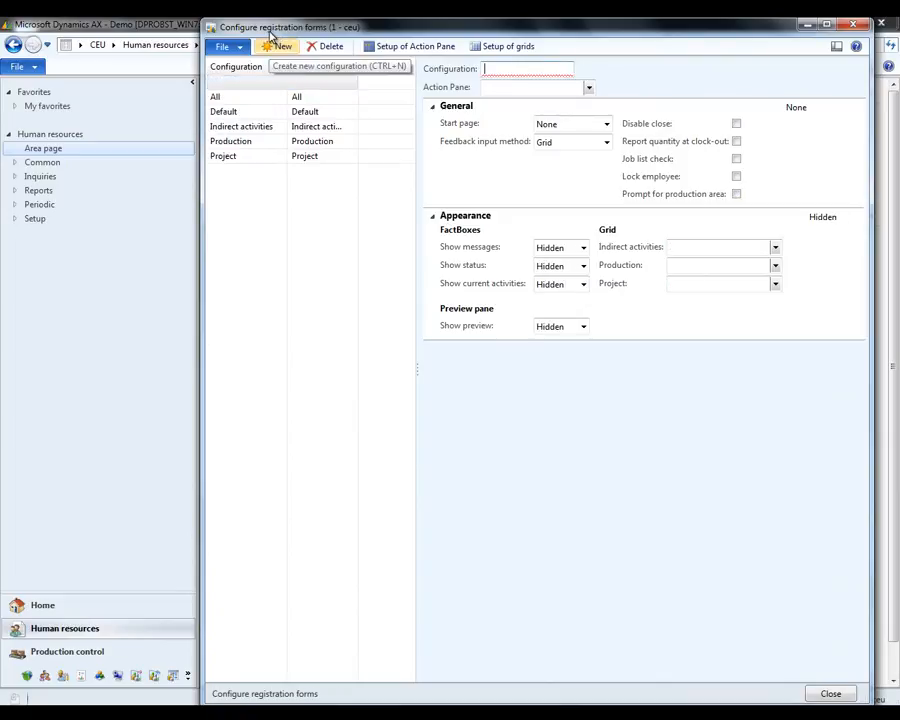
pyautogui.write('Clock in/out')
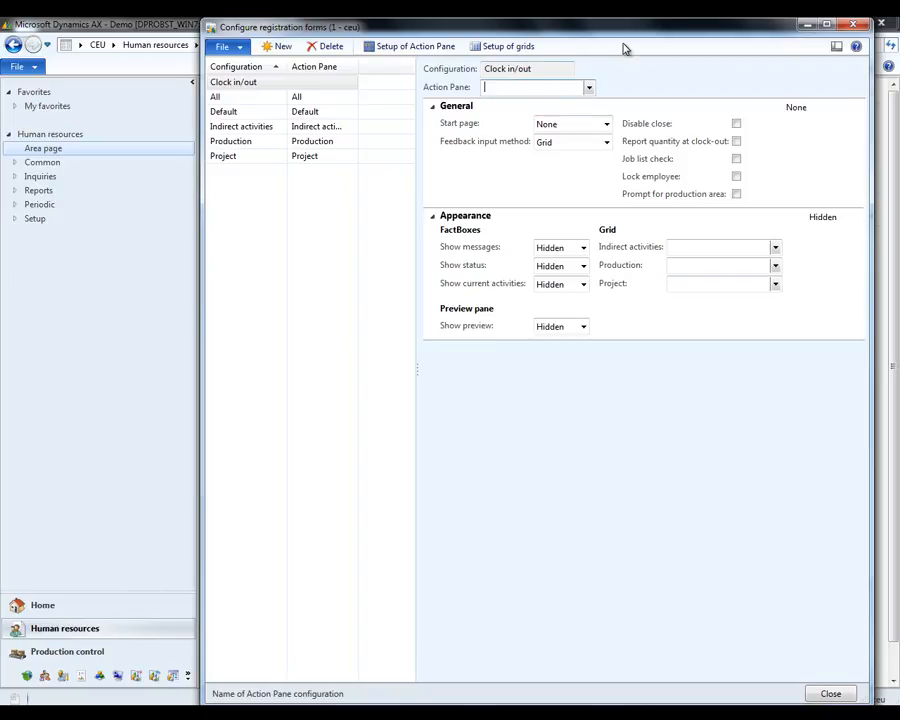
pyautogui.click(830, 693)
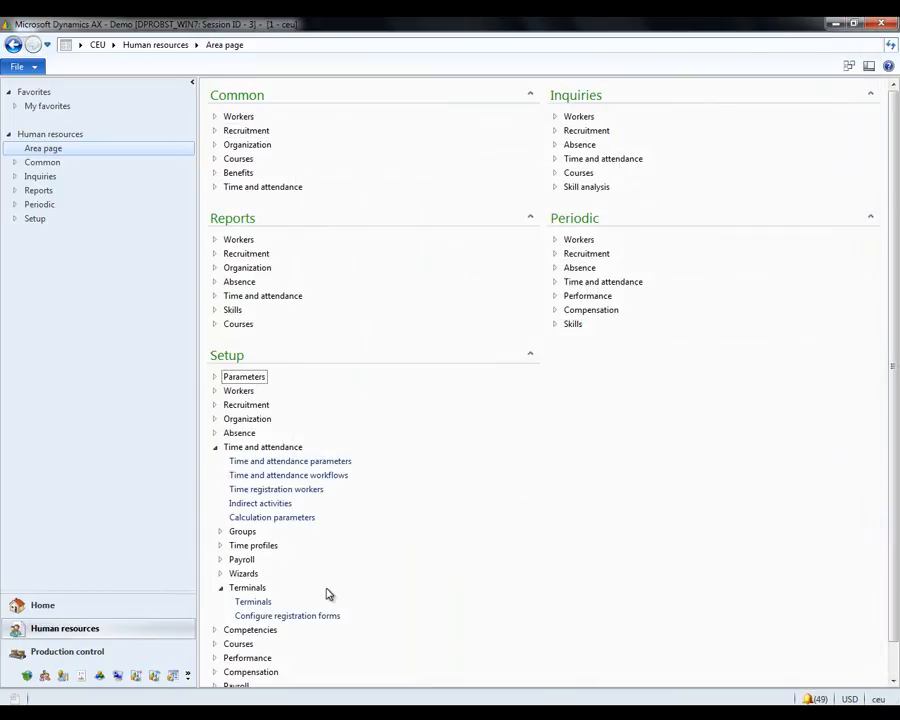
# - Assign the Clock in/out configuration to the DPROBST_WIN7 terminal and close Terminals
pyautogui.click(252, 601)
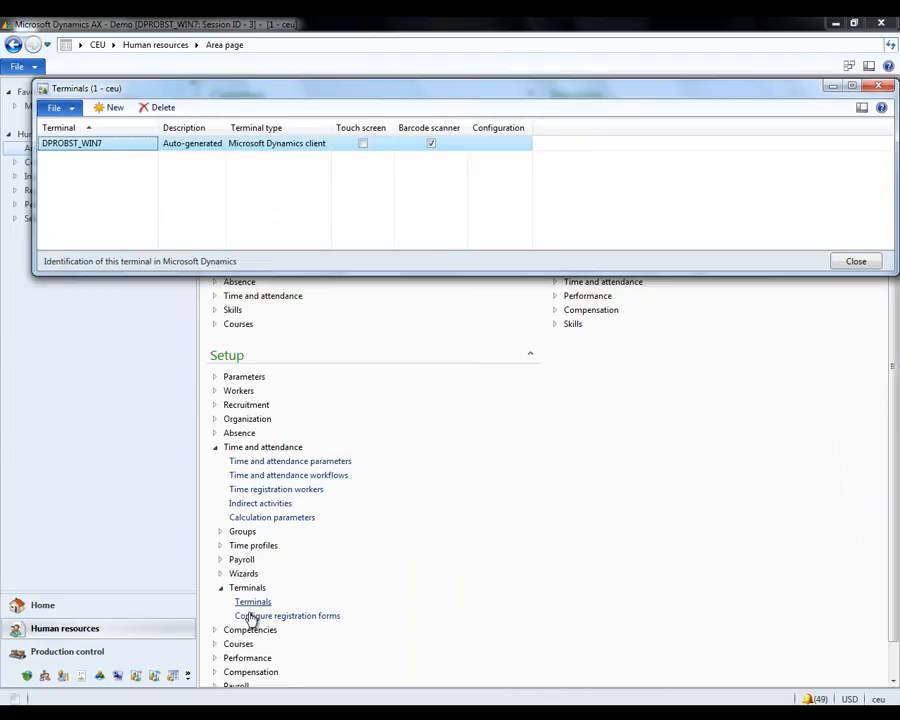
pyautogui.click(497, 143)
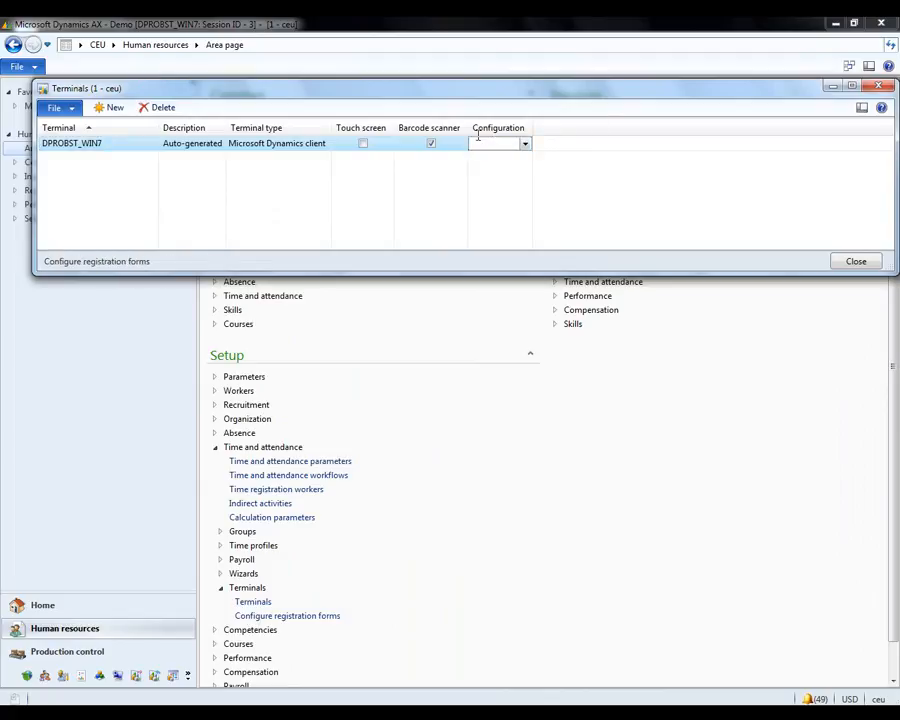
pyautogui.click(524, 143)
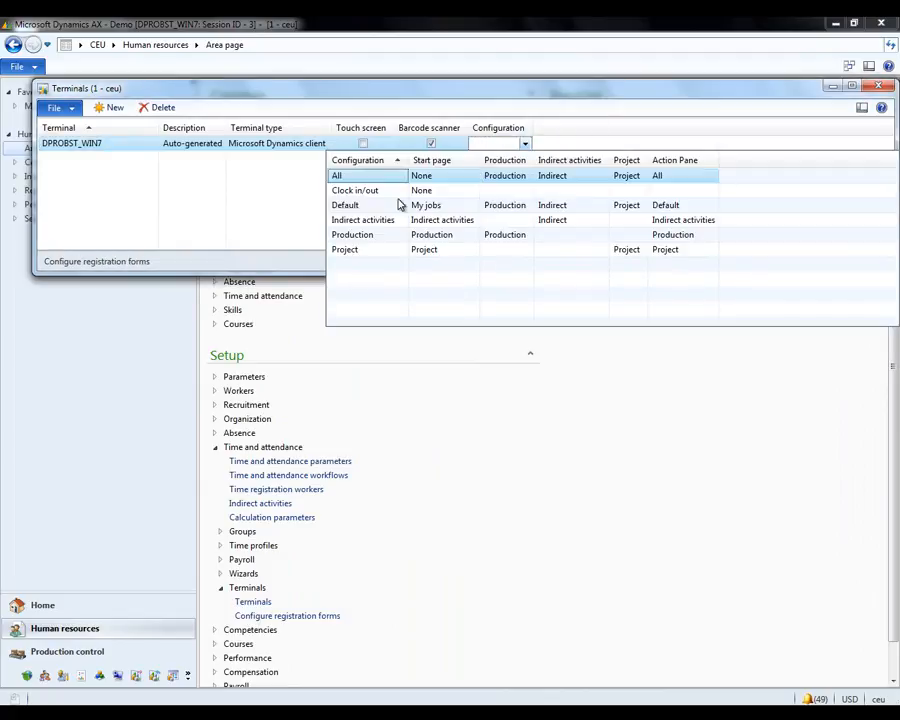
pyautogui.click(354, 190)
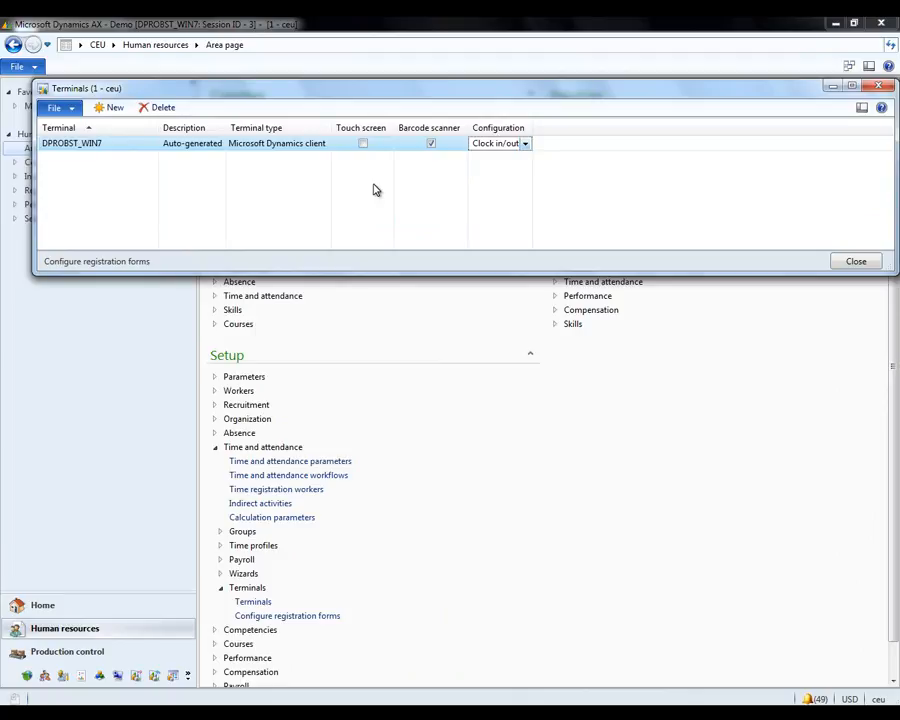
pyautogui.click(495, 143)
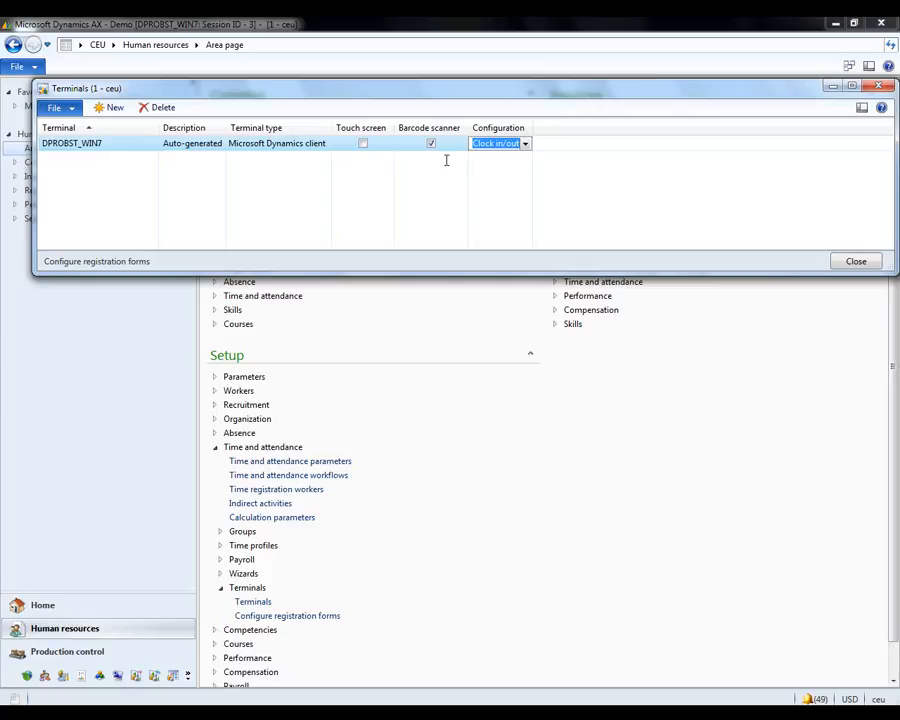
pyautogui.click(855, 261)
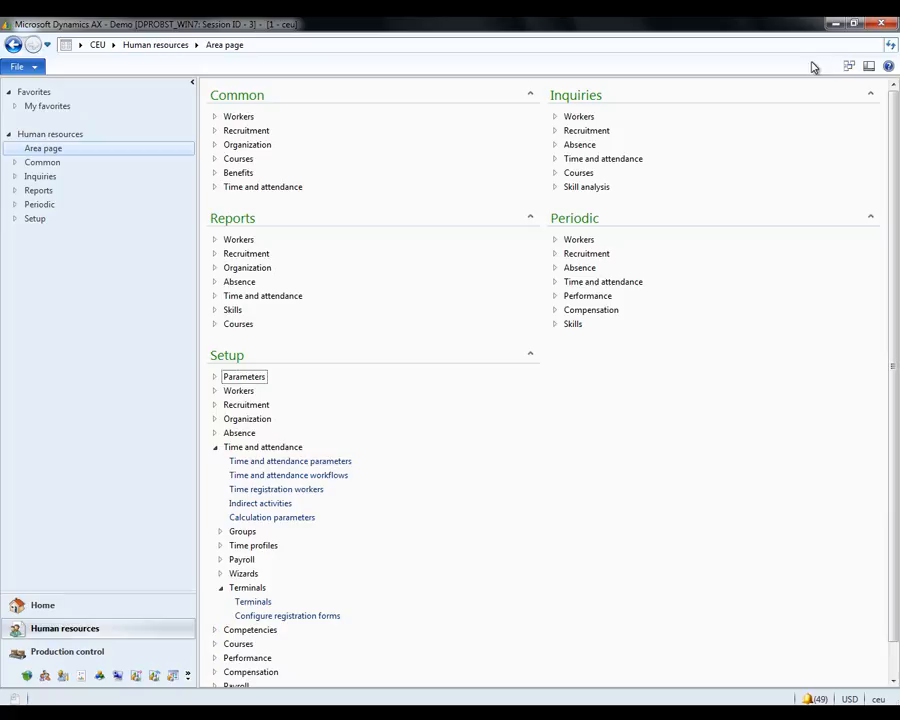
pyautogui.moveTo(268, 454)
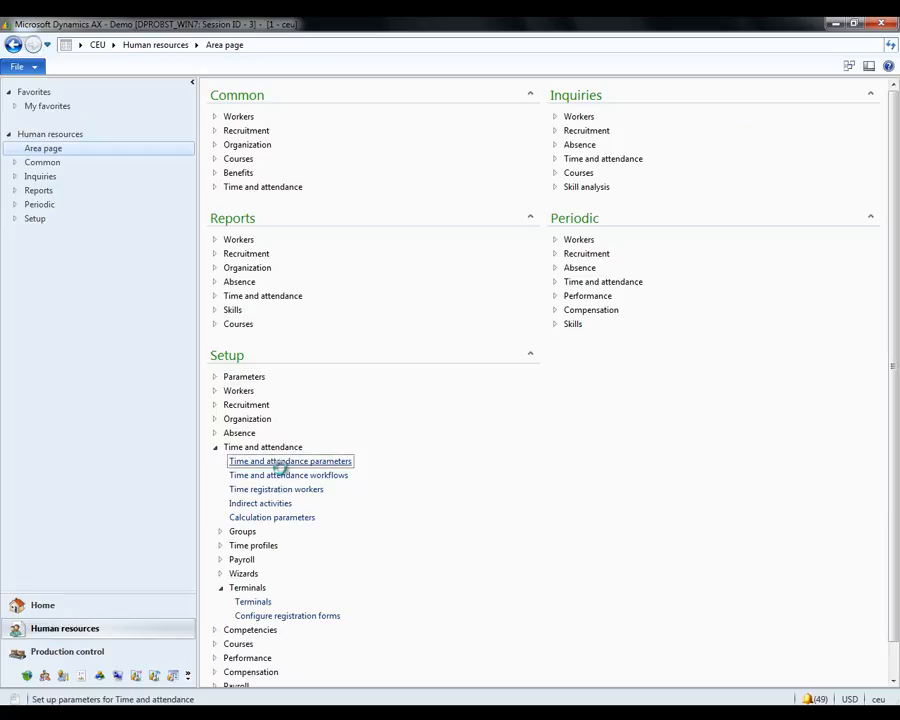
pyautogui.click(290, 461)
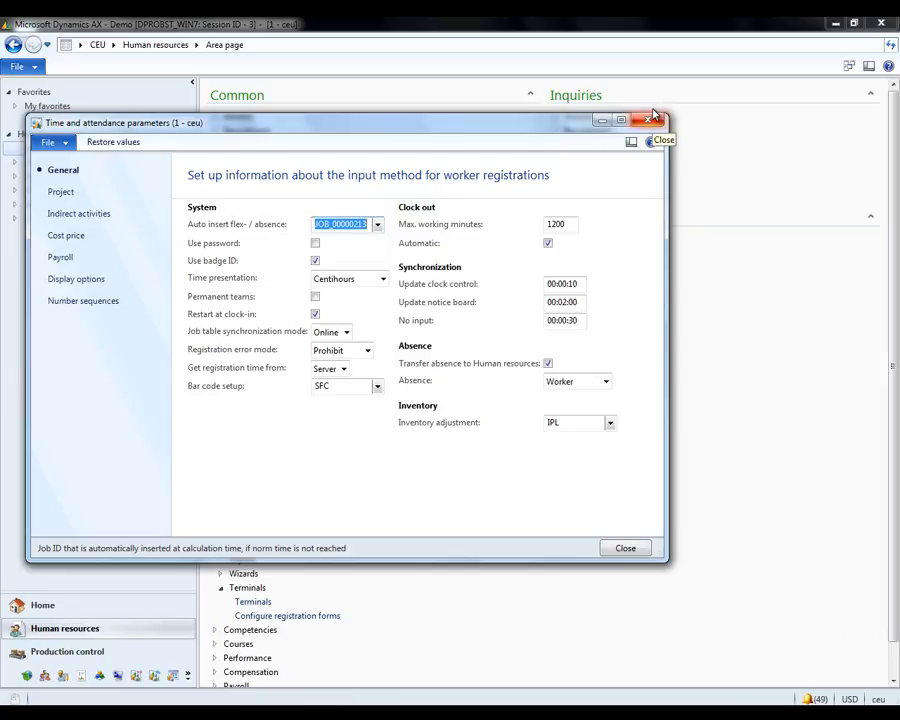
pyautogui.click(662, 139)
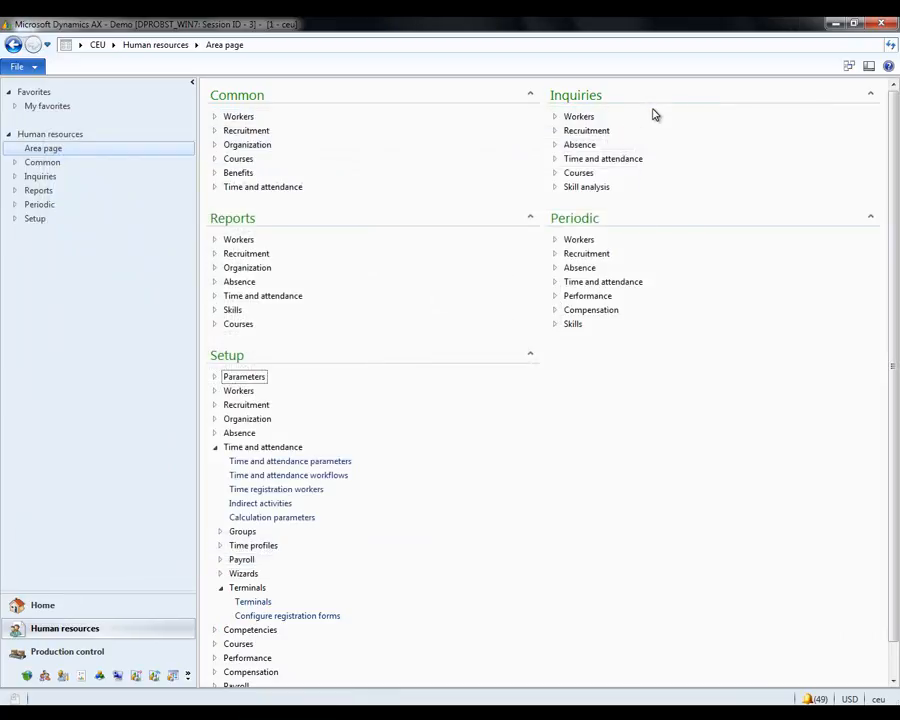
# - Open the Common > Workers list and show its Time registration actions
pyautogui.click(238, 116)
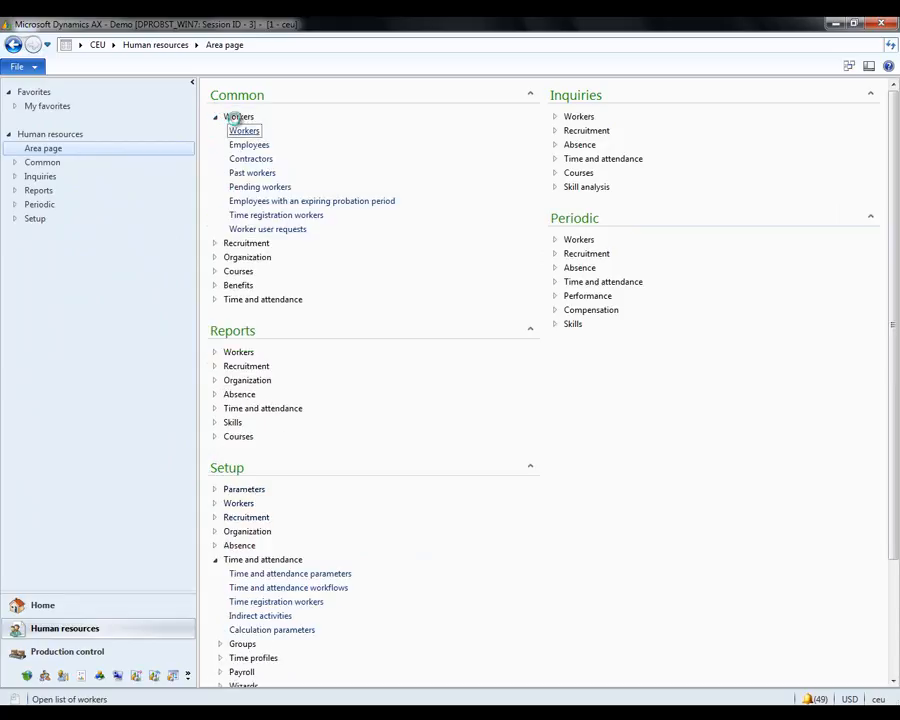
pyautogui.click(244, 131)
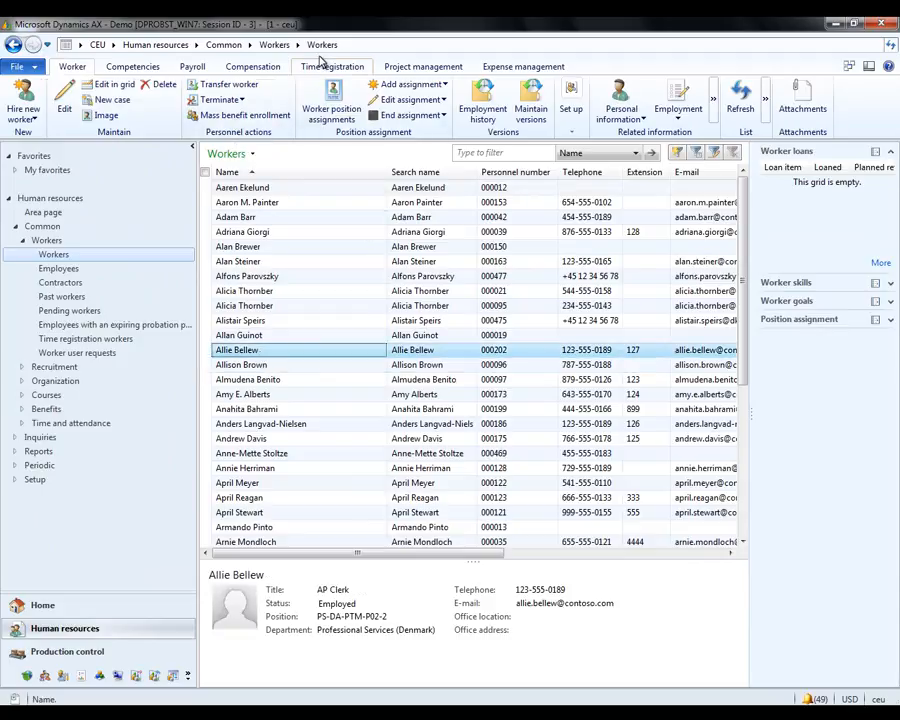
pyautogui.click(332, 66)
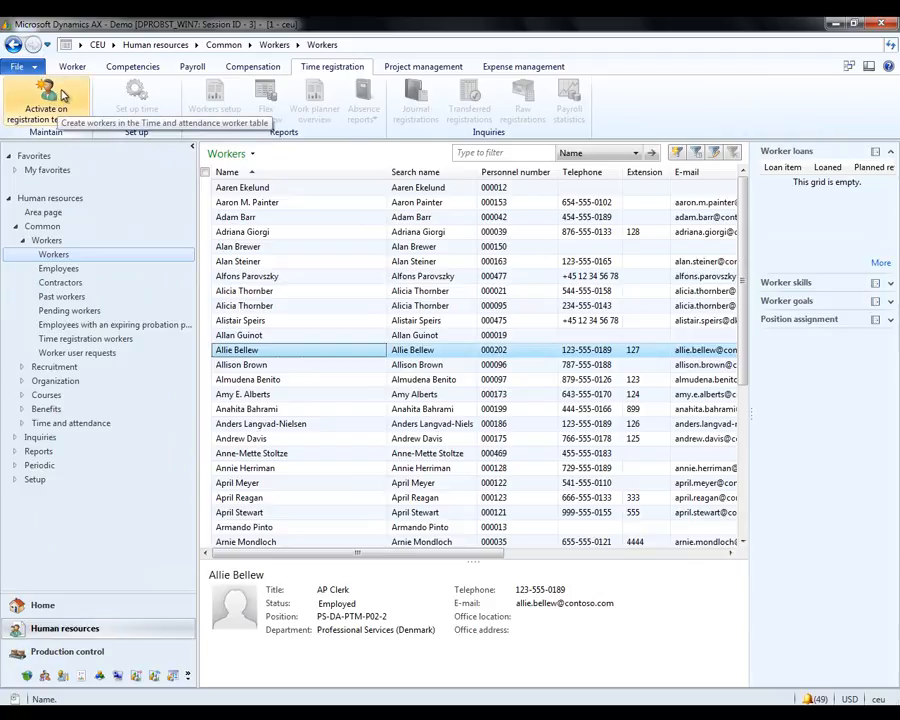
# - Start a time registration worker with calculation groups Adm, approval AdmMan, standard profile Day
pyautogui.click(45, 95)
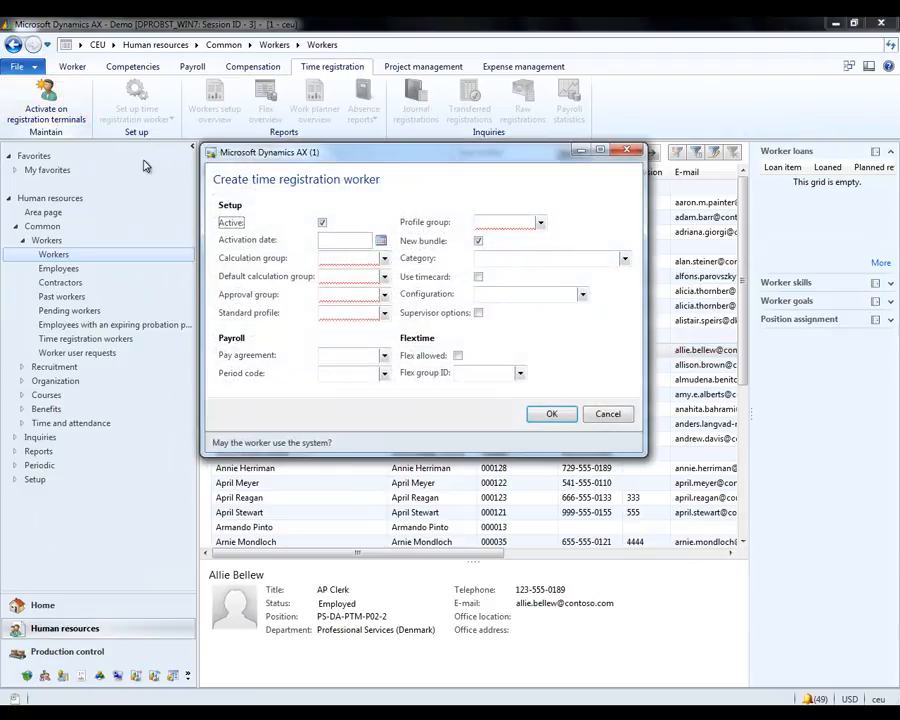
pyautogui.click(384, 258)
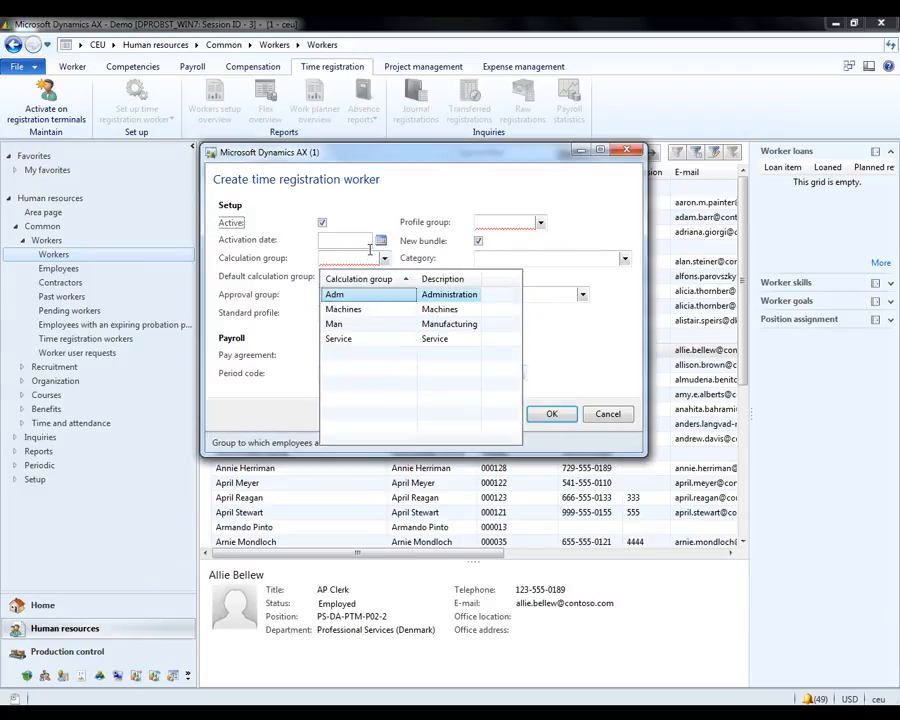
pyautogui.click(334, 294)
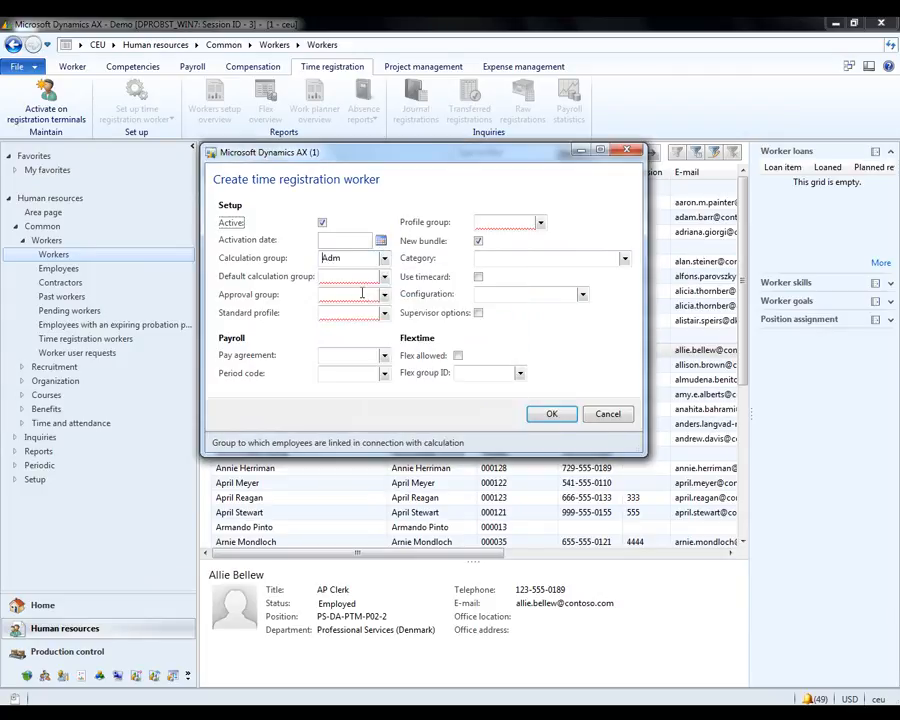
pyautogui.click(383, 277)
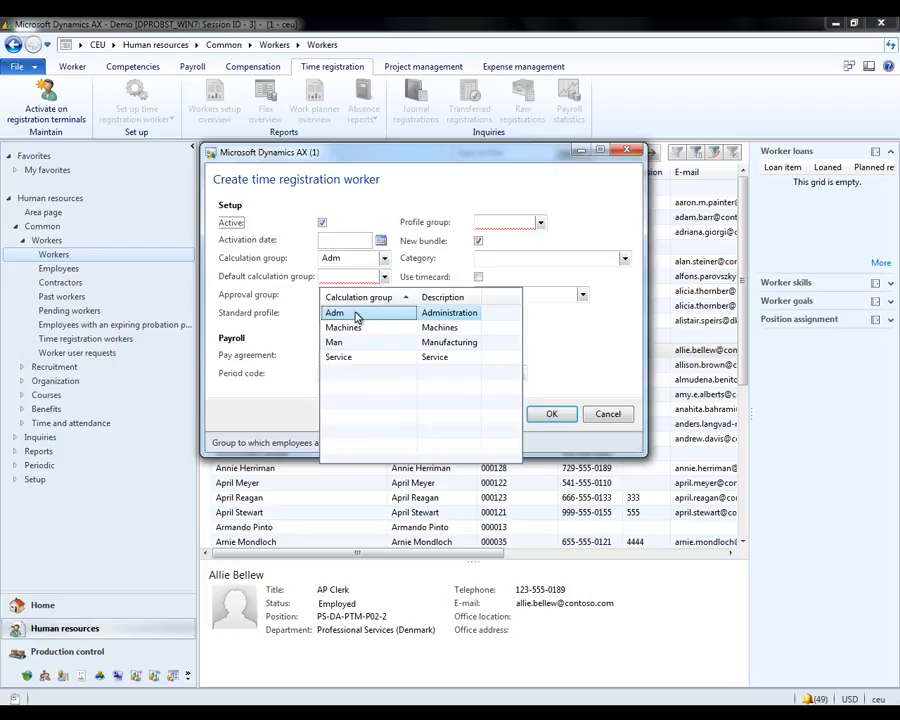
pyautogui.click(335, 313)
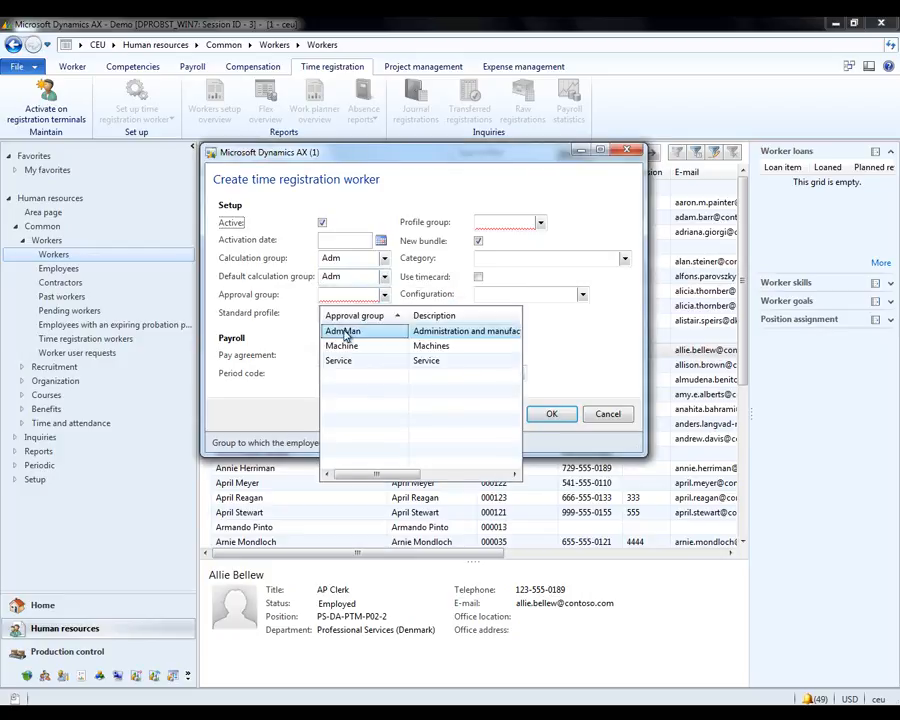
pyautogui.click(343, 331)
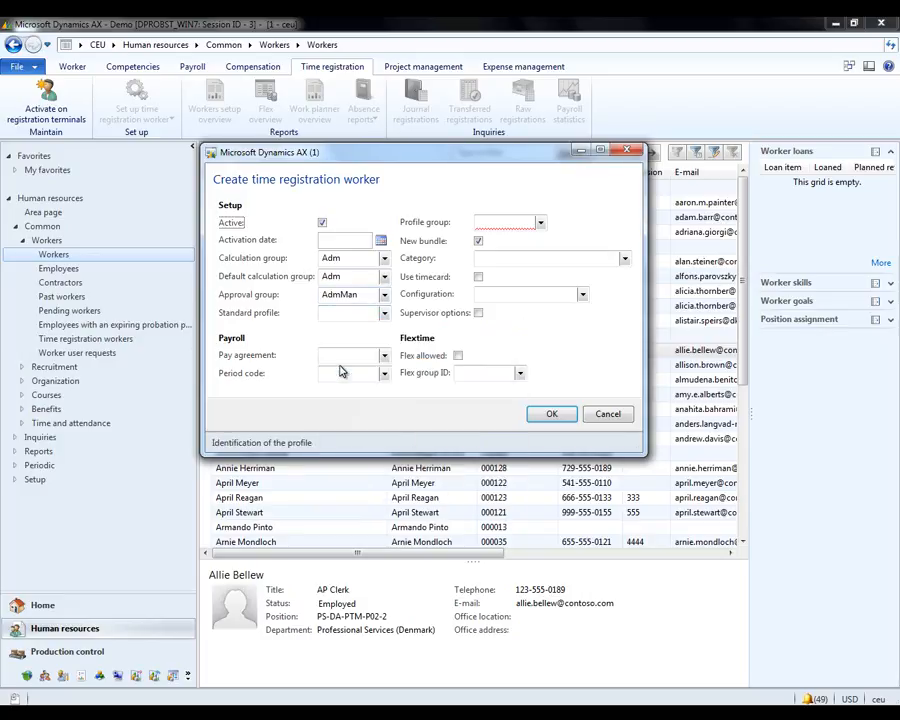
pyautogui.click(345, 312)
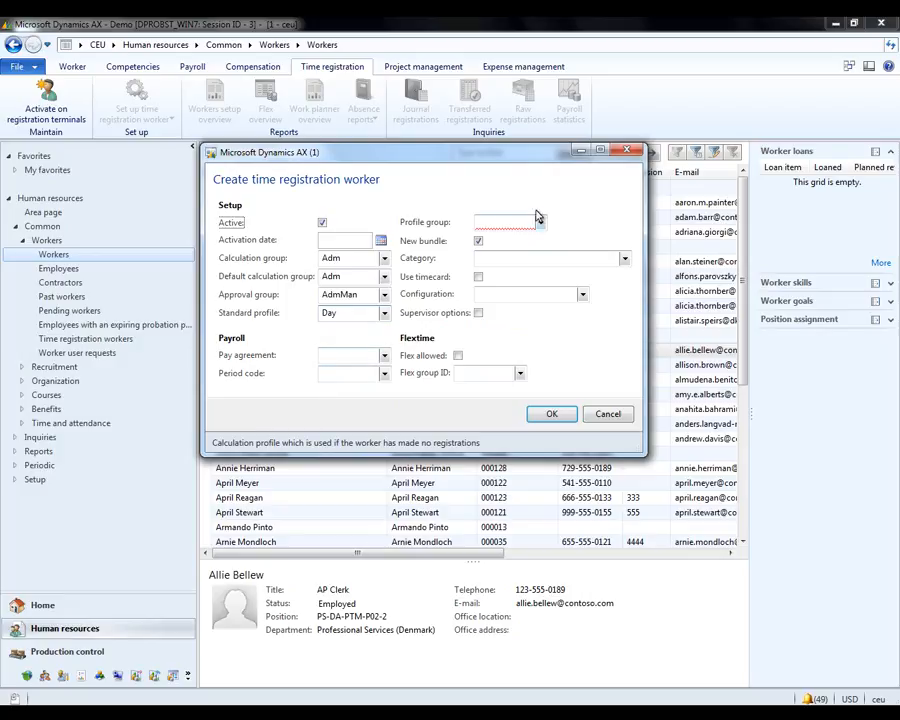
# - Set profile group Flex, allow flextime with flex group FG1, and confirm
pyautogui.click(540, 222)
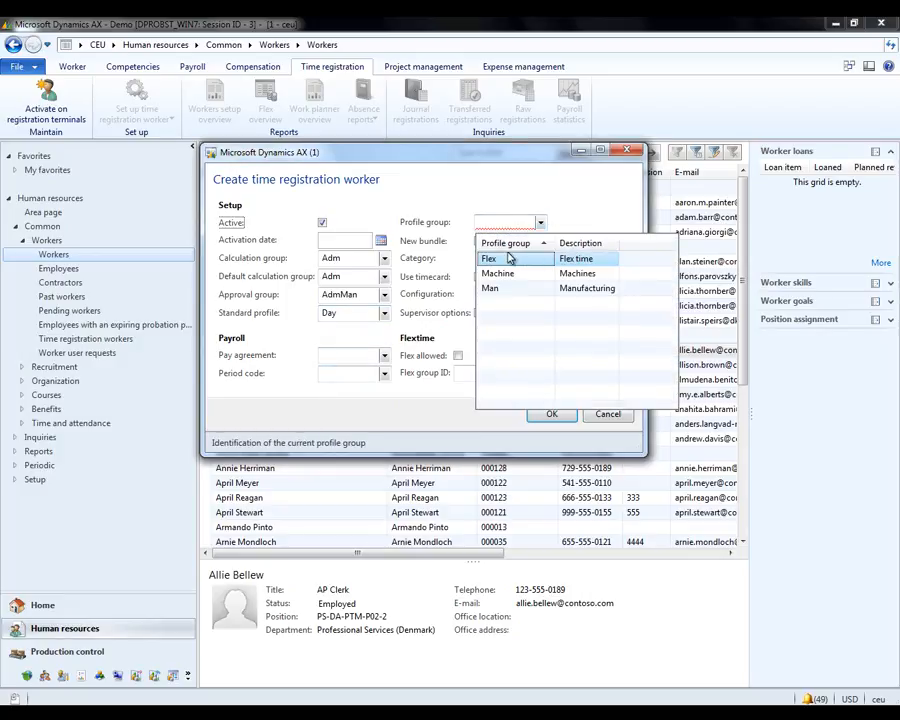
pyautogui.moveTo(517, 260)
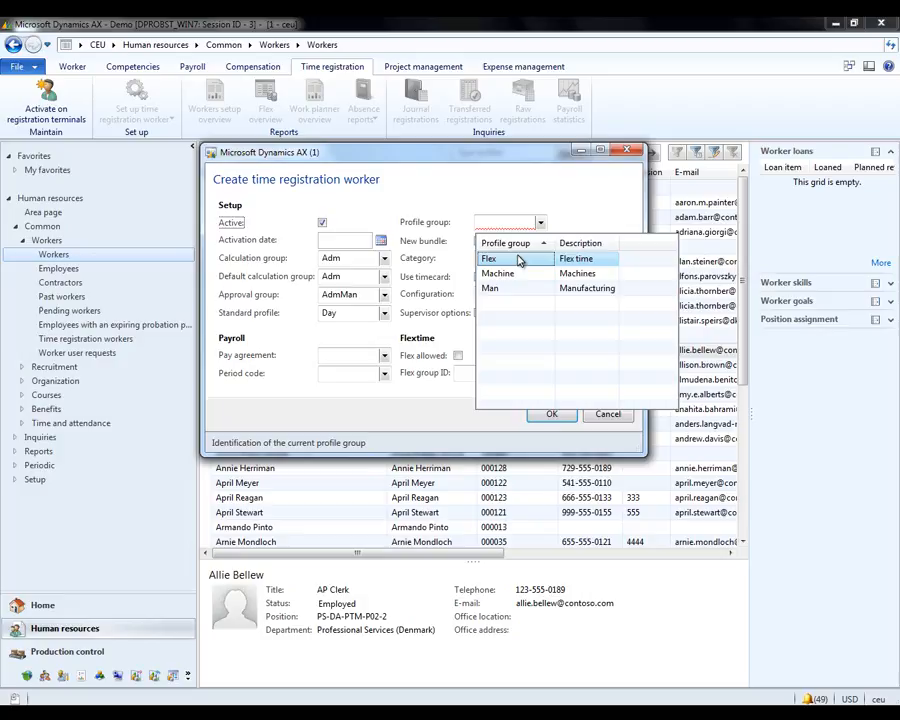
pyautogui.click(515, 259)
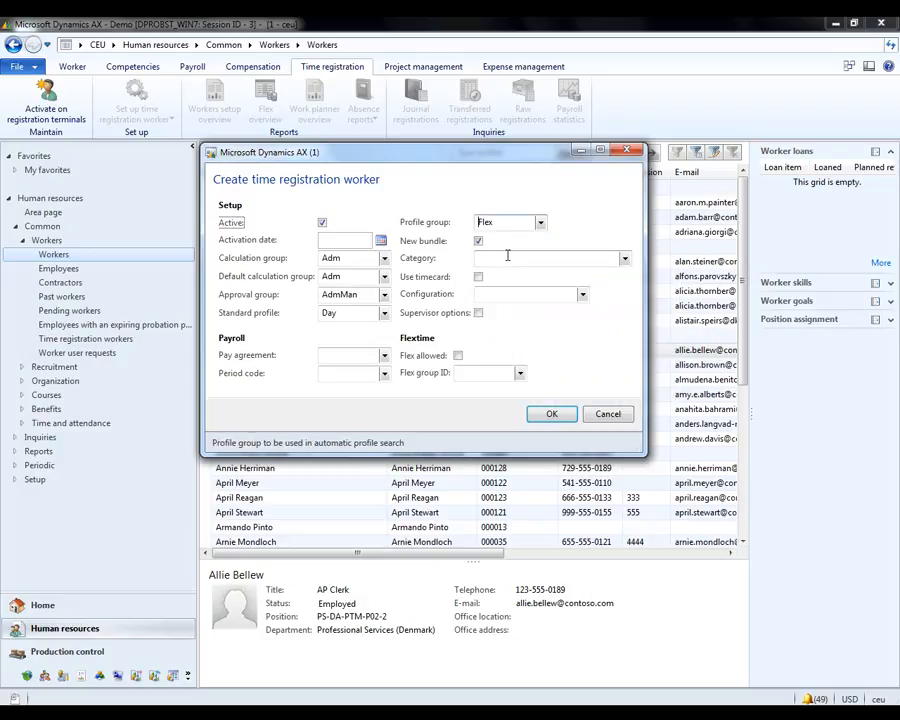
pyautogui.click(457, 355)
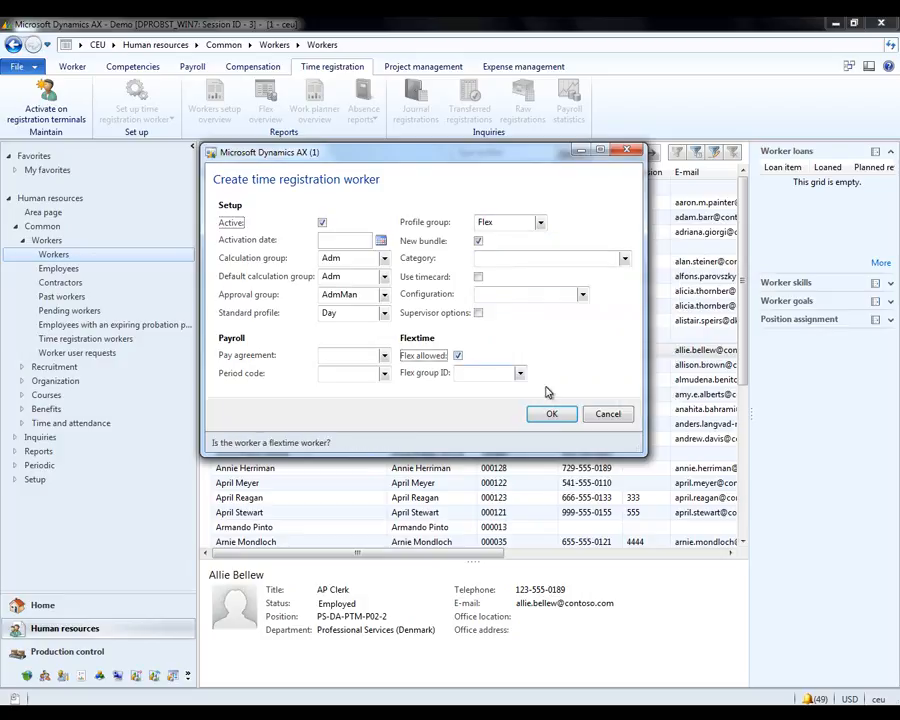
pyautogui.click(519, 372)
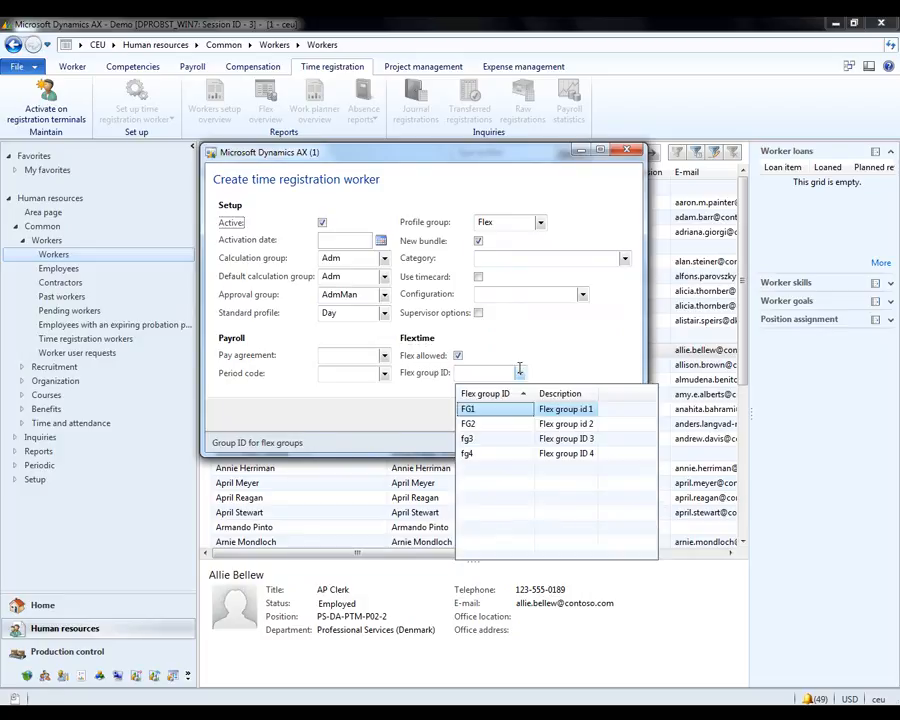
pyautogui.click(468, 409)
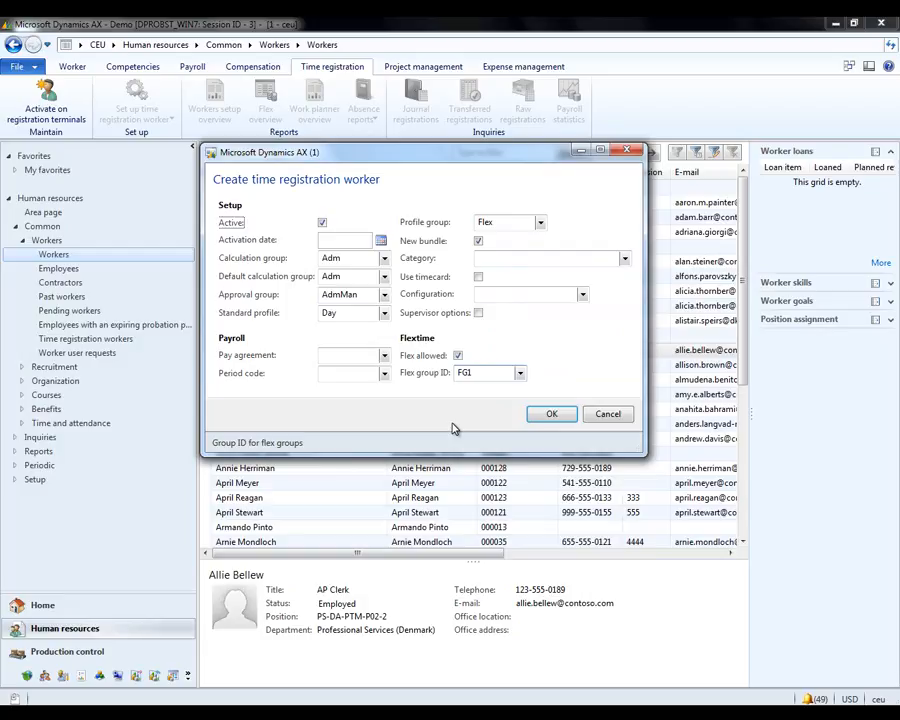
pyautogui.moveTo(567, 408)
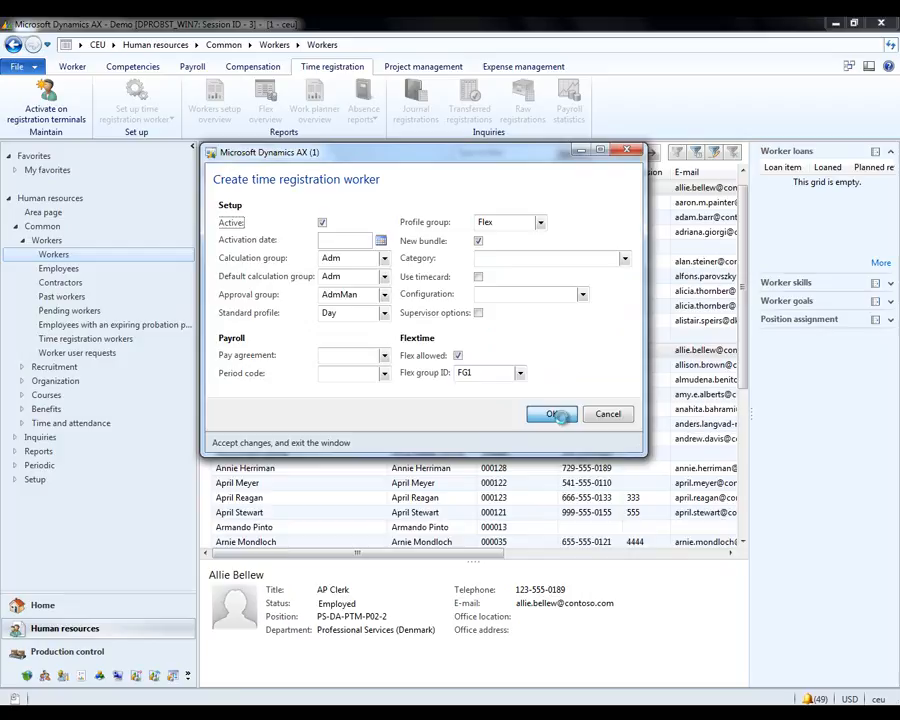
pyautogui.click(551, 414)
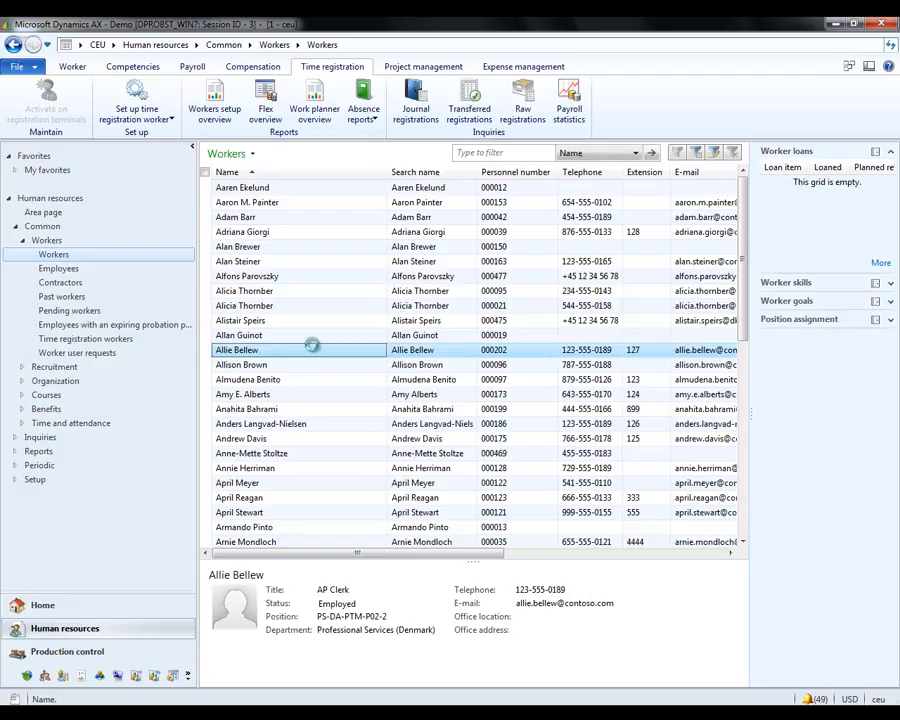
# - Enter badge ID 9999 in the worker's Employment time registration details and close the record
pyautogui.doubleClick(237, 349)
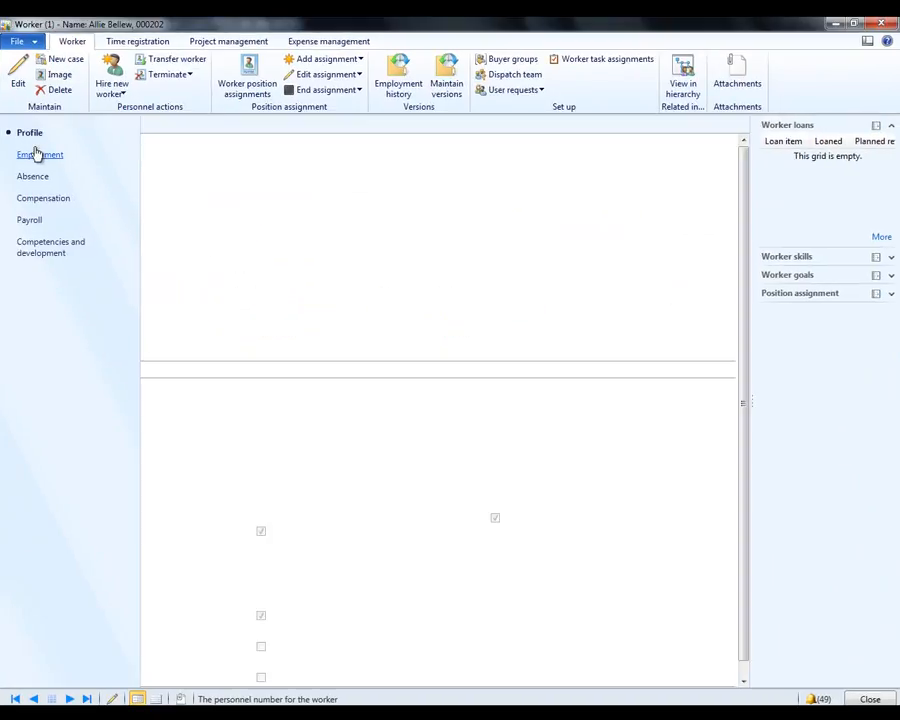
pyautogui.click(40, 154)
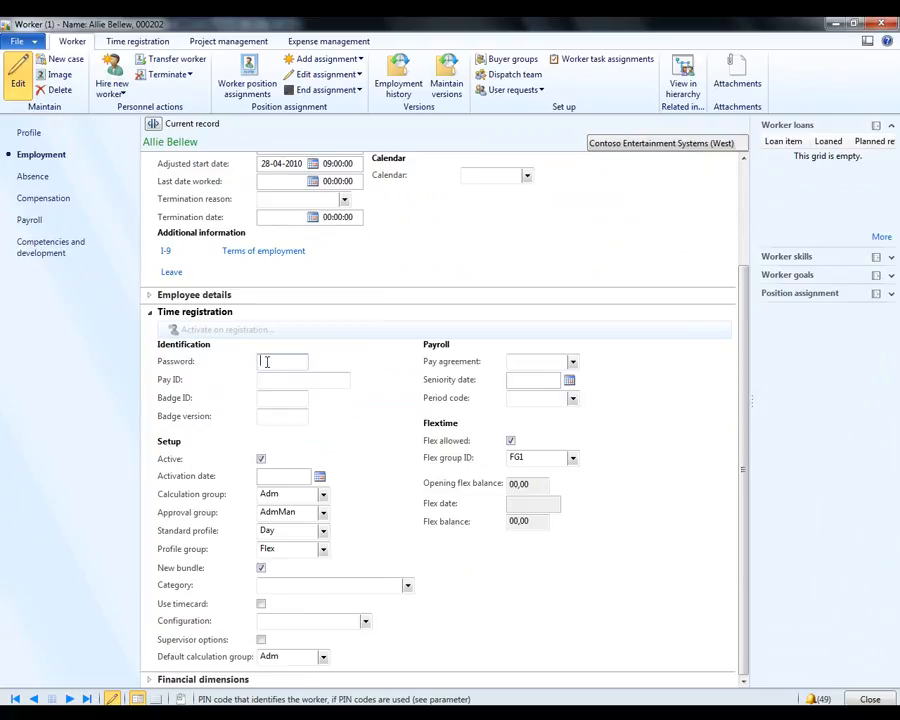
pyautogui.click(282, 398)
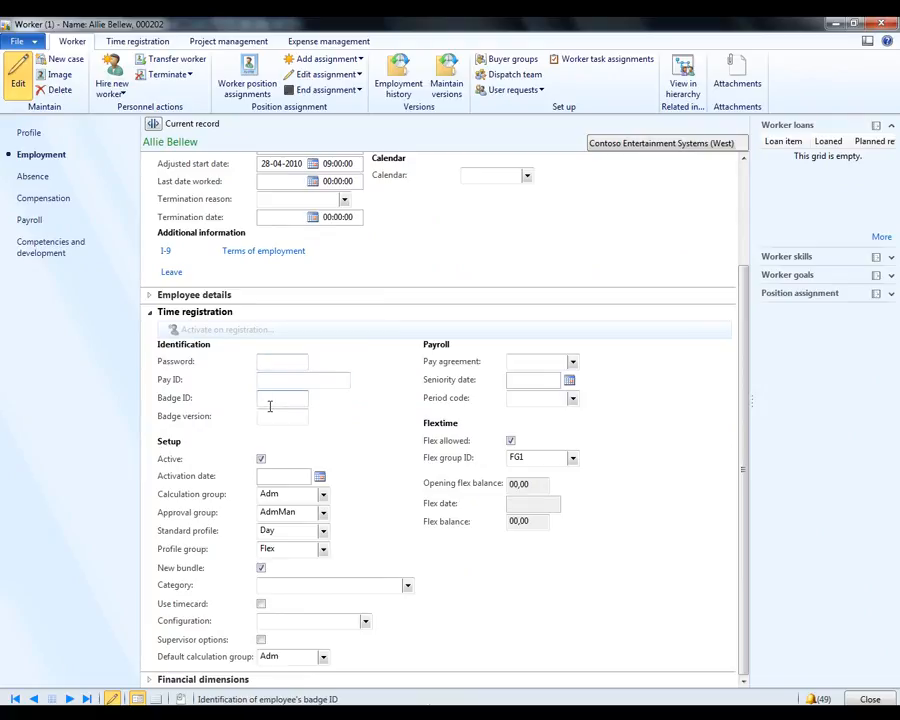
pyautogui.write('9999')
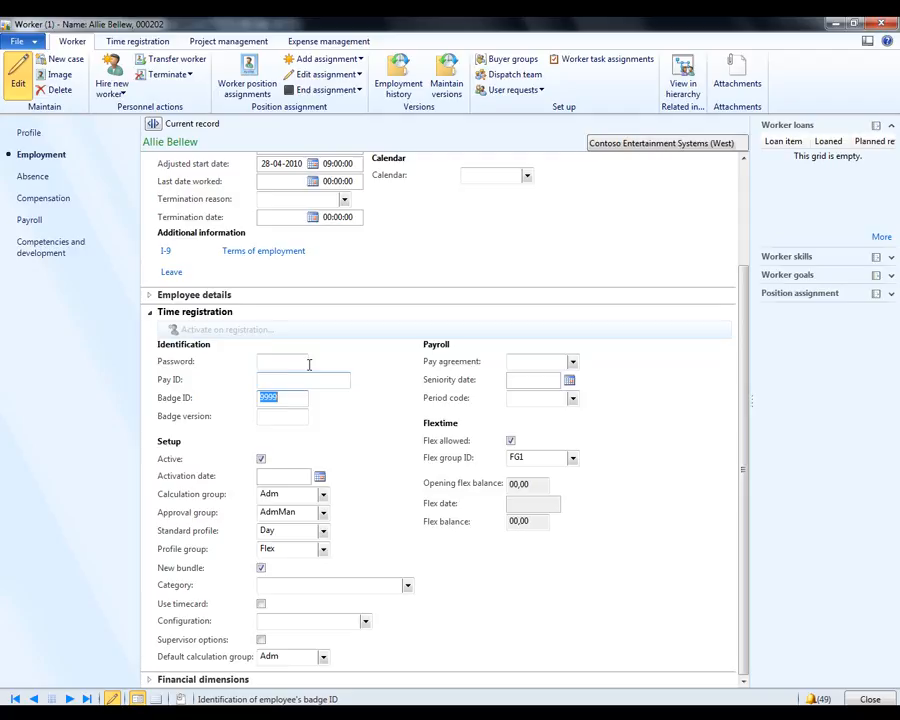
pyautogui.click(283, 361)
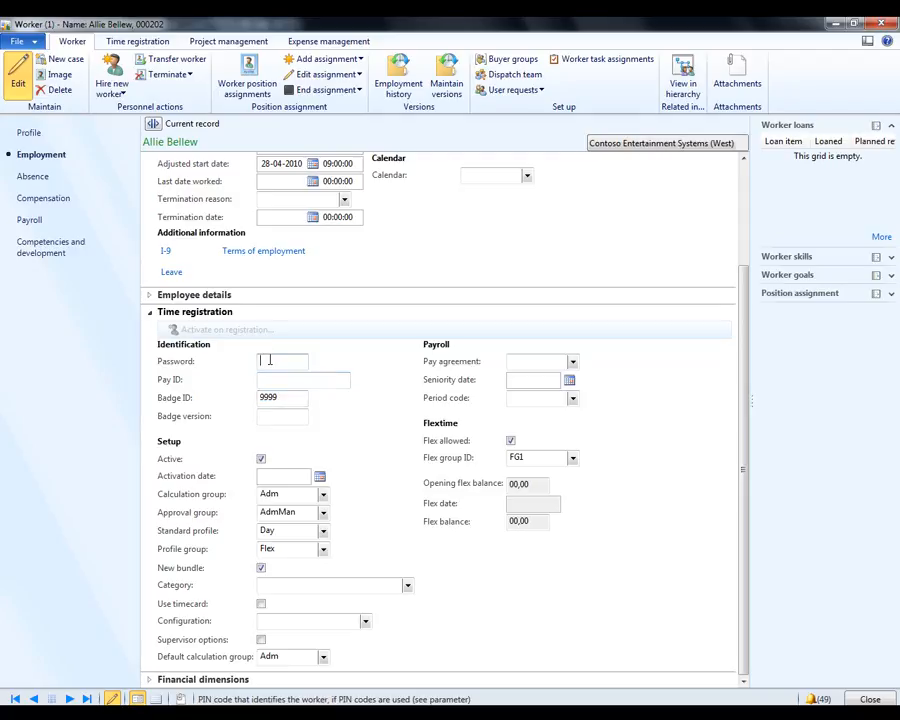
pyautogui.click(283, 475)
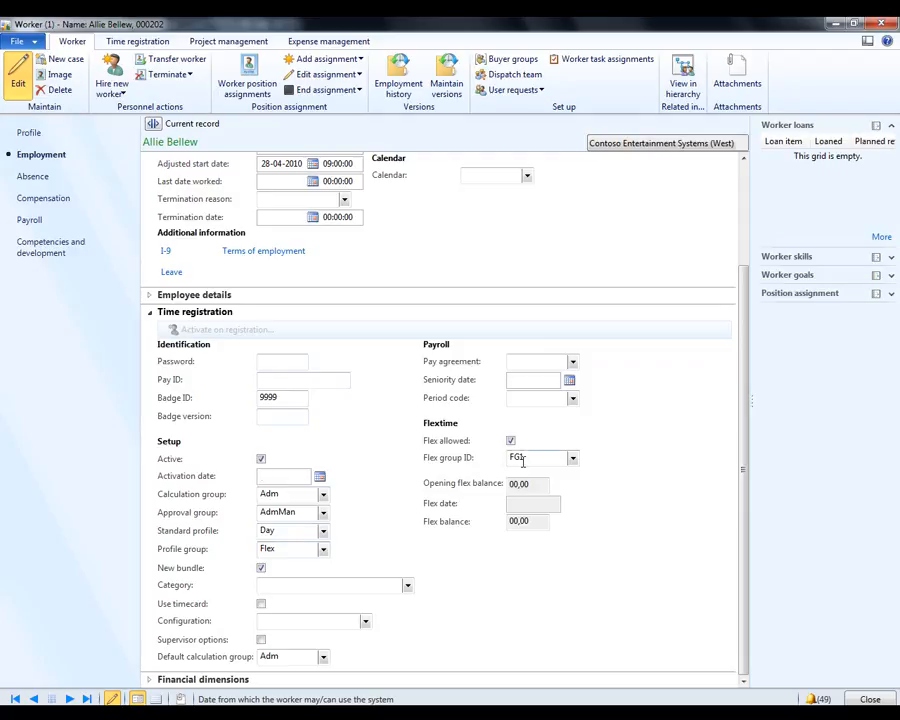
pyautogui.moveTo(290, 493)
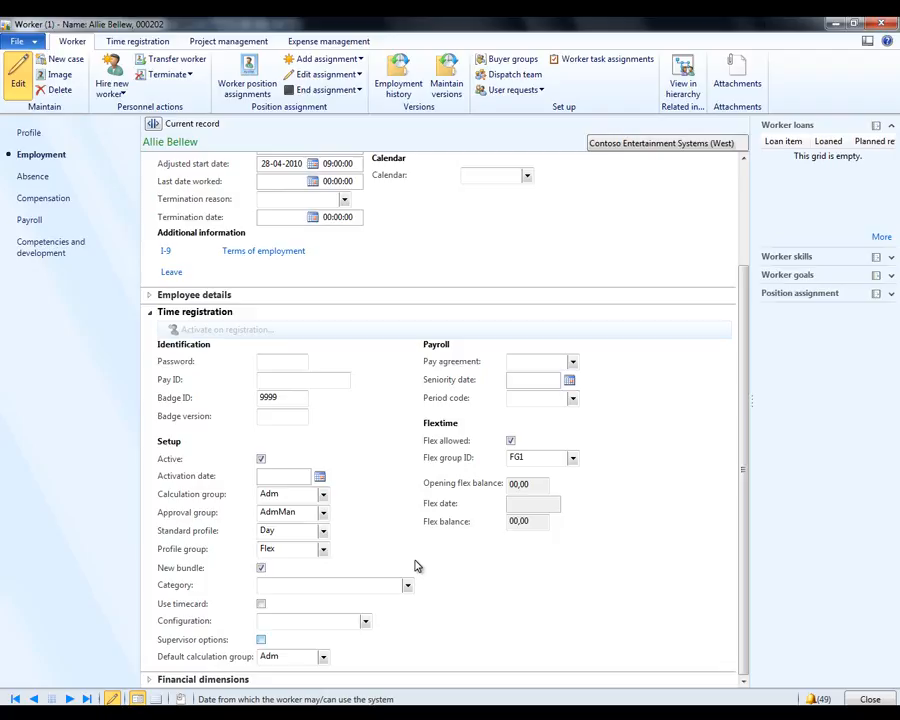
pyautogui.click(261, 603)
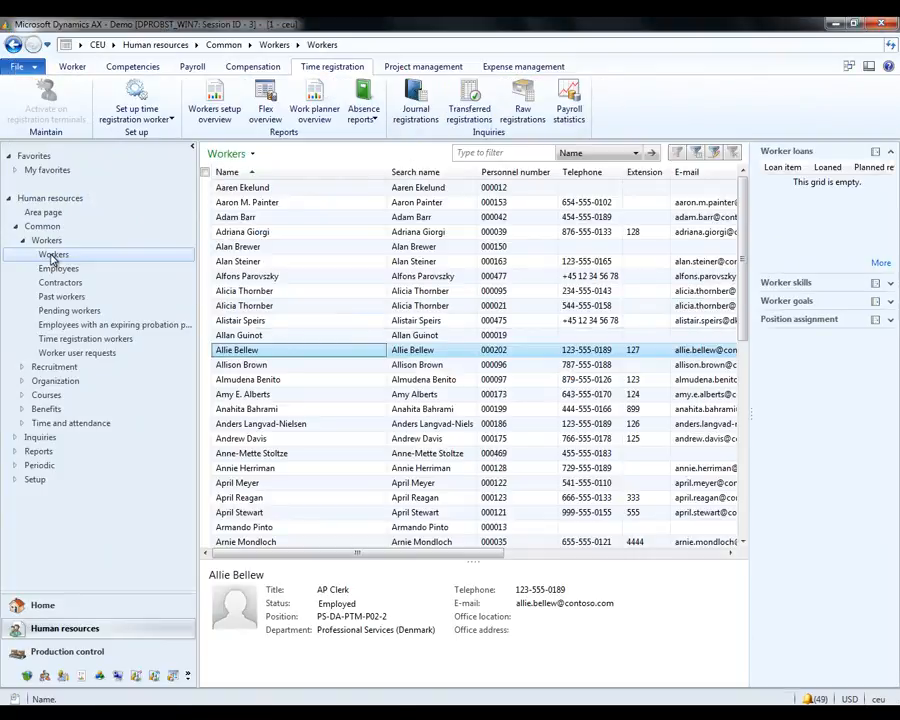
pyautogui.moveTo(70, 281)
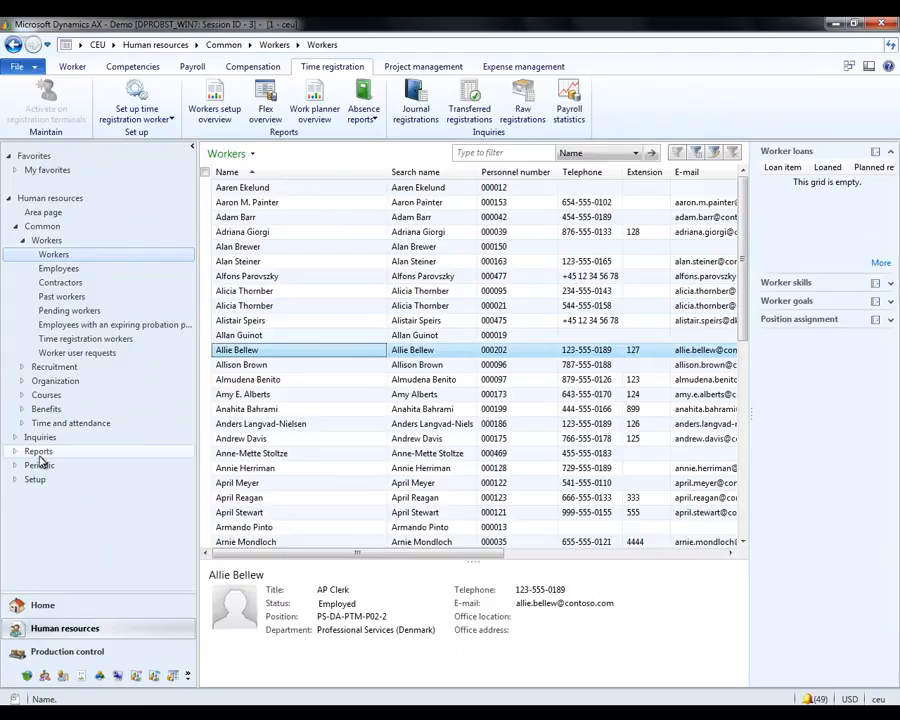
# - Open the Reports > Time and attendance > Bar codes > Worker ID card report
pyautogui.click(38, 451)
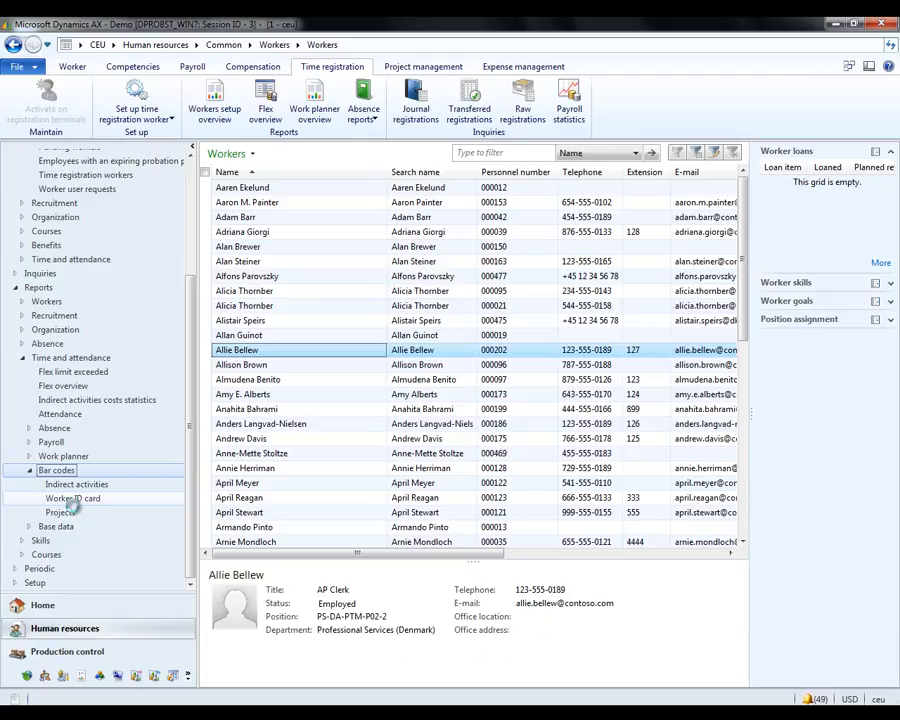
pyautogui.click(72, 498)
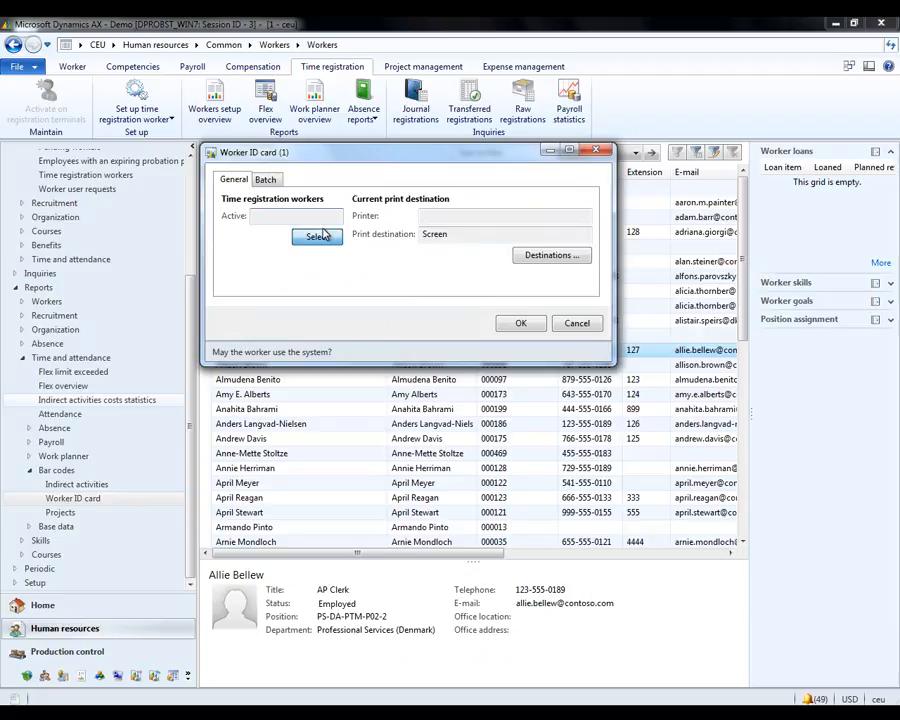
# - Restrict the Worker ID card report to Allie Bellew with a Worker range and run it
pyautogui.click(317, 235)
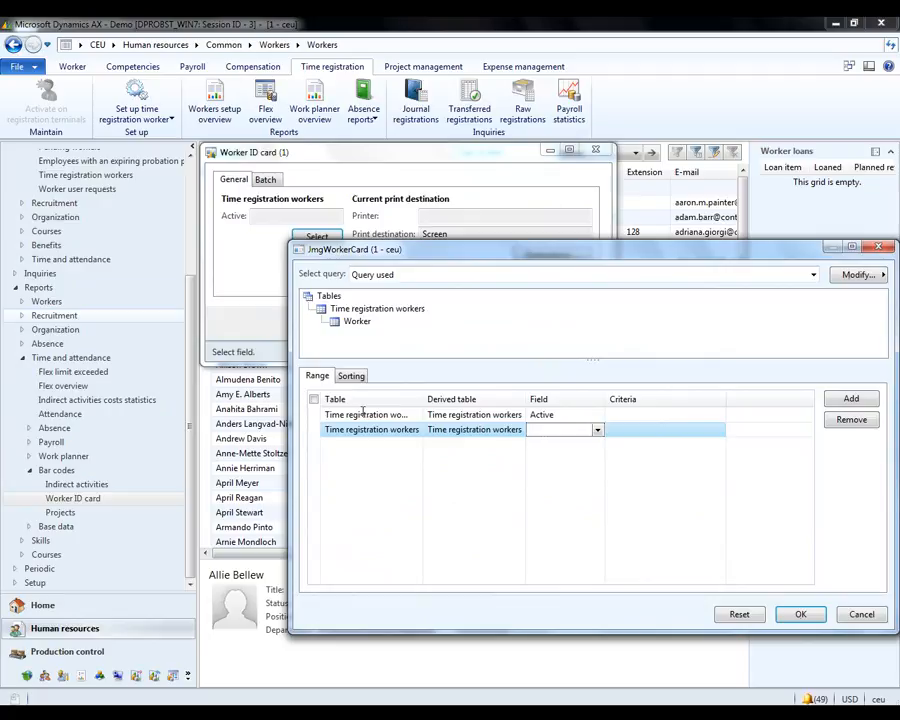
pyautogui.click(597, 429)
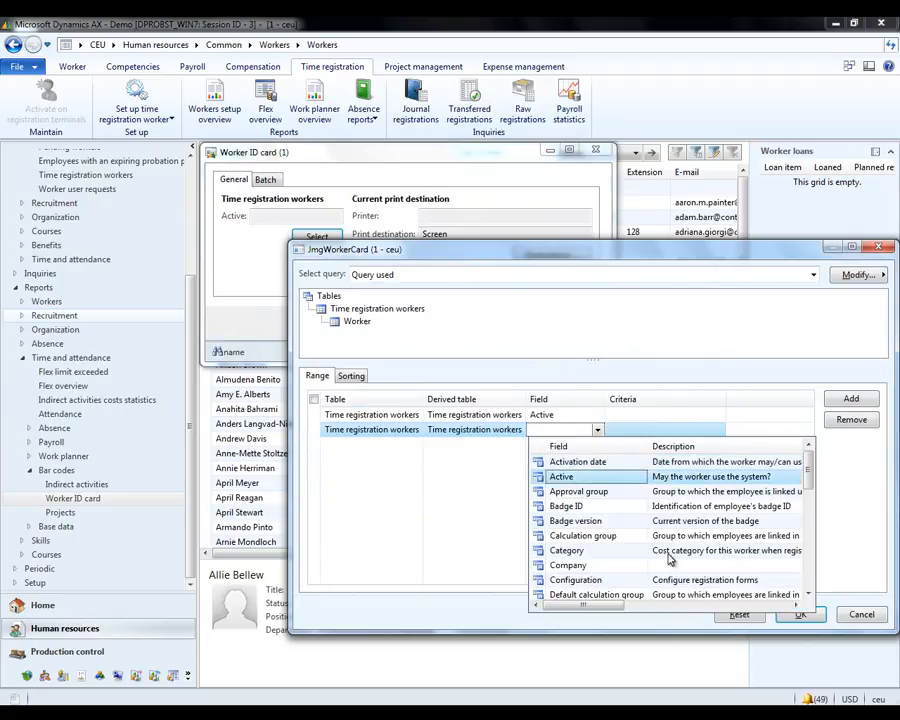
pyautogui.scroll(-3)
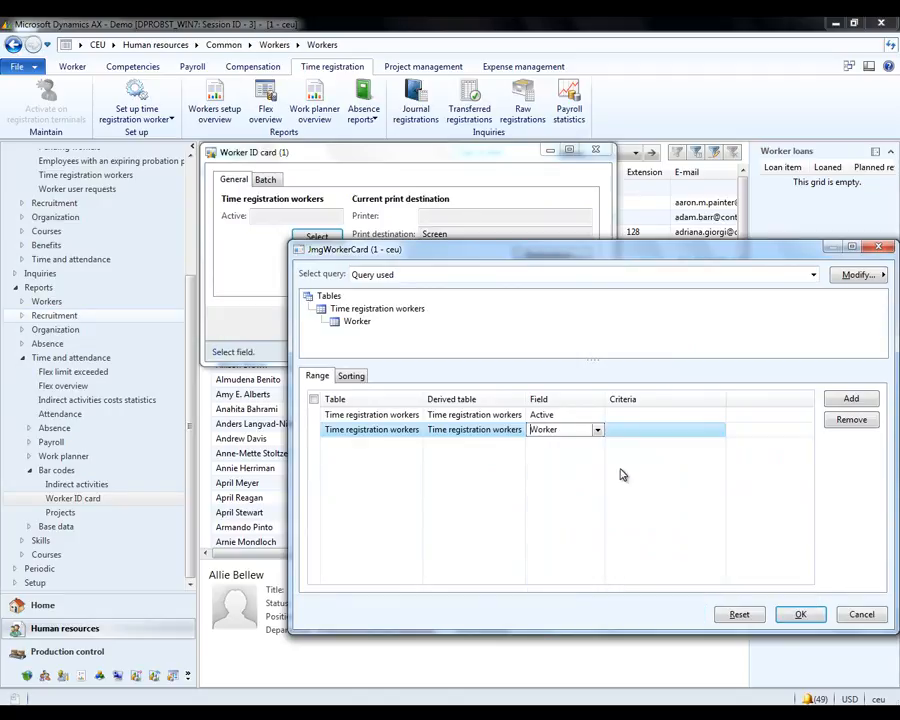
pyautogui.click(711, 429)
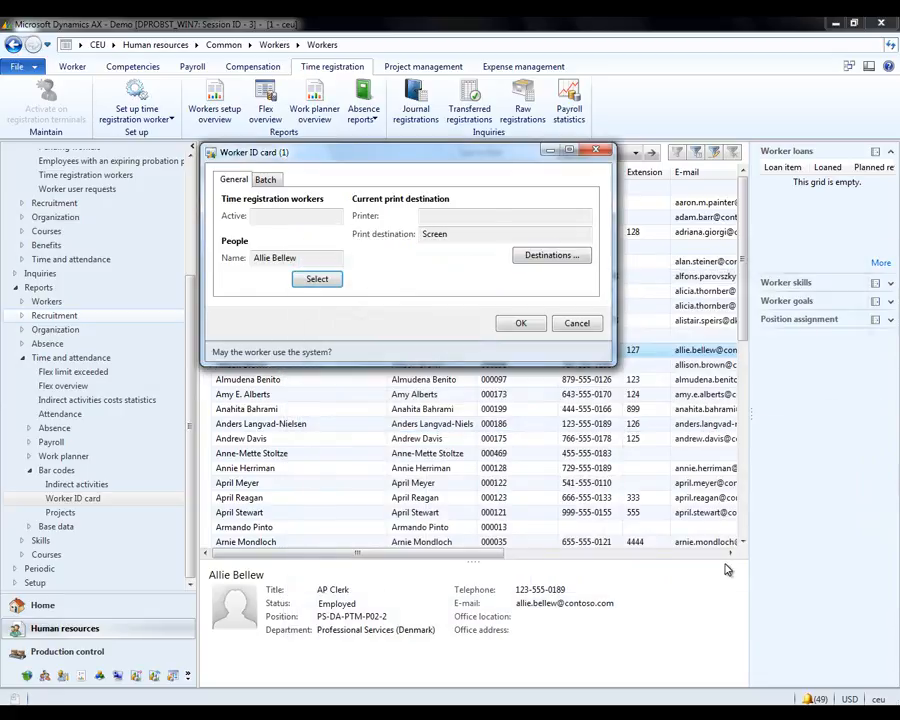
pyautogui.moveTo(520, 322)
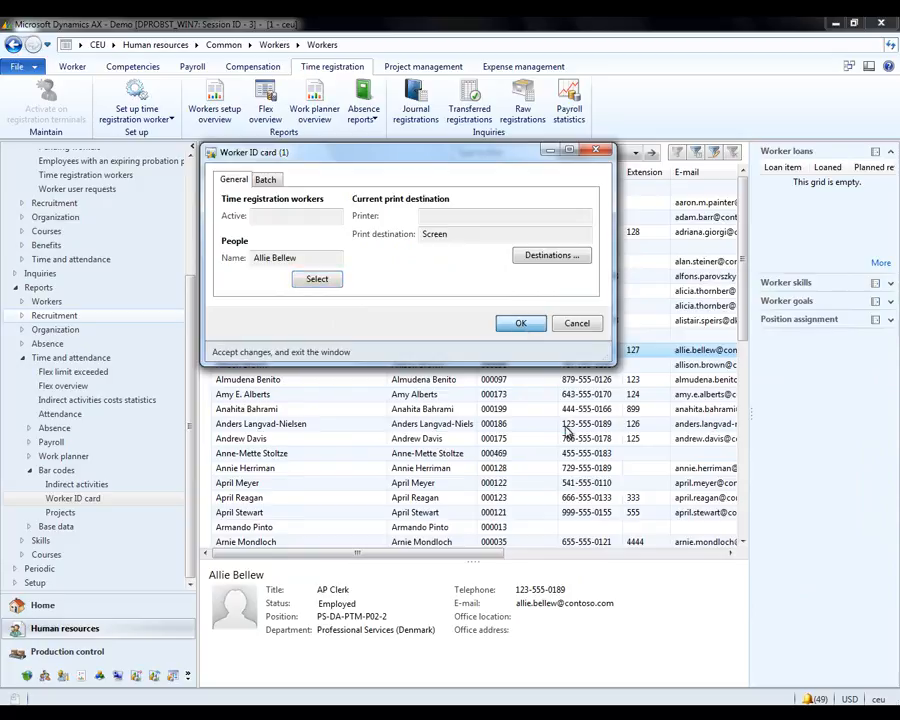
pyautogui.click(520, 322)
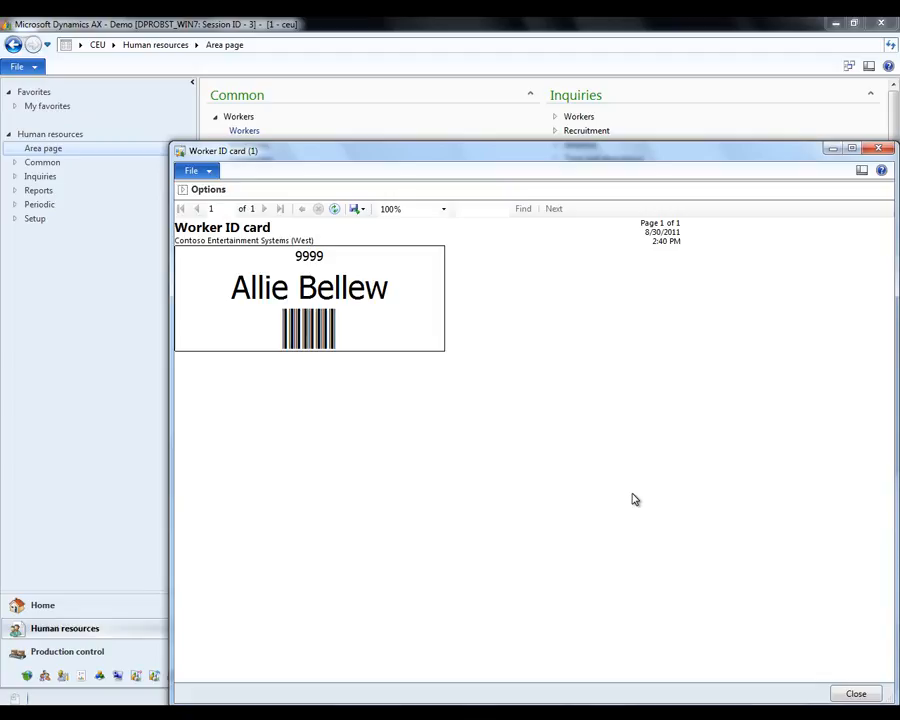
# - Close the ID card report and expand Time and attendance on the Home area page
pyautogui.click(855, 693)
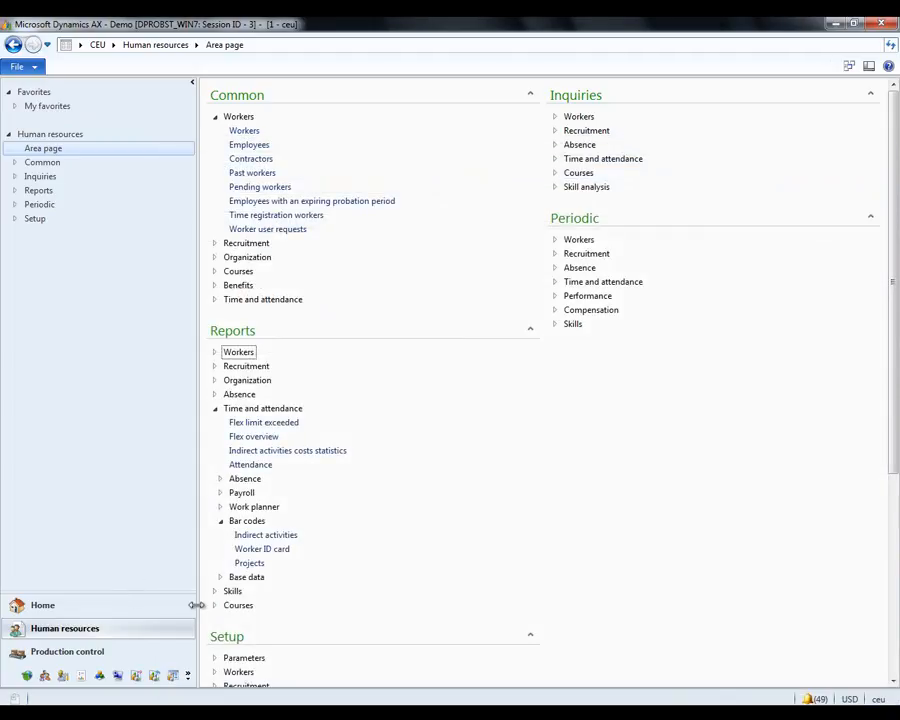
pyautogui.click(42, 604)
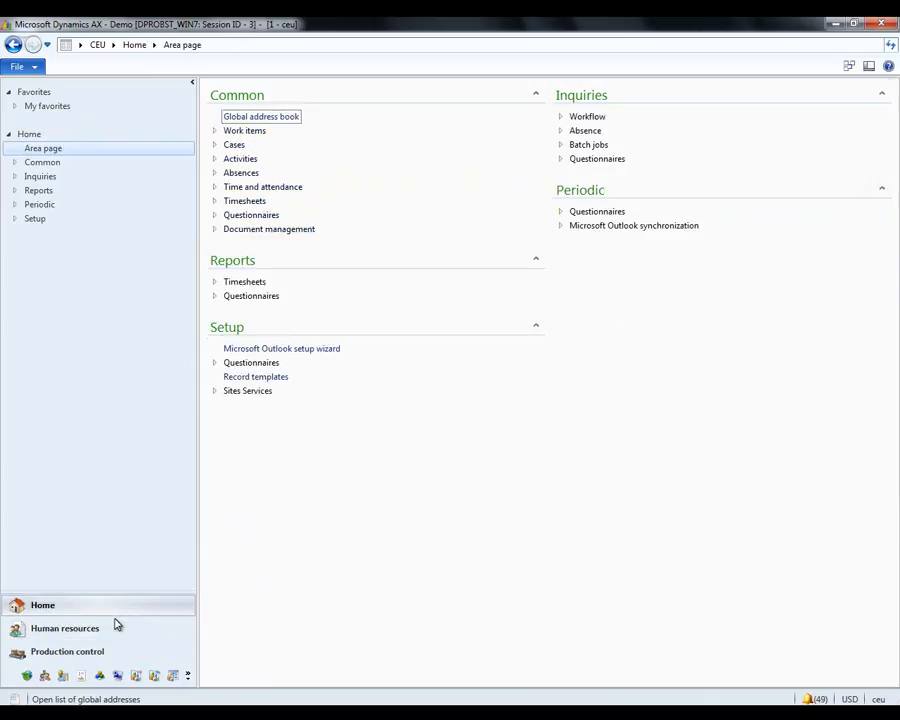
pyautogui.moveTo(103, 617)
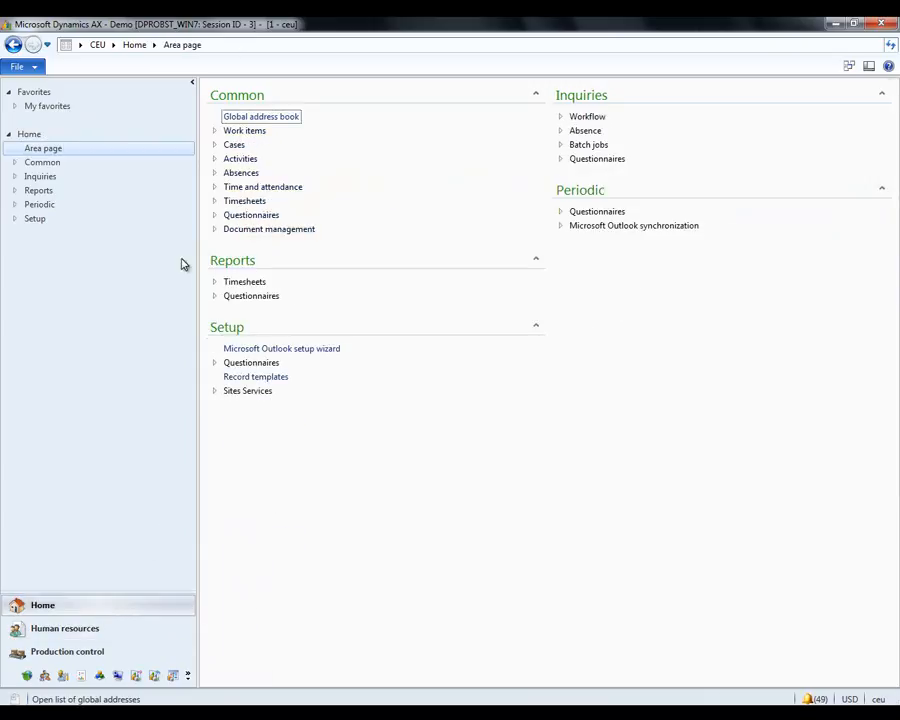
pyautogui.click(263, 187)
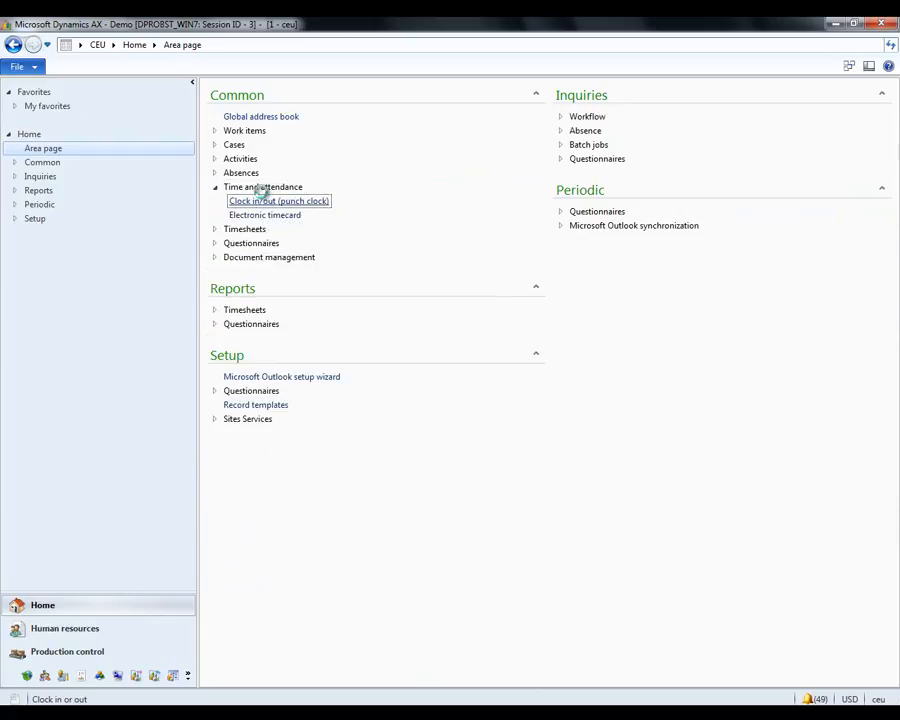
# - Clock in on the punch clock with badge 9999, giving Personal causes as absence reason
pyautogui.click(278, 200)
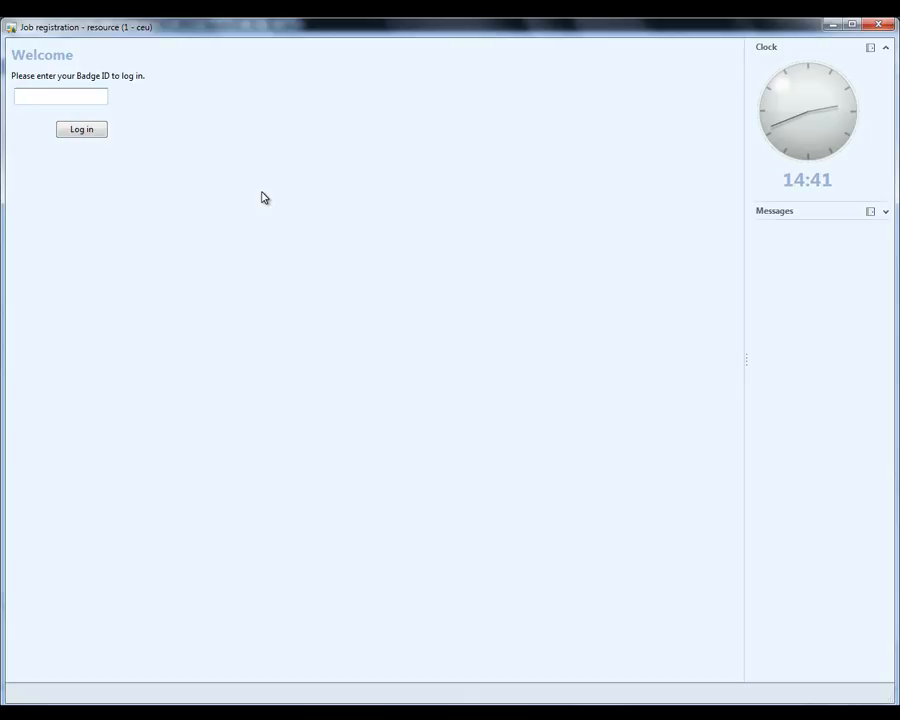
pyautogui.write('9999')
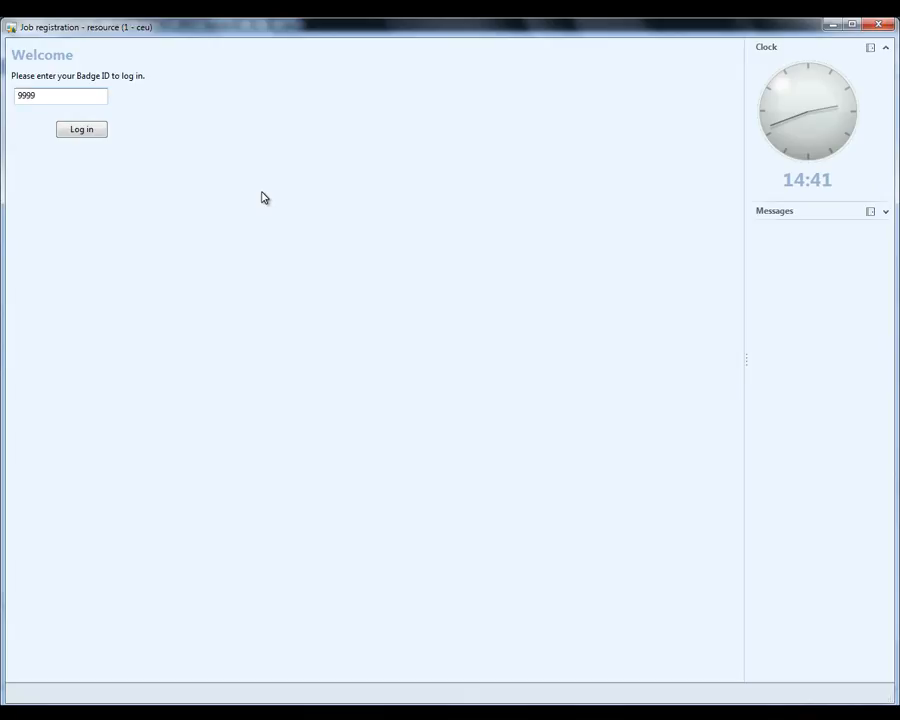
pyautogui.click(81, 129)
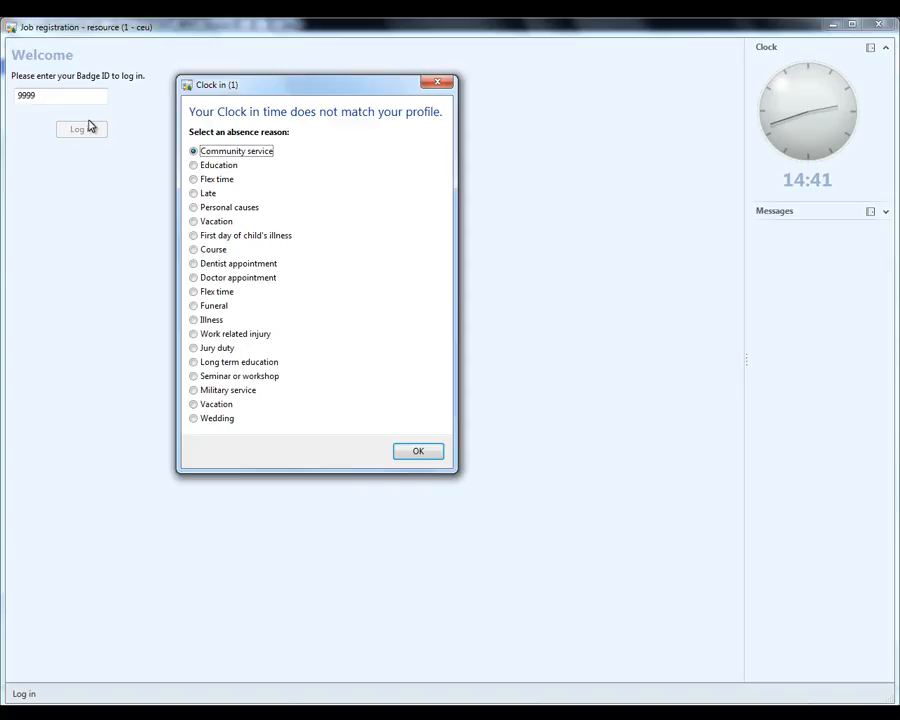
pyautogui.moveTo(130, 355)
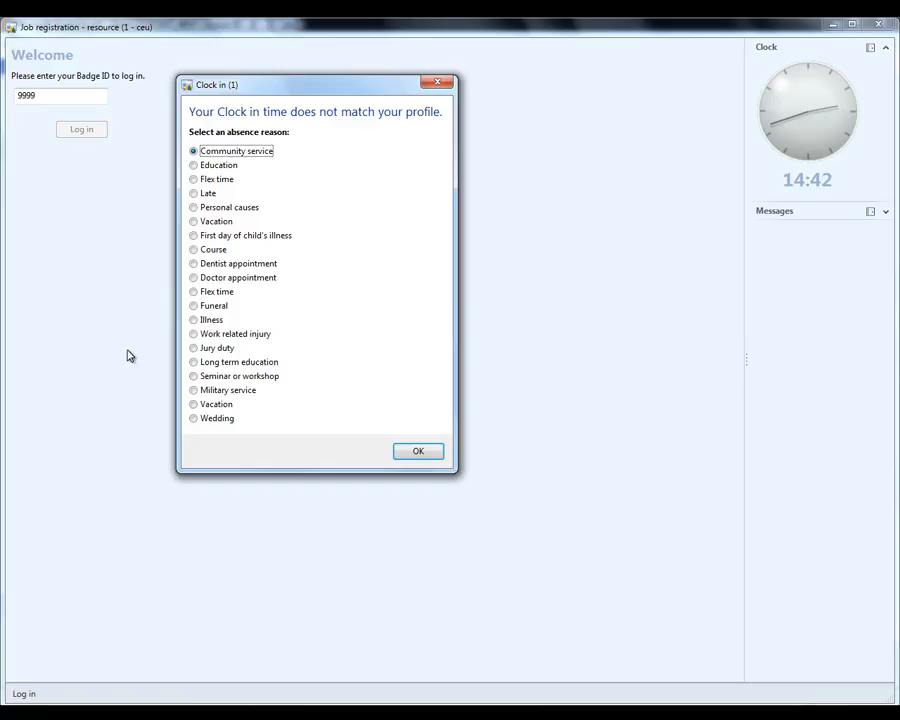
pyautogui.click(193, 207)
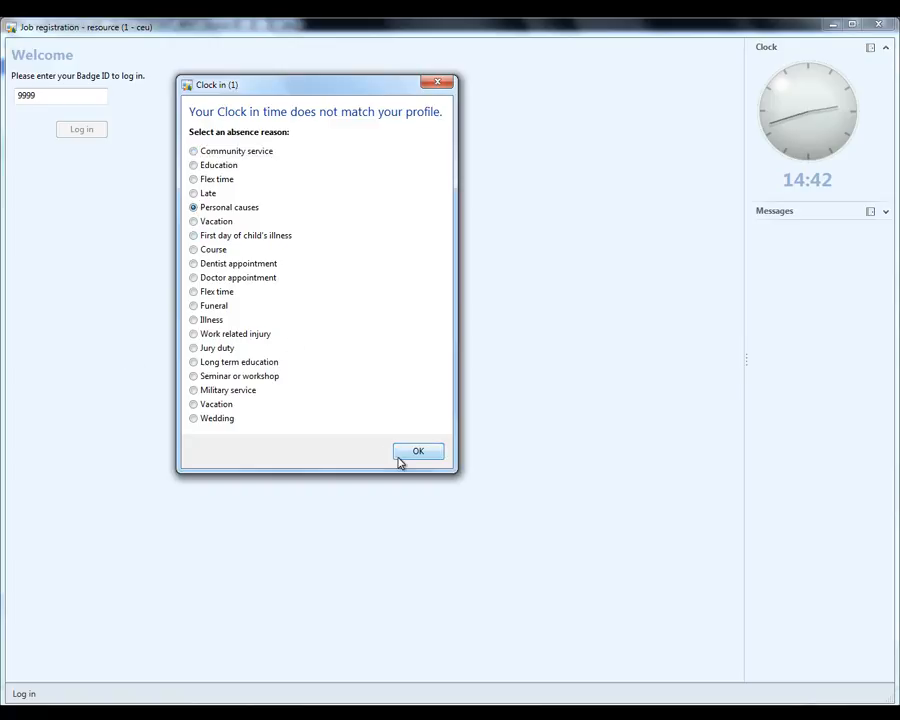
pyautogui.click(418, 451)
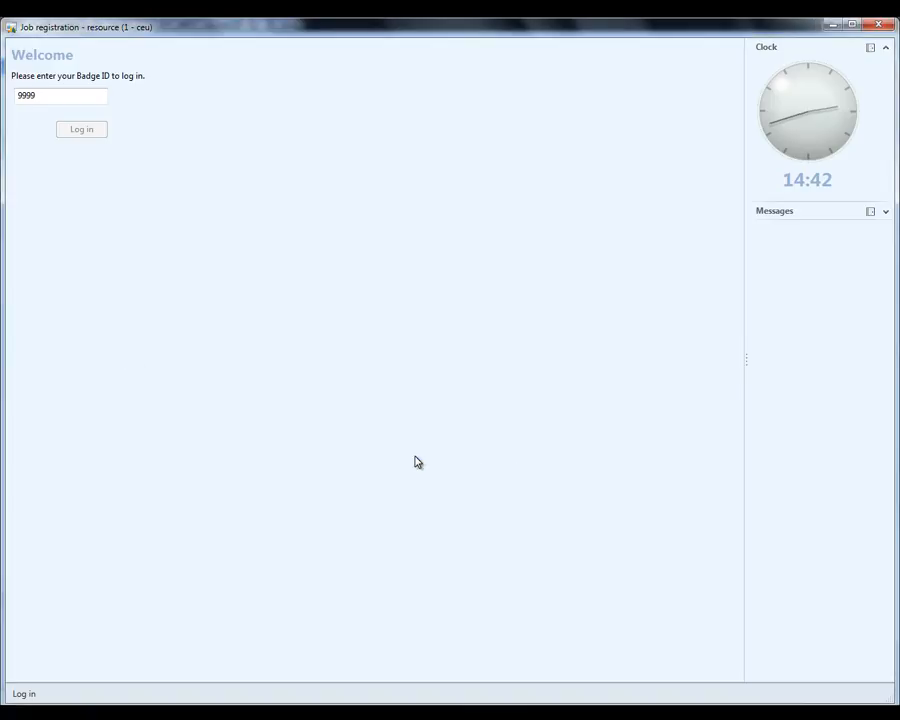
pyautogui.click(81, 129)
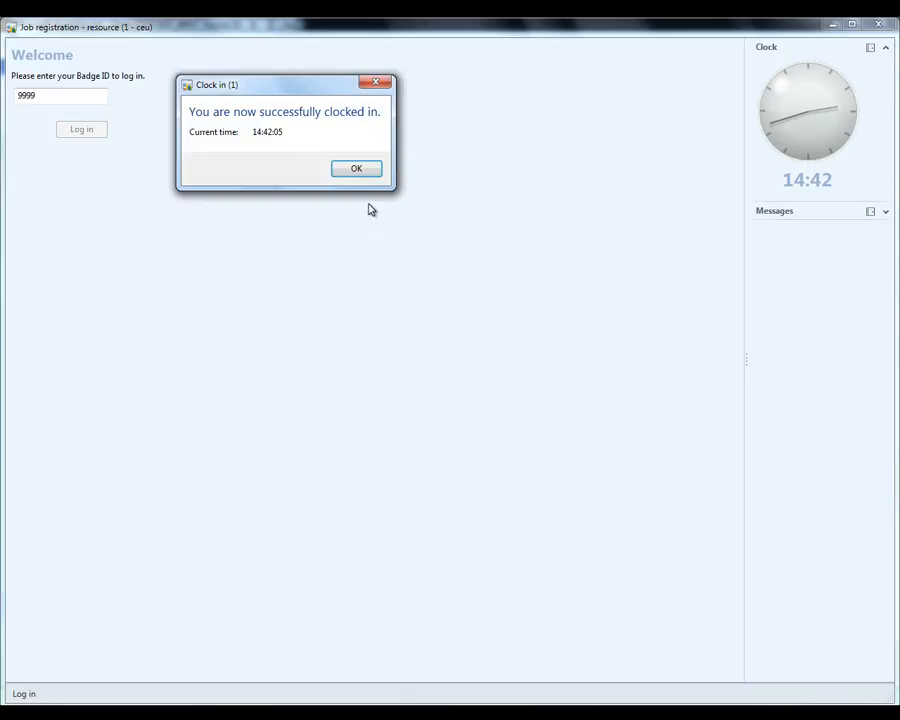
pyautogui.click(356, 168)
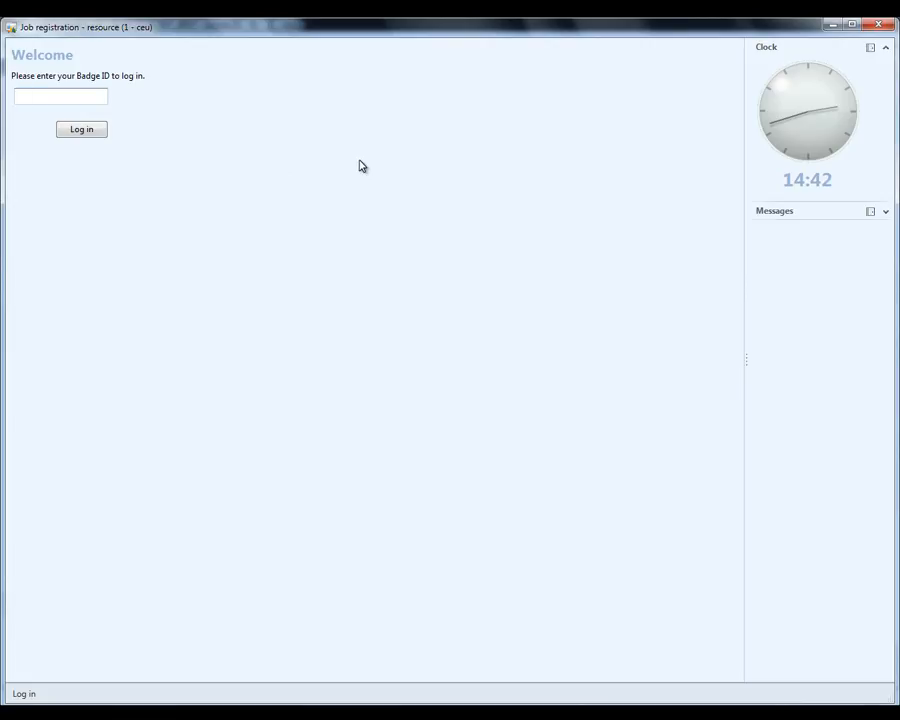
pyautogui.click(60, 96)
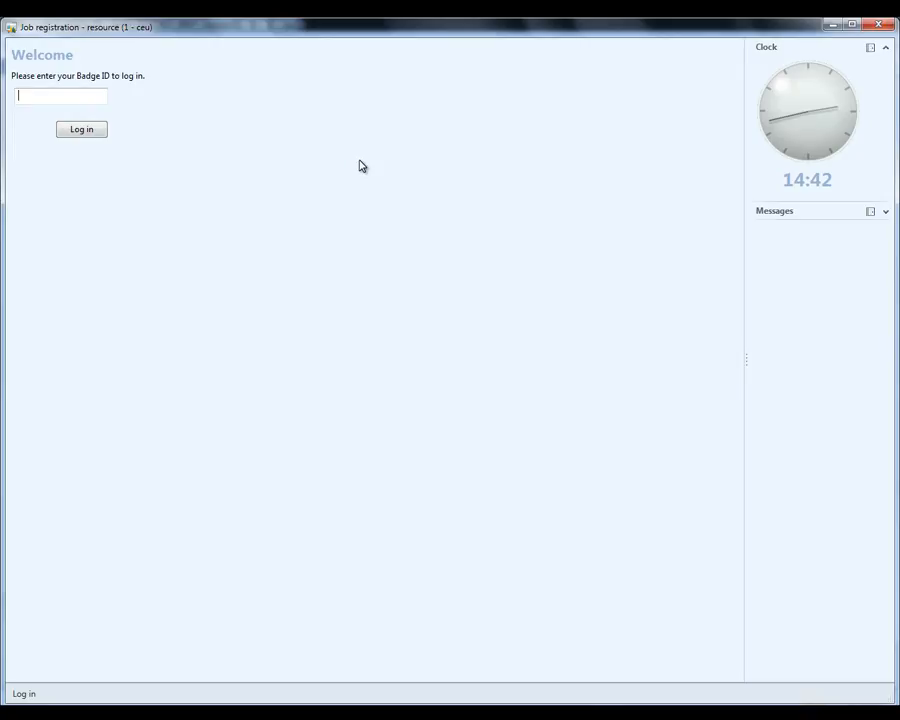
# - Close job registration and open the Human resources Attendance inquiry
pyautogui.click(81, 129)
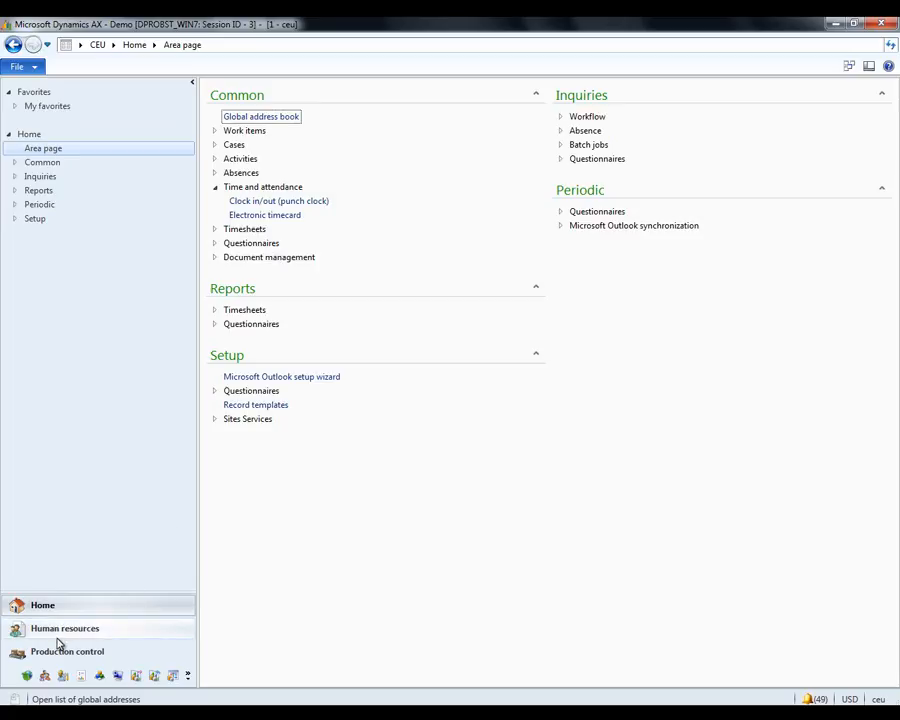
pyautogui.click(65, 628)
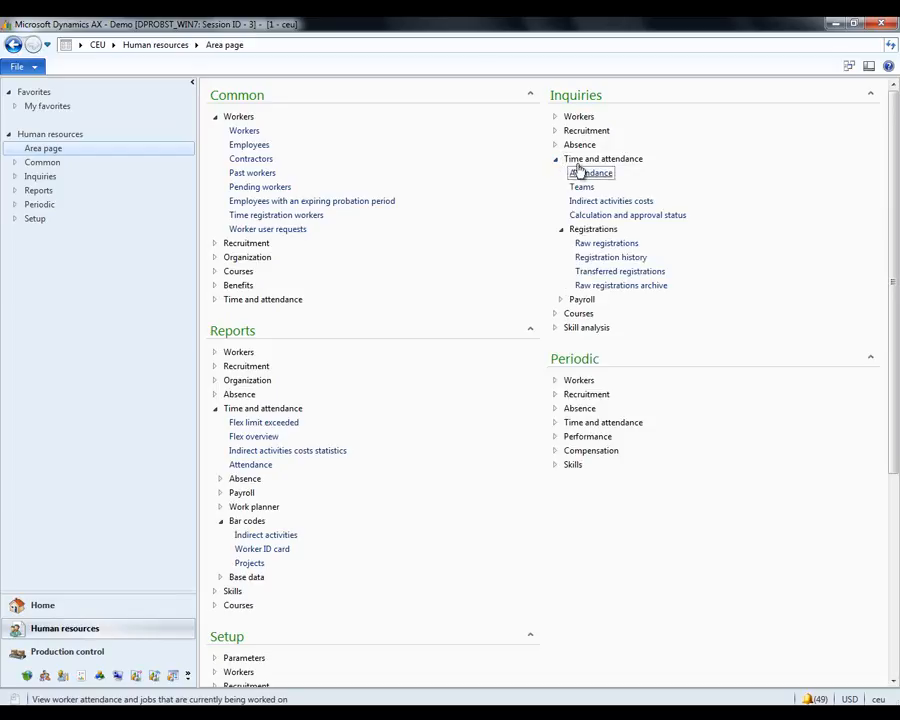
pyautogui.click(590, 172)
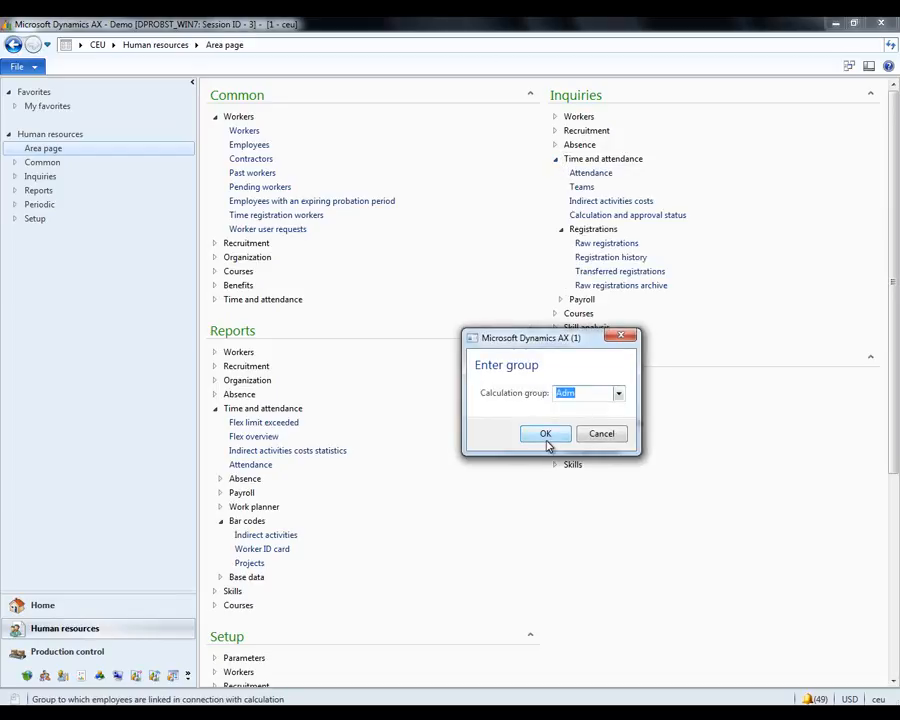
pyautogui.click(545, 433)
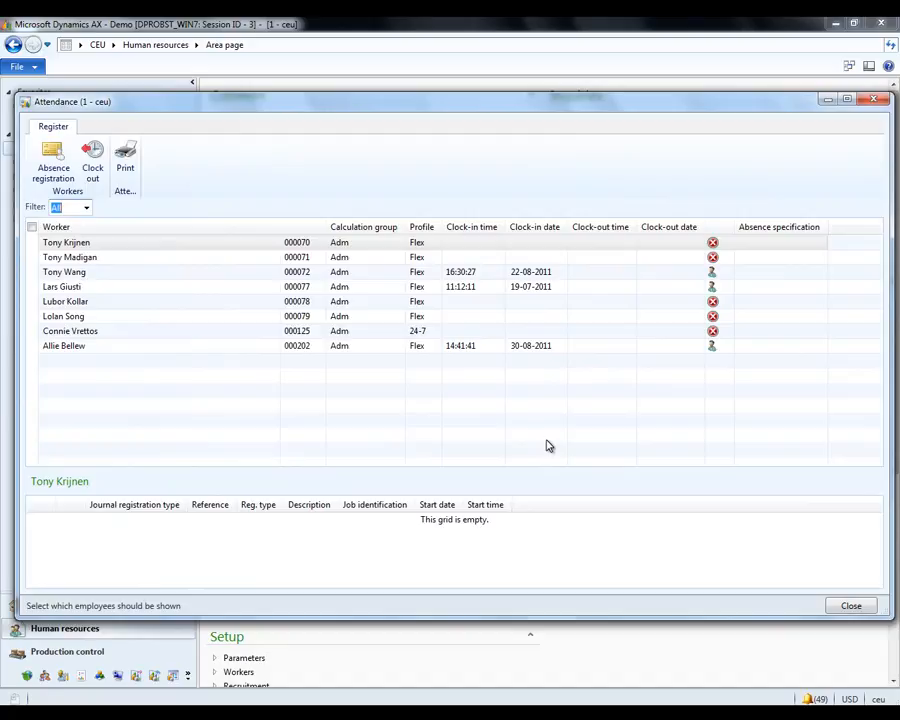
pyautogui.moveTo(391, 442)
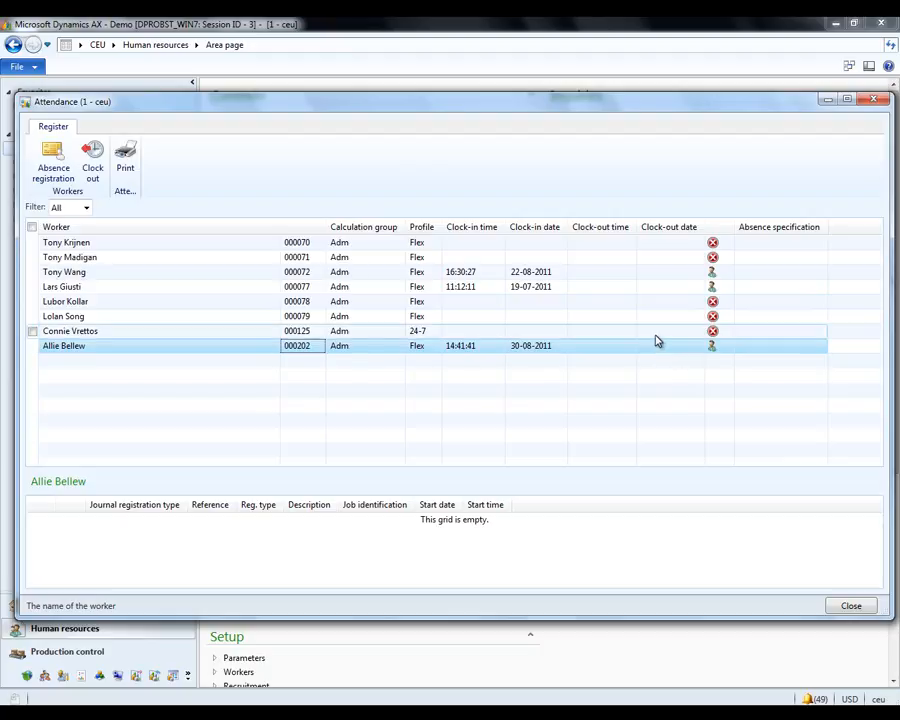
pyautogui.click(70, 331)
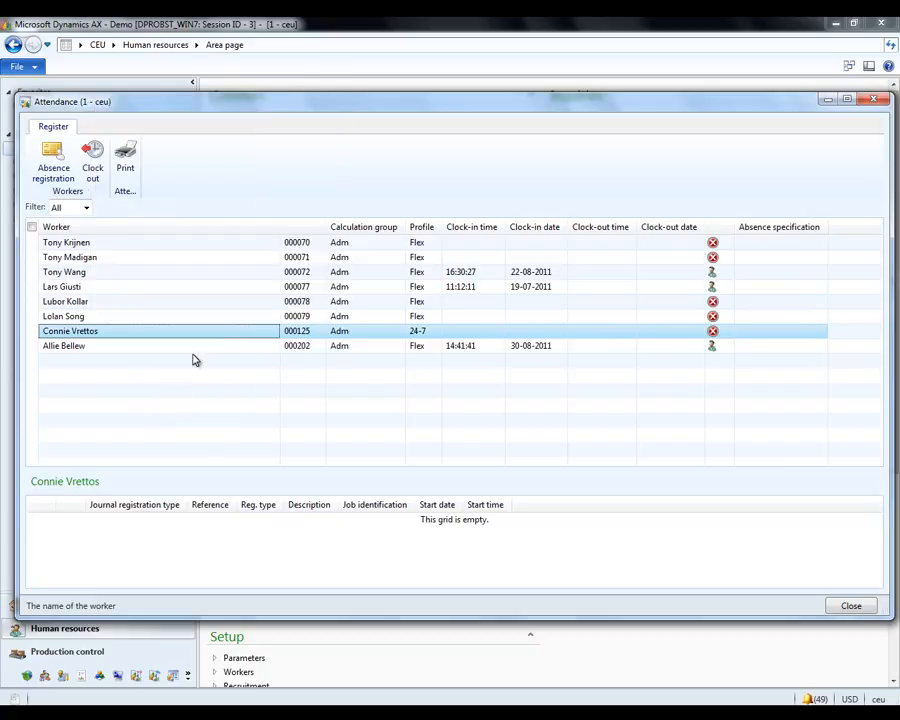
pyautogui.moveTo(53, 160)
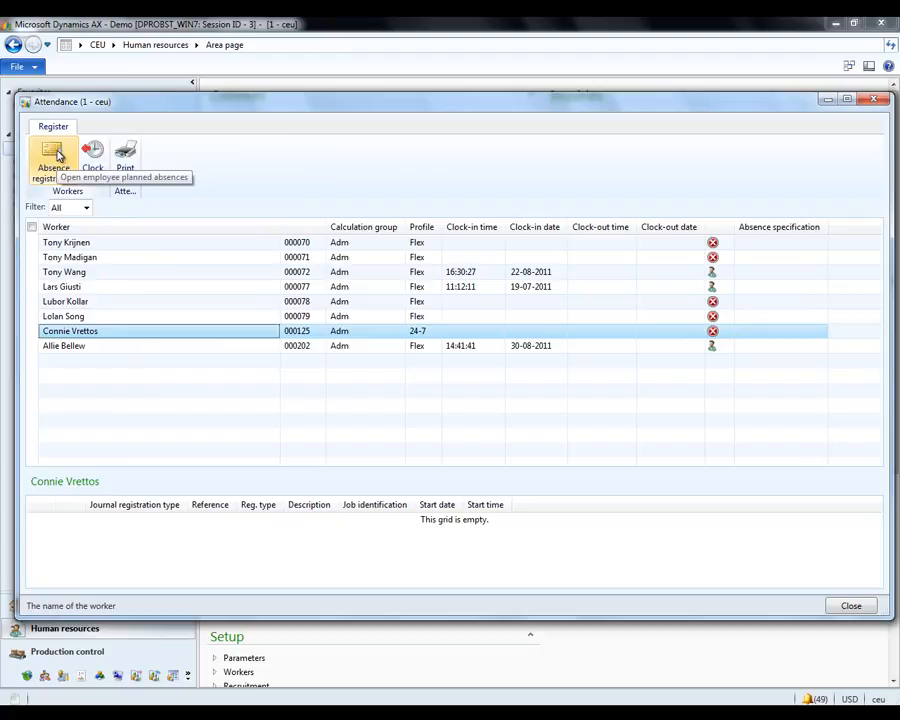
pyautogui.click(53, 155)
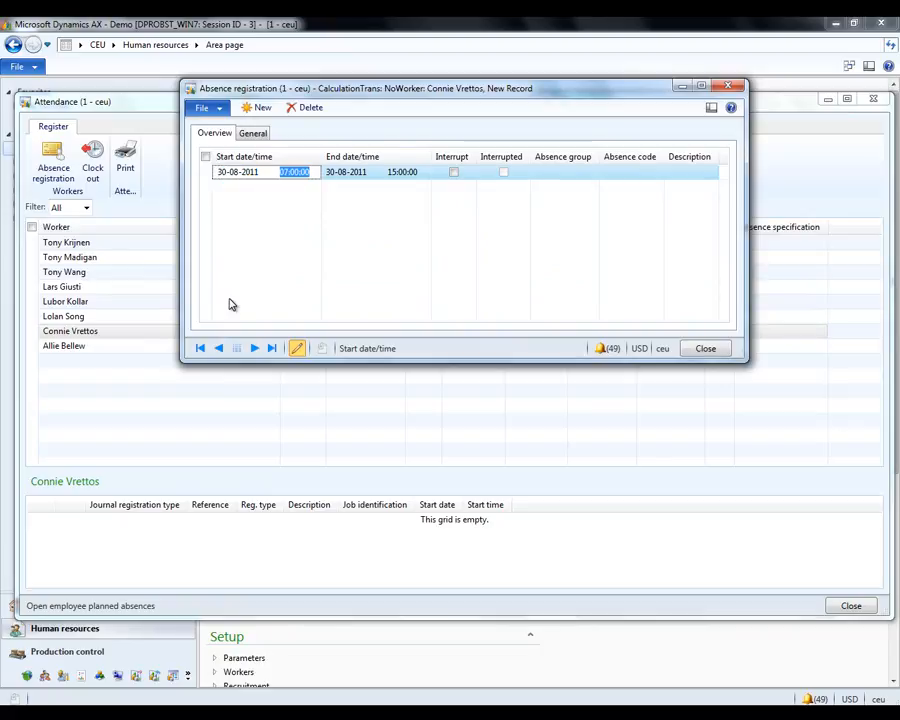
pyautogui.click(404, 171)
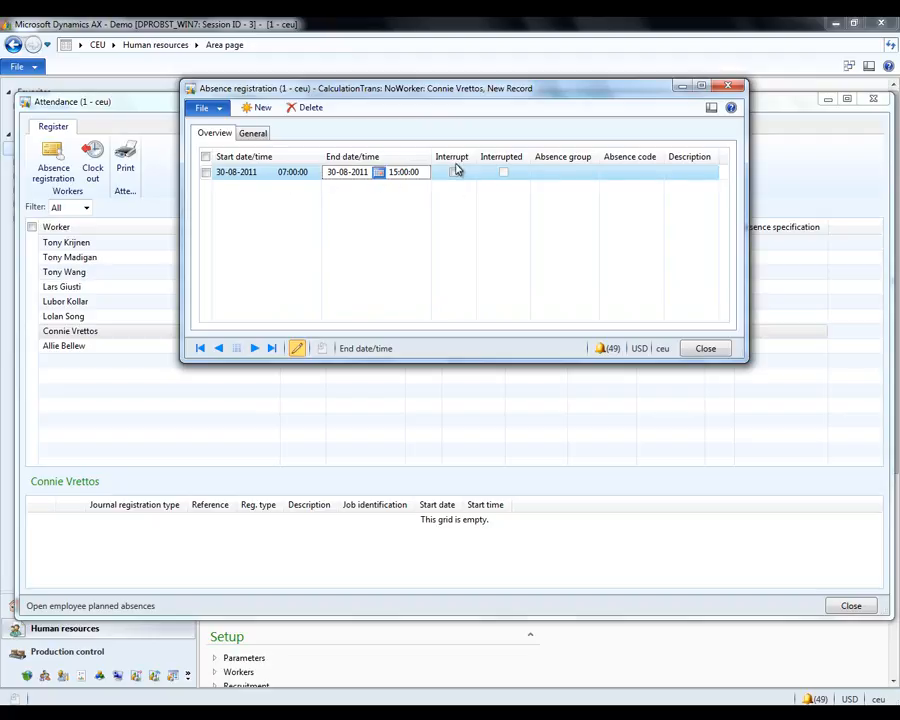
pyautogui.click(455, 171)
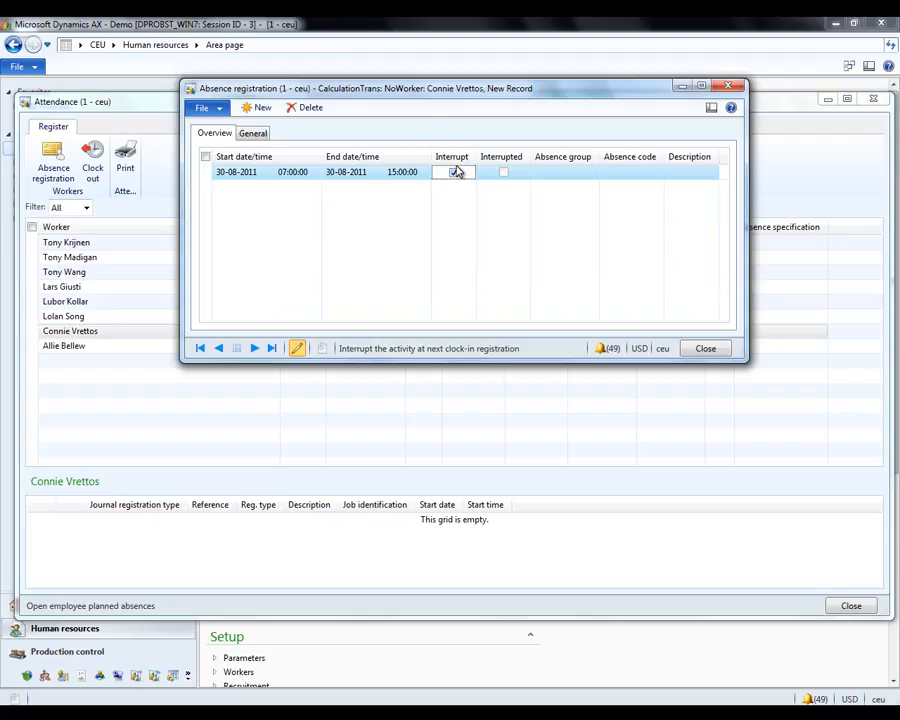
pyautogui.click(453, 171)
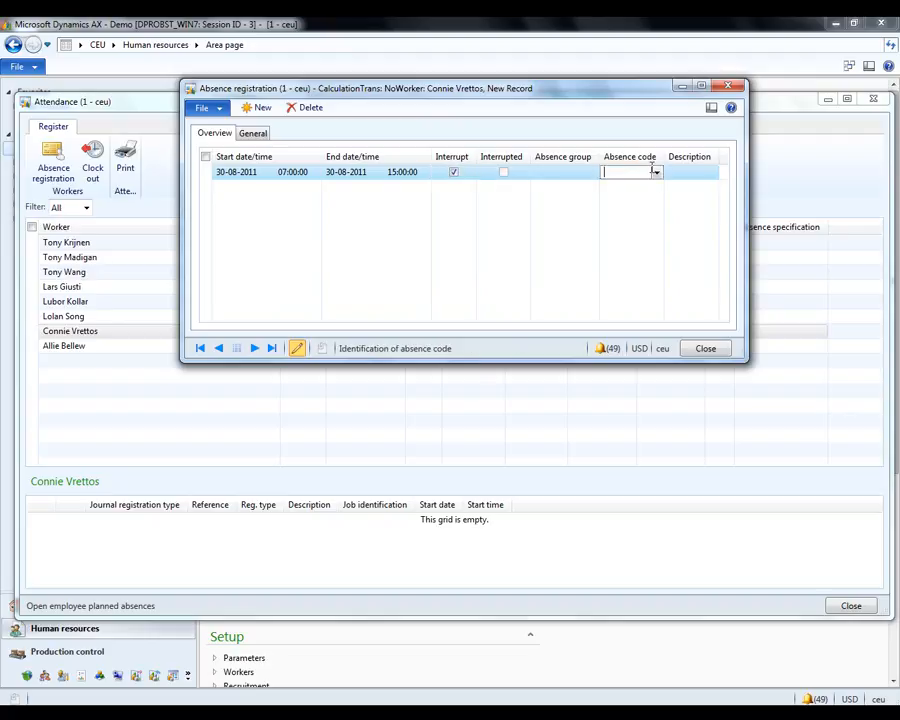
pyautogui.click(656, 171)
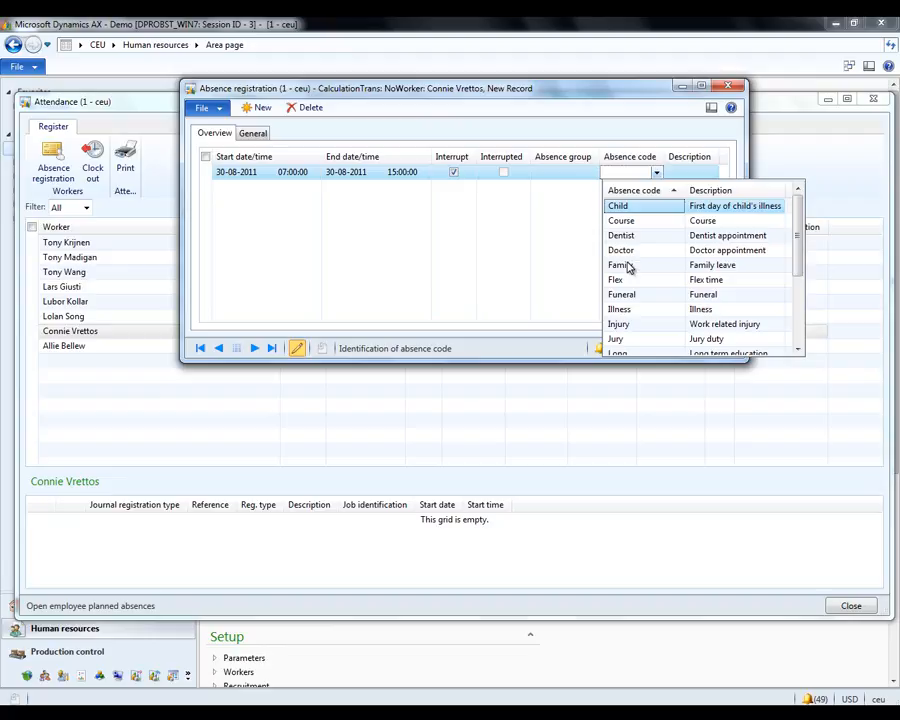
pyautogui.click(620, 265)
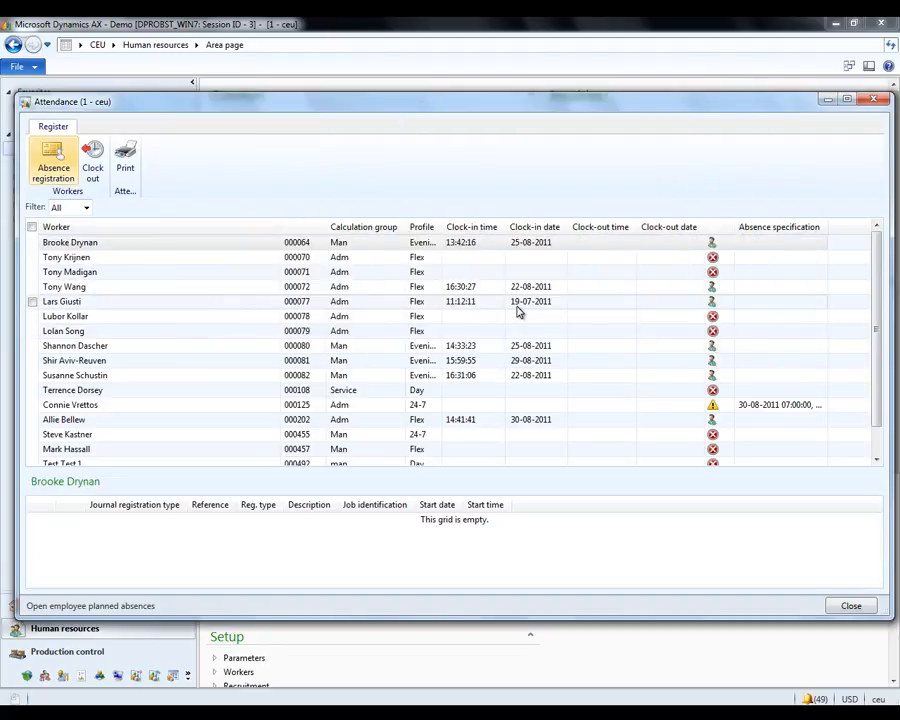
pyautogui.click(850, 605)
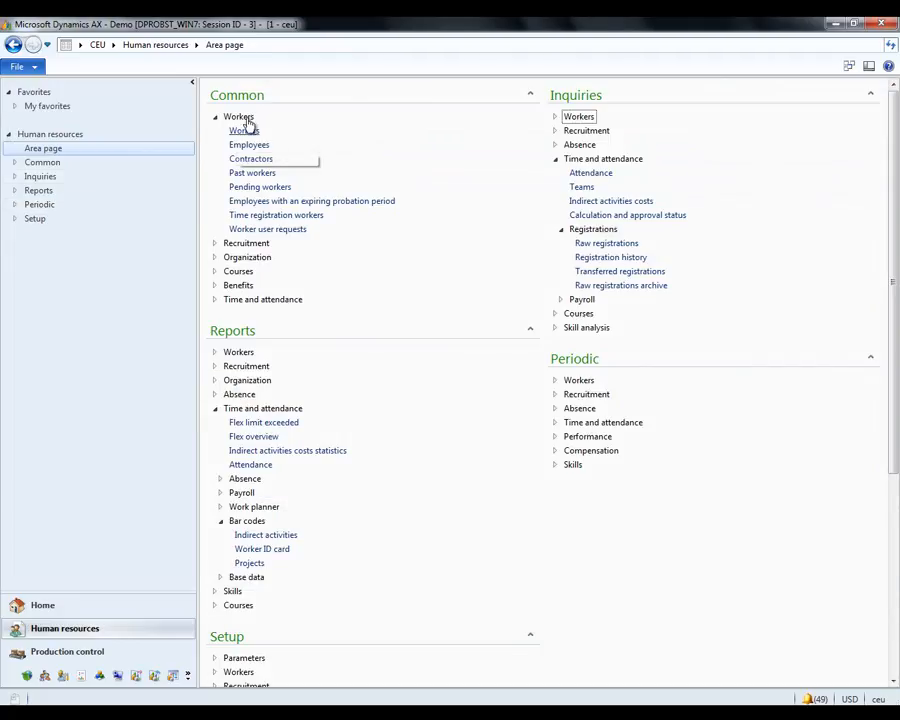
# - Open Allie Bellew's worker record in edit mode and scroll to Time registration
pyautogui.click(238, 117)
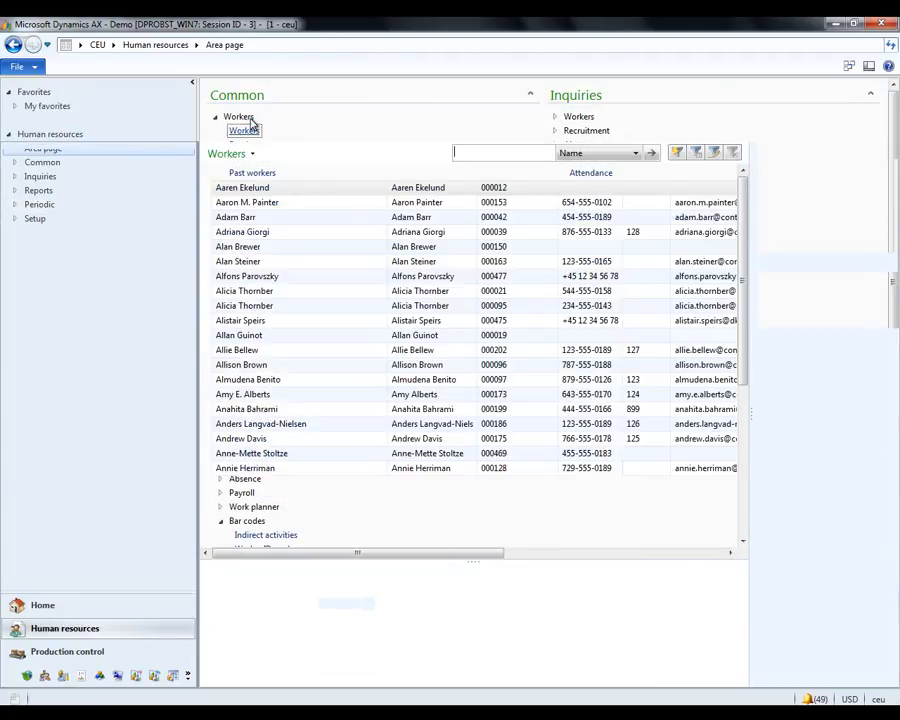
pyautogui.click(238, 117)
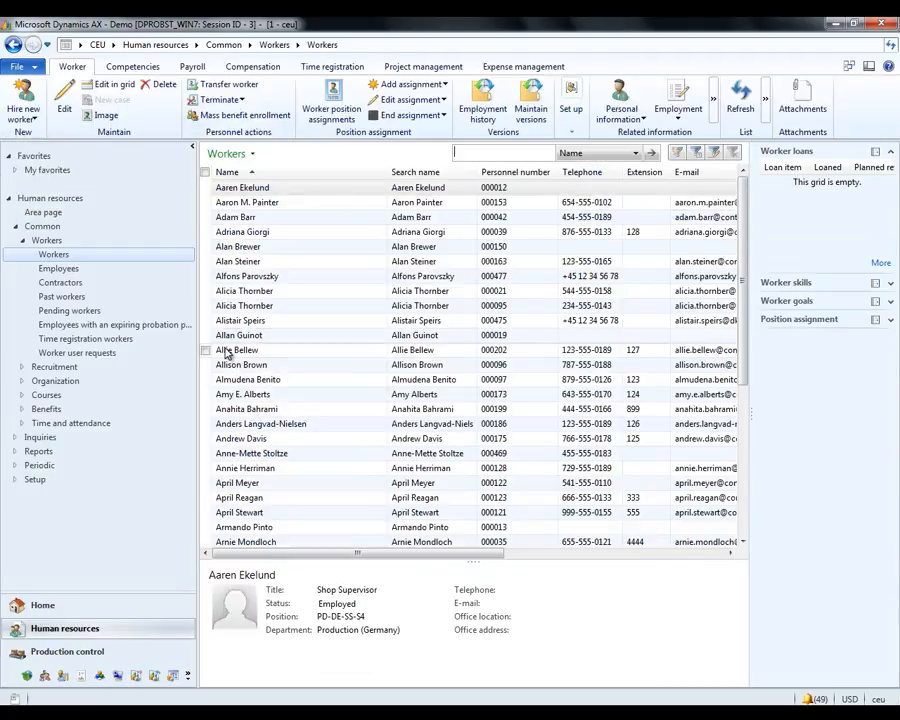
pyautogui.click(238, 349)
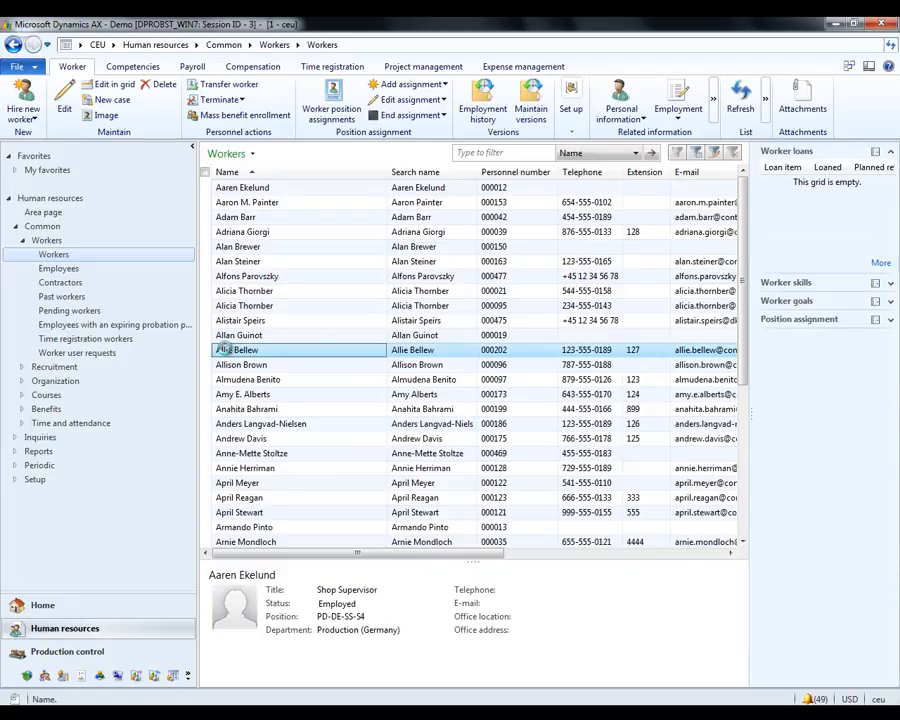
pyautogui.doubleClick(238, 349)
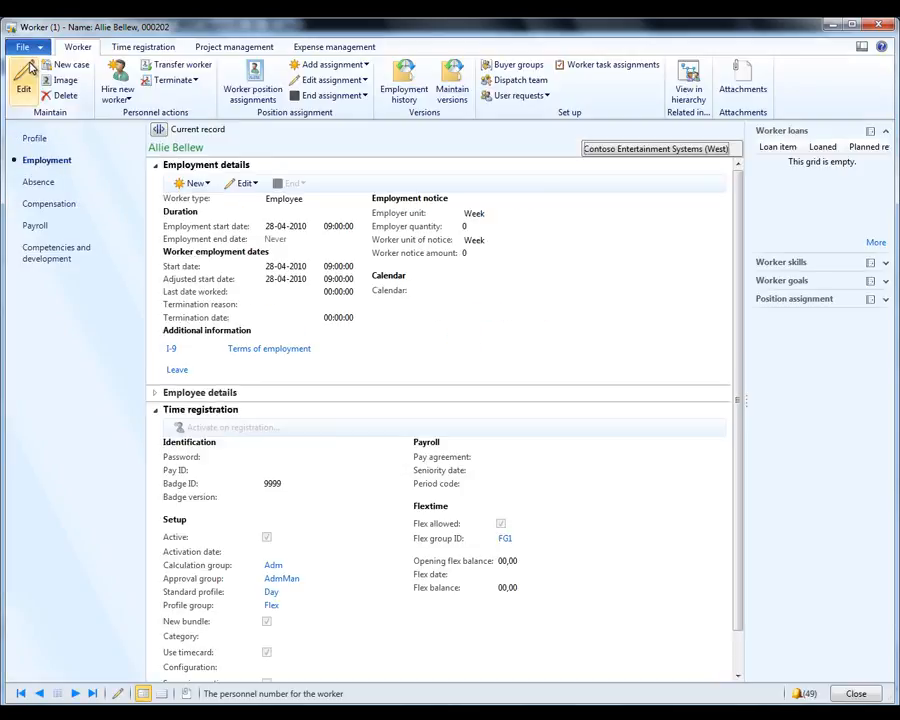
pyautogui.click(23, 85)
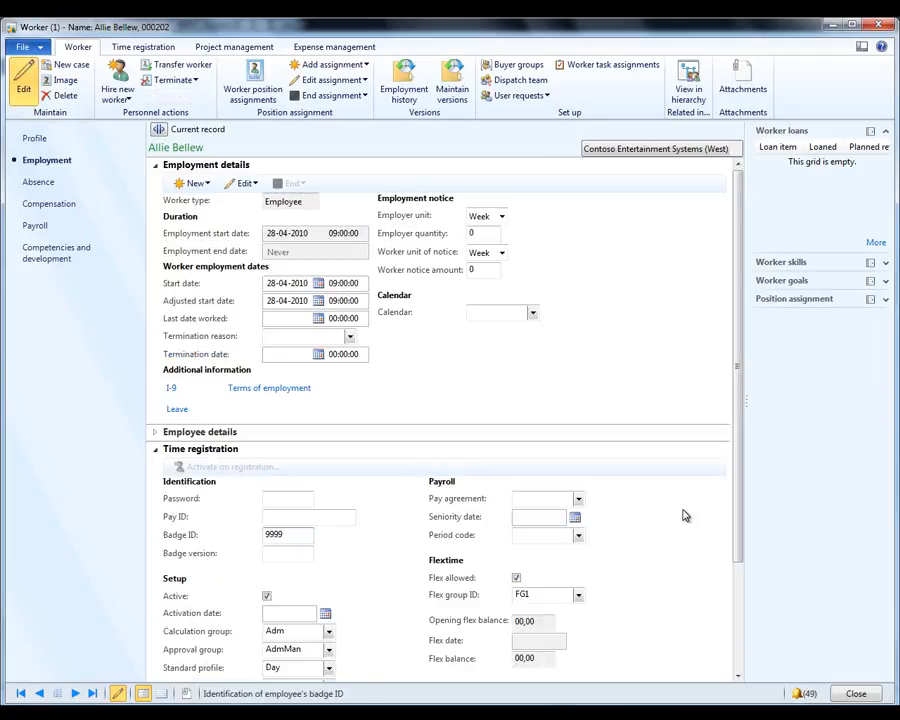
pyautogui.scroll(-3)
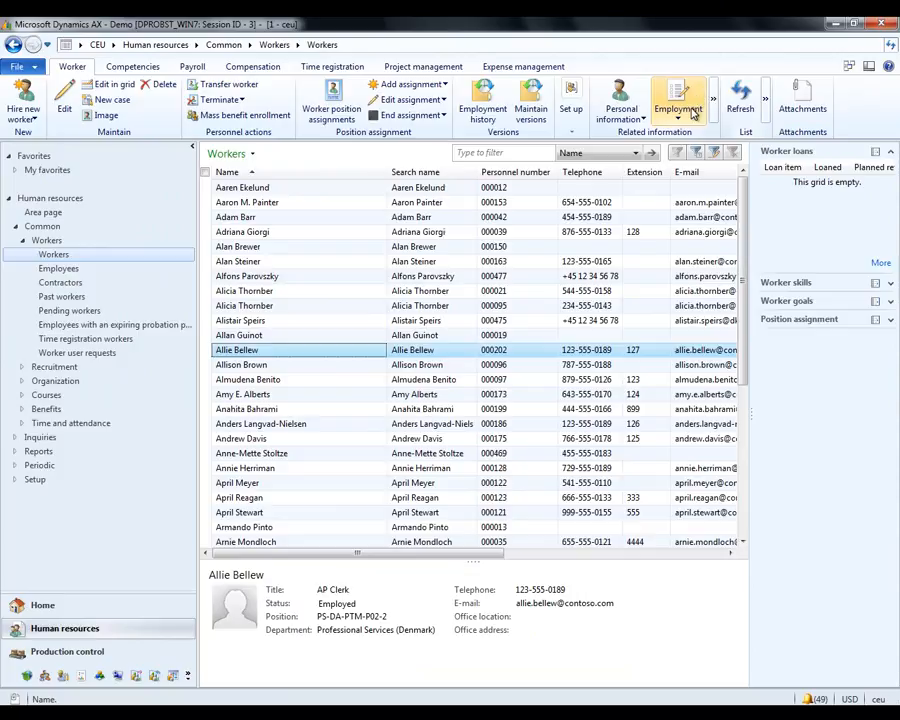
pyautogui.moveTo(678, 103)
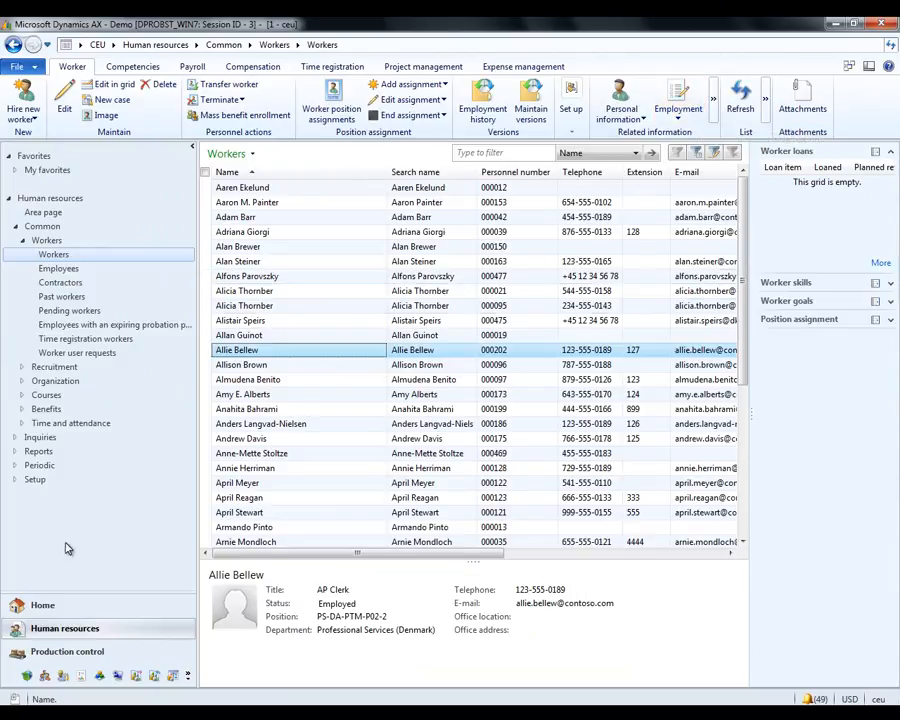
# - Open Terminals setup and set DPROBST_WIN7's configuration to All
pyautogui.click(43, 147)
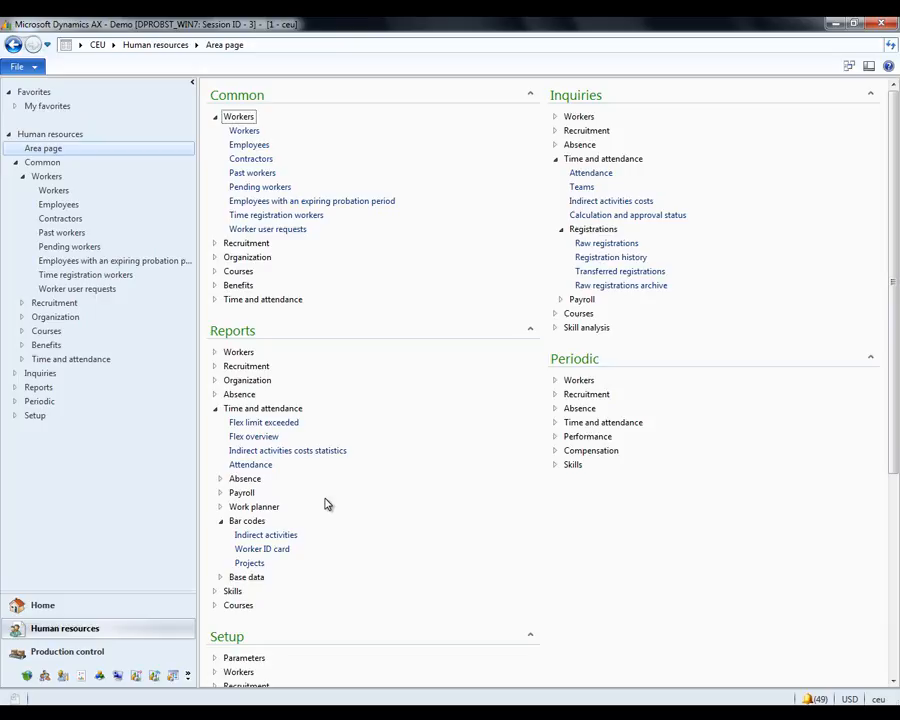
pyautogui.scroll(-3)
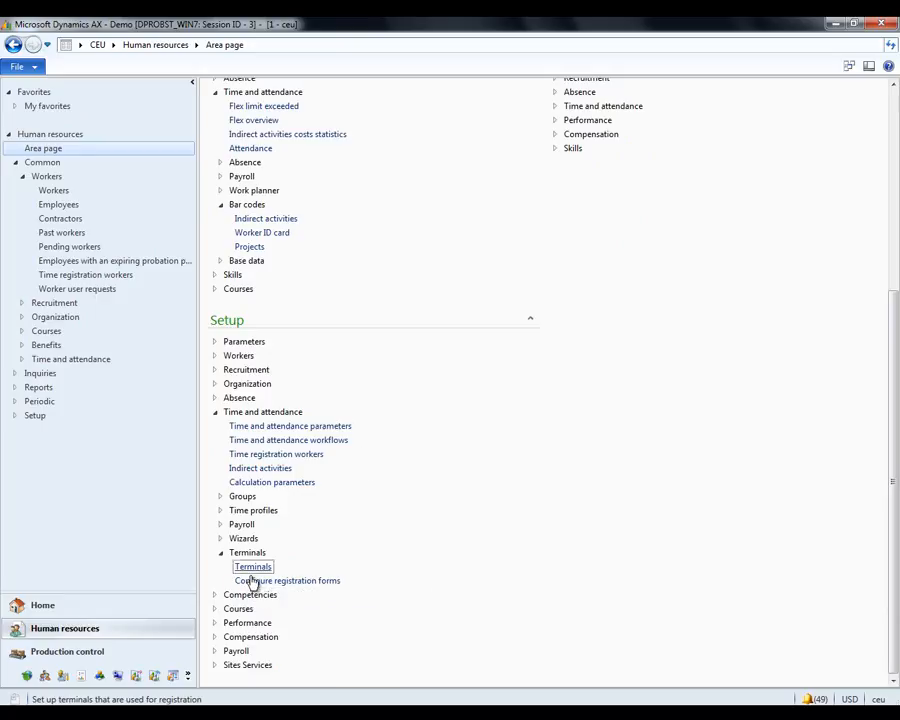
pyautogui.click(252, 566)
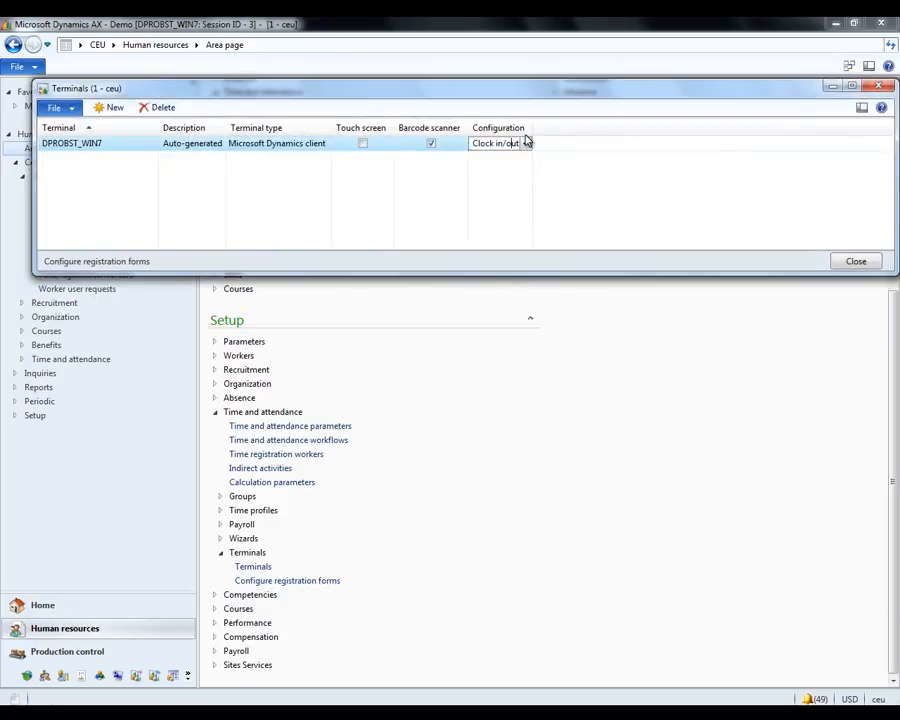
pyautogui.click(524, 143)
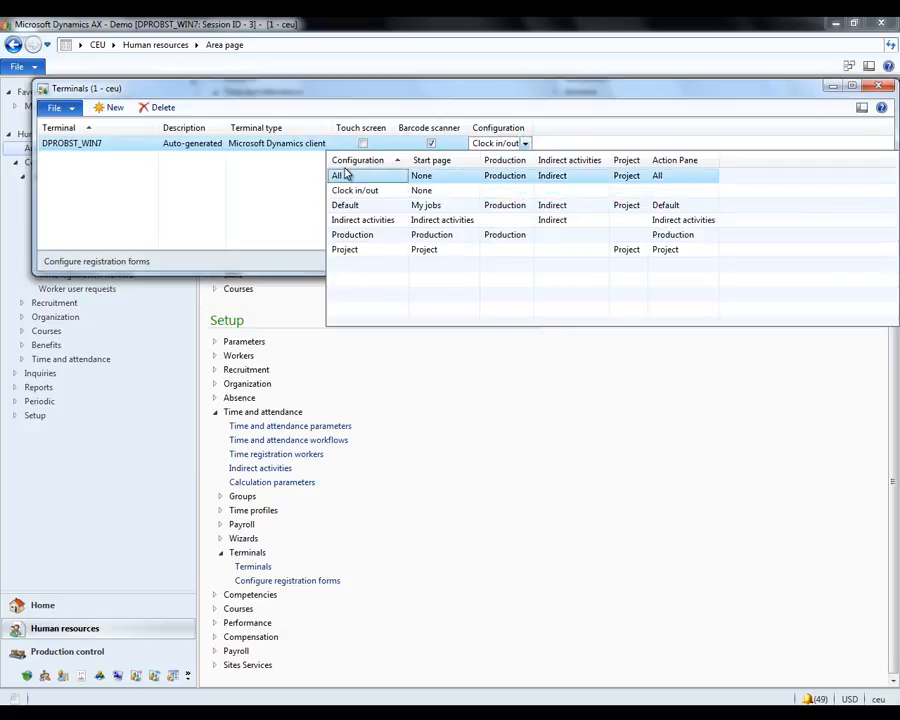
pyautogui.click(339, 175)
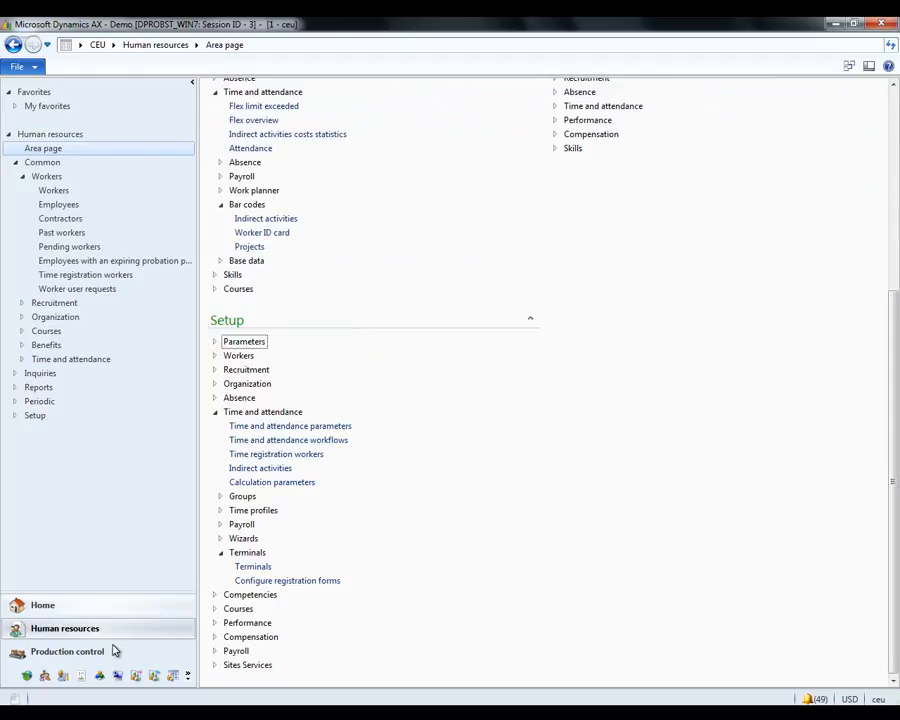
# - Launch Production control job registration and confirm production unit 1
pyautogui.click(67, 651)
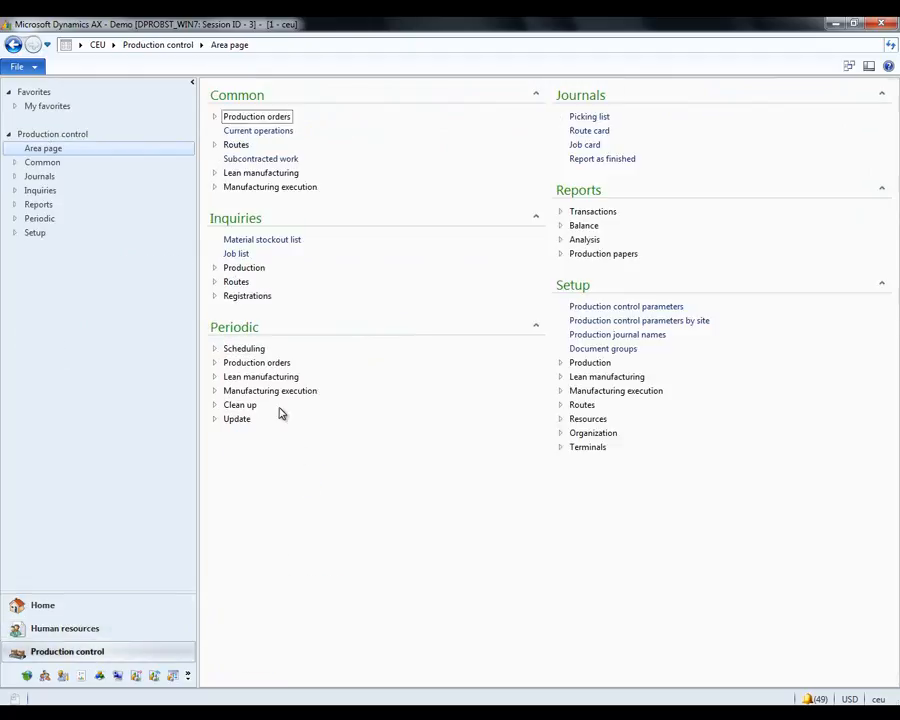
pyautogui.click(257, 404)
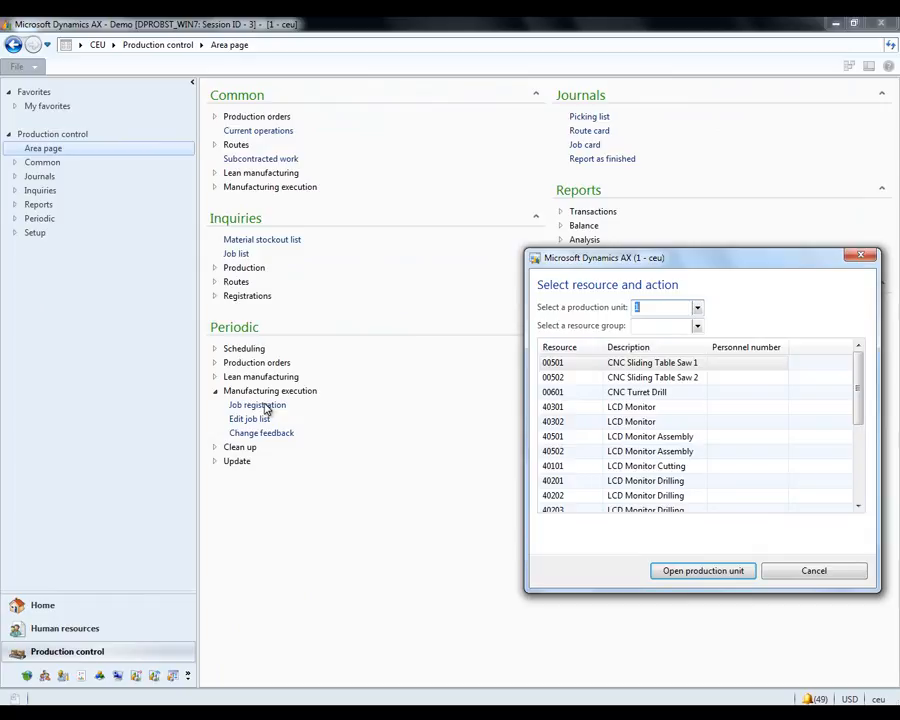
pyautogui.moveTo(270, 410)
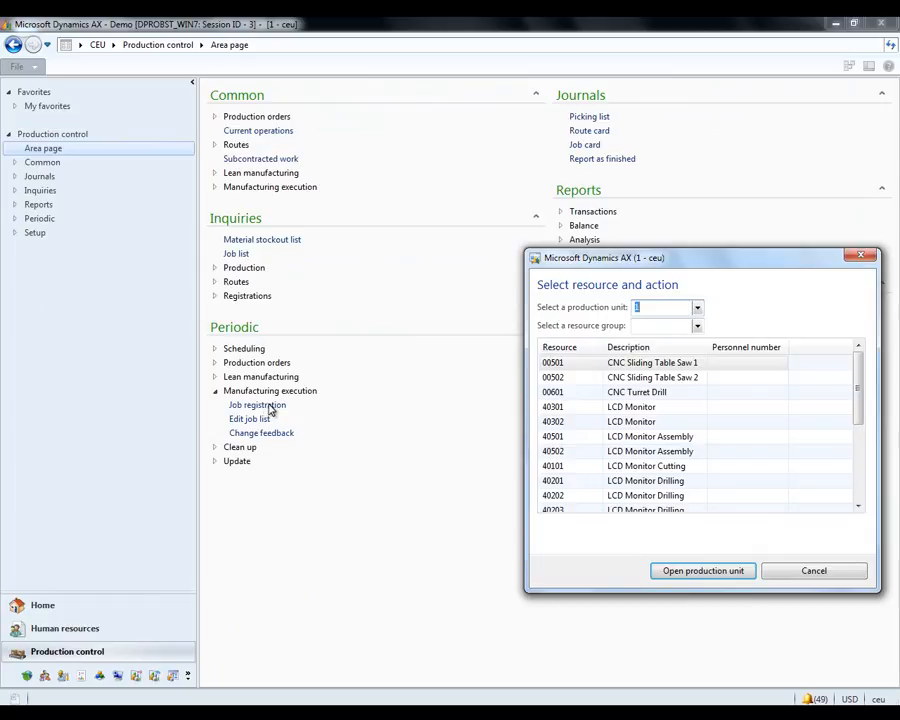
pyautogui.moveTo(603, 317)
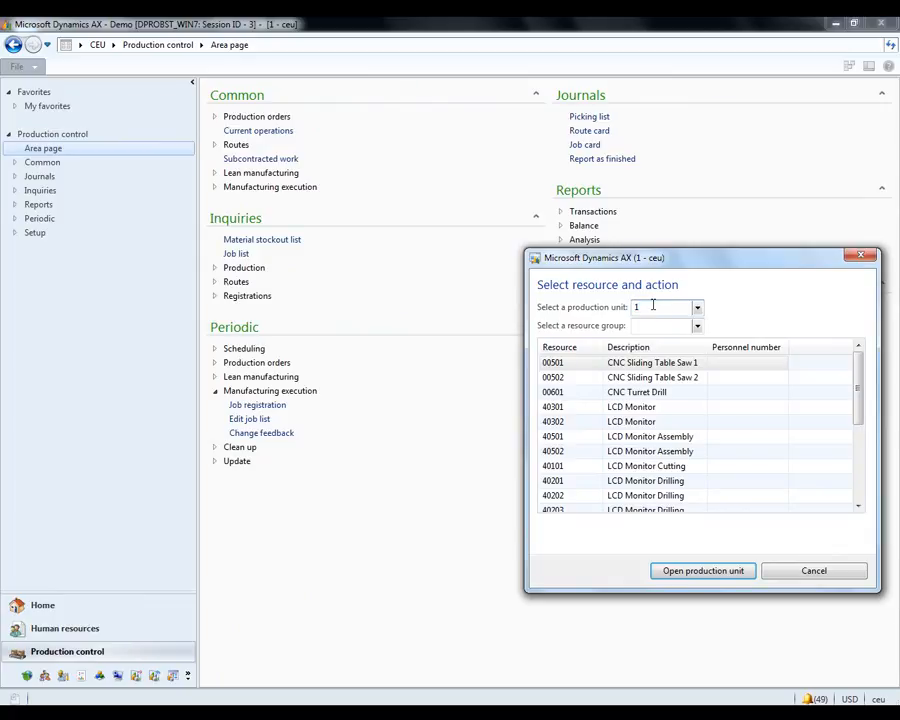
pyautogui.click(814, 570)
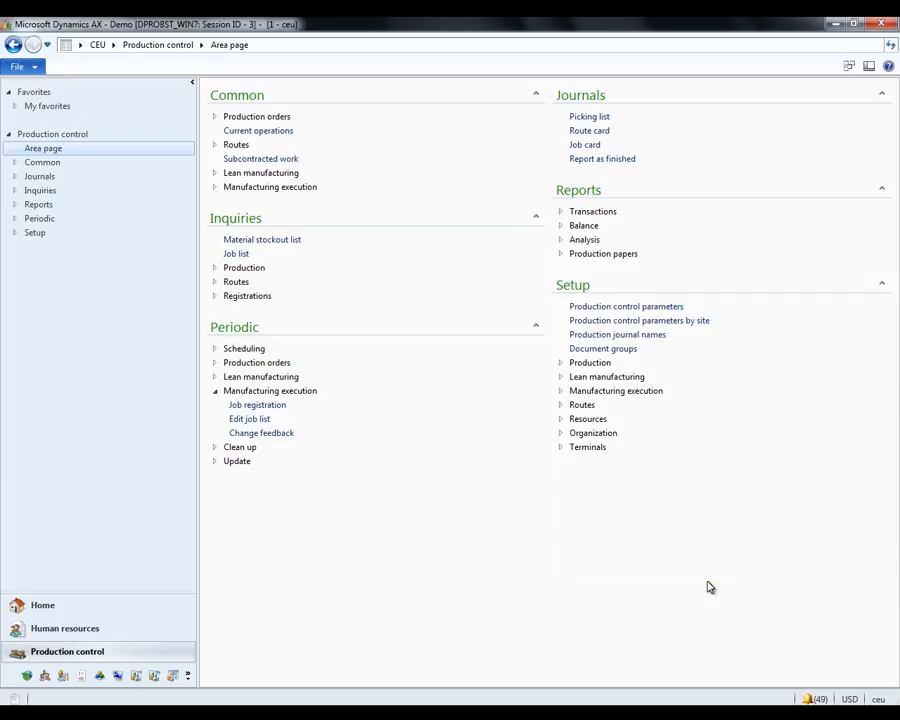
pyautogui.click(257, 405)
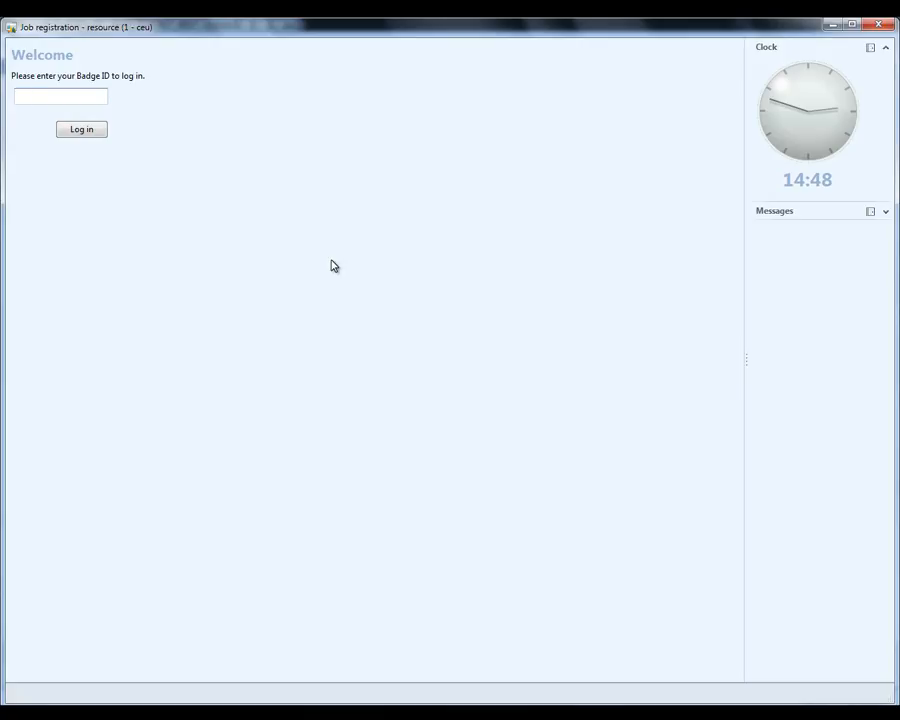
# - Log in to job registration with badge 9999 and choose the production unit
pyautogui.write('9999')
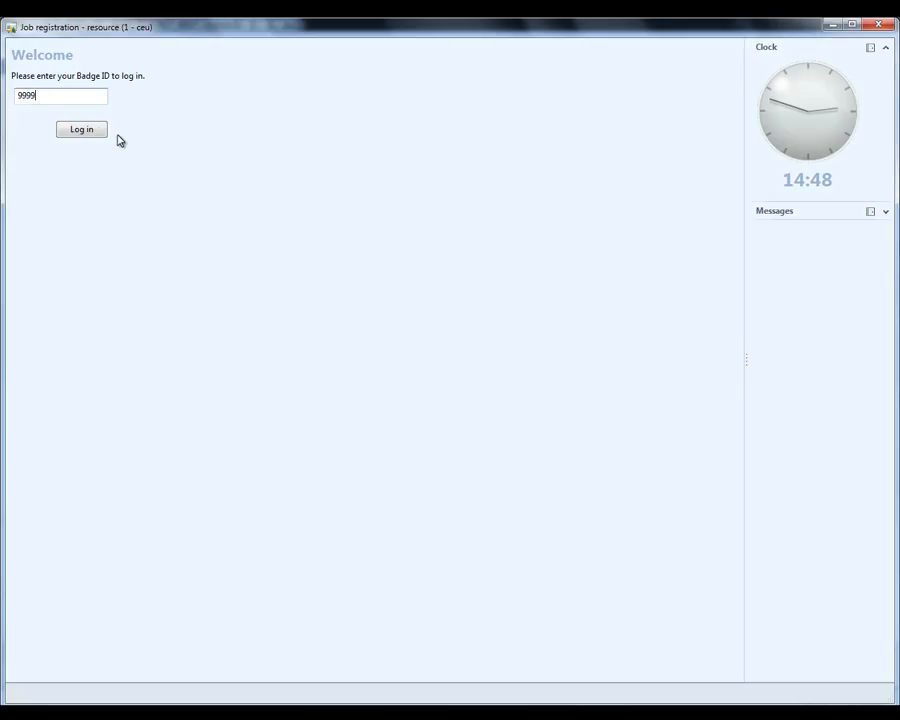
pyautogui.click(81, 129)
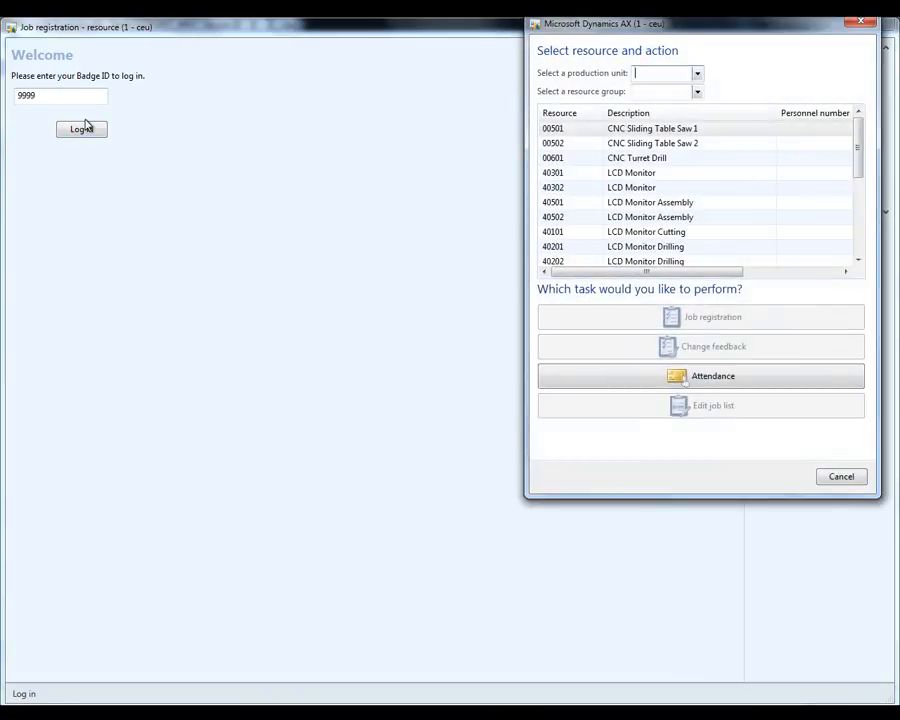
pyautogui.moveTo(489, 77)
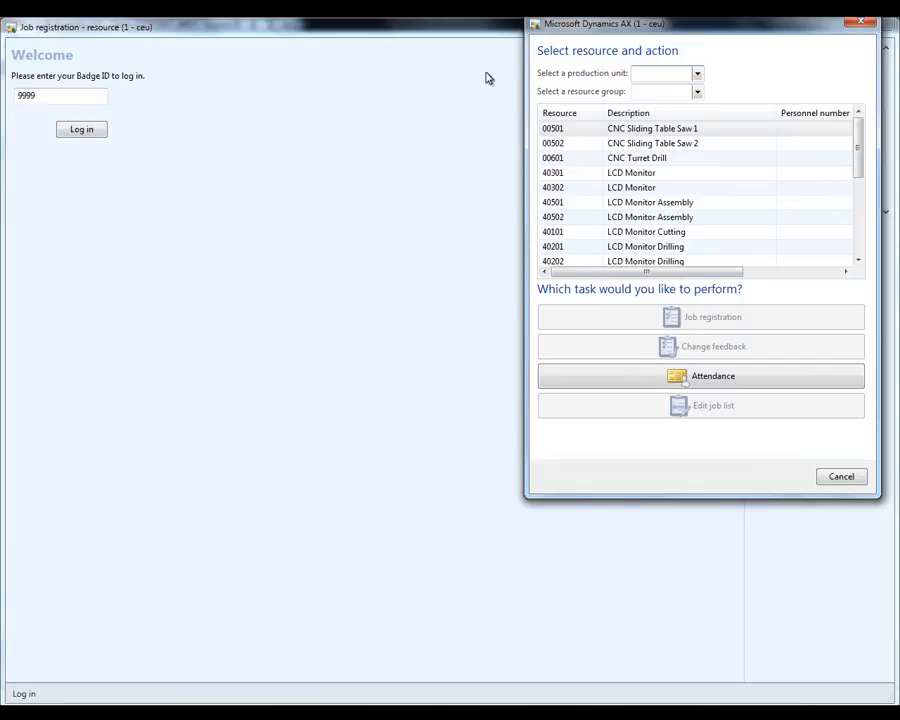
pyautogui.click(697, 91)
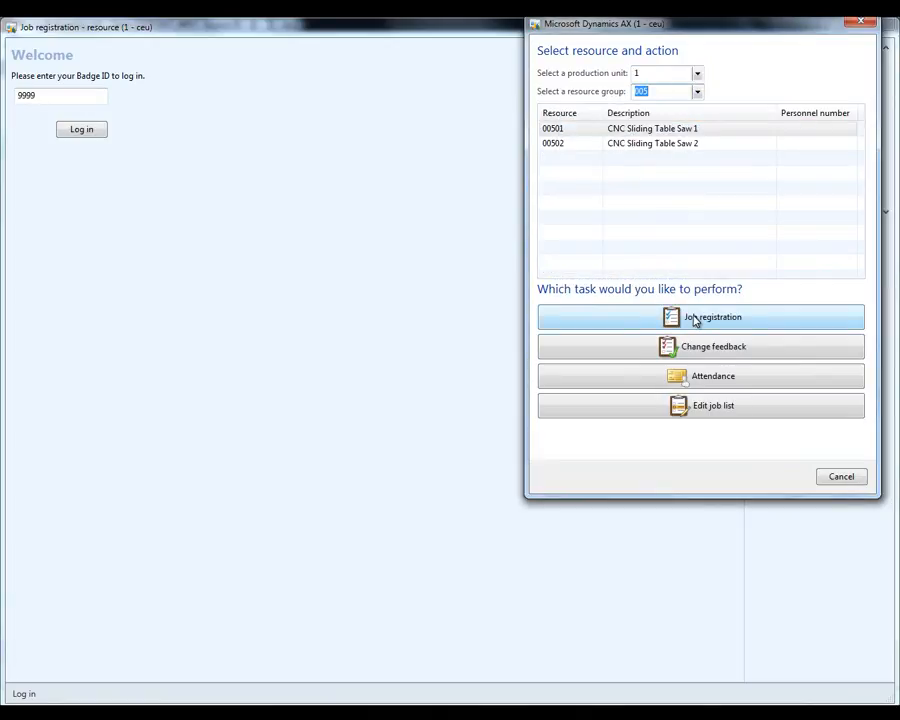
pyautogui.moveTo(713, 385)
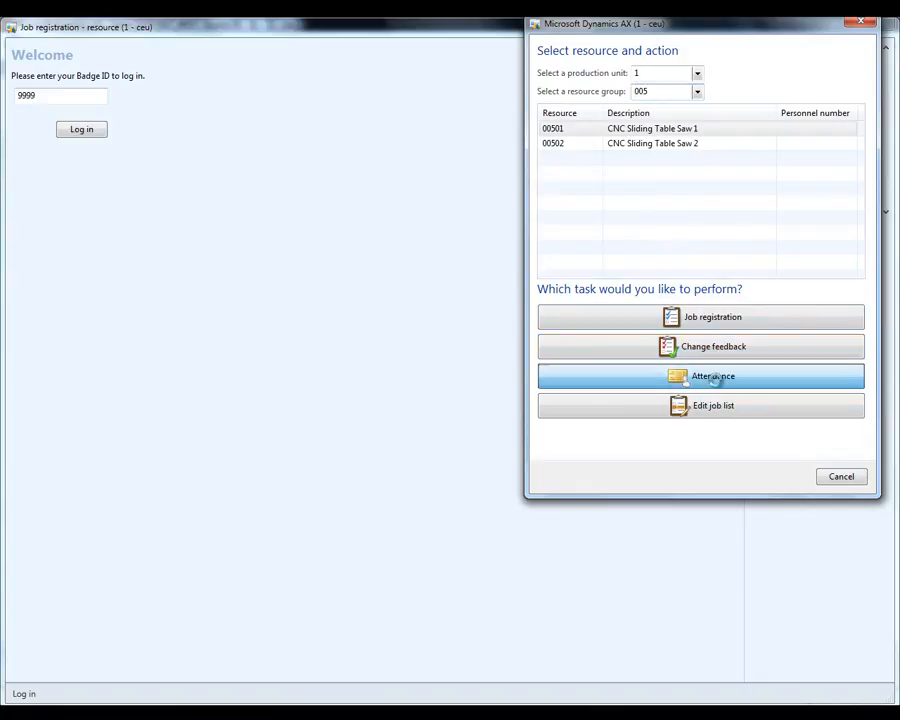
pyautogui.click(700, 375)
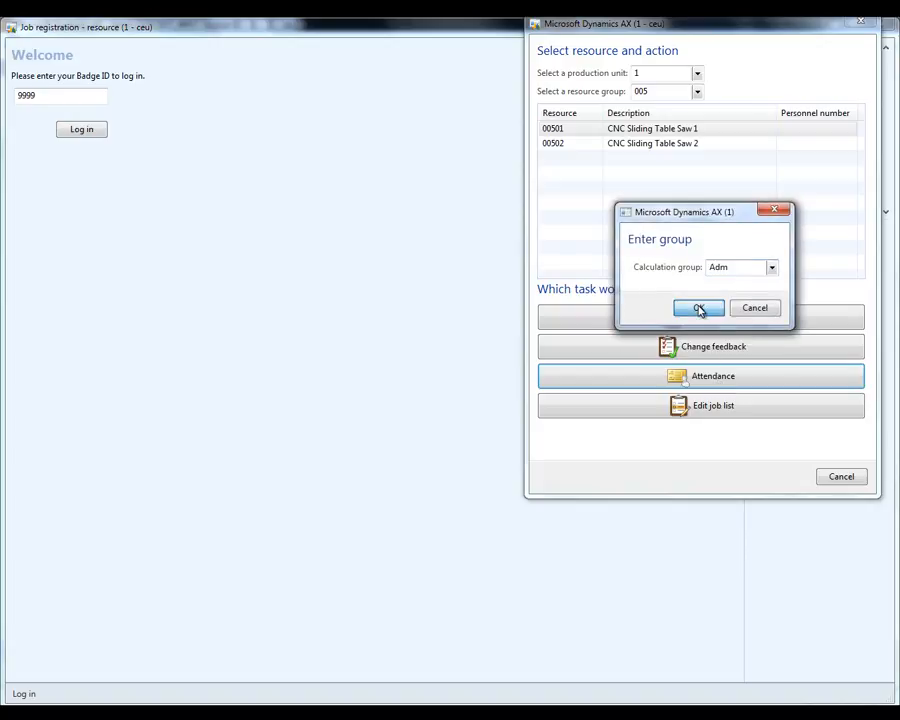
pyautogui.click(699, 307)
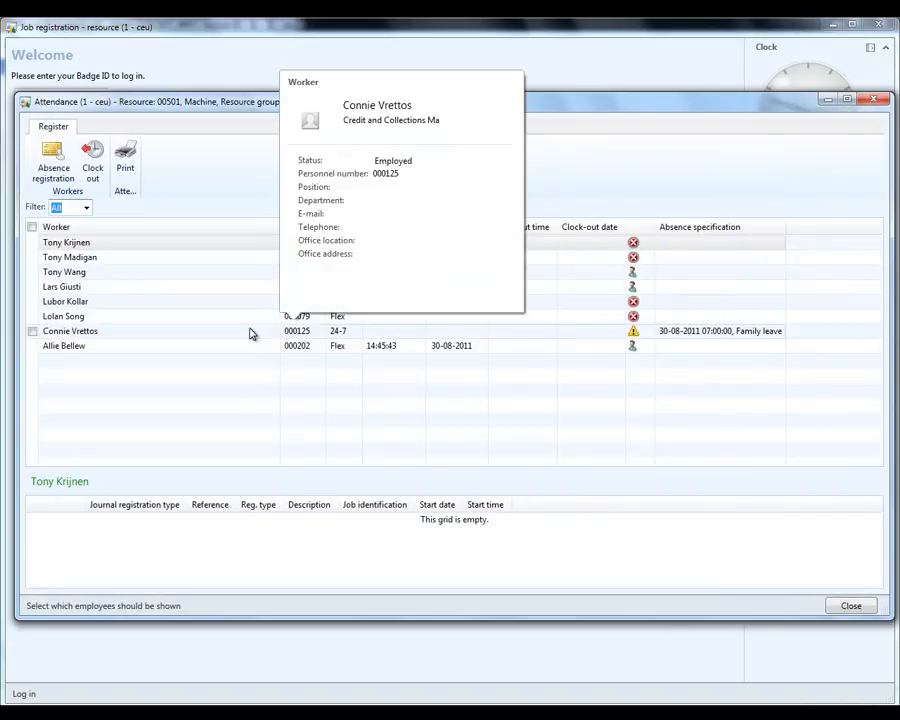
pyautogui.click(70, 331)
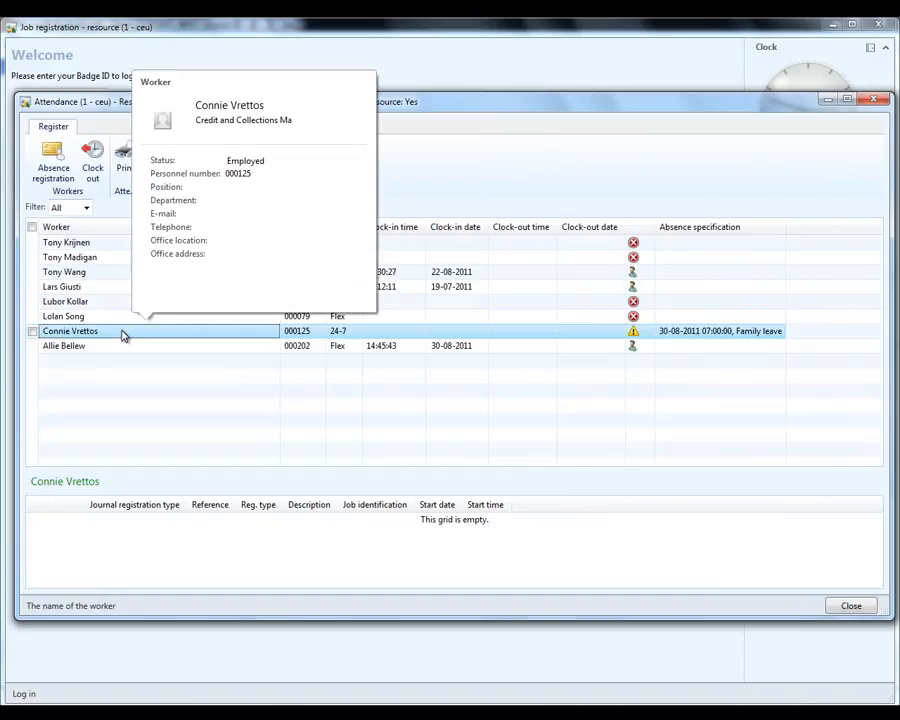
pyautogui.click(63, 316)
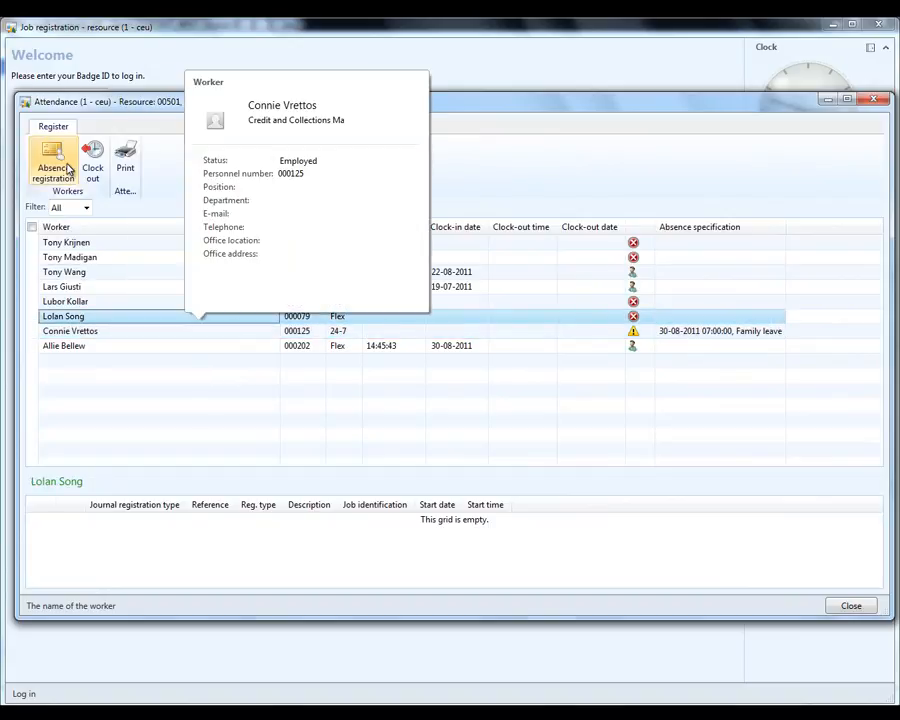
pyautogui.click(52, 165)
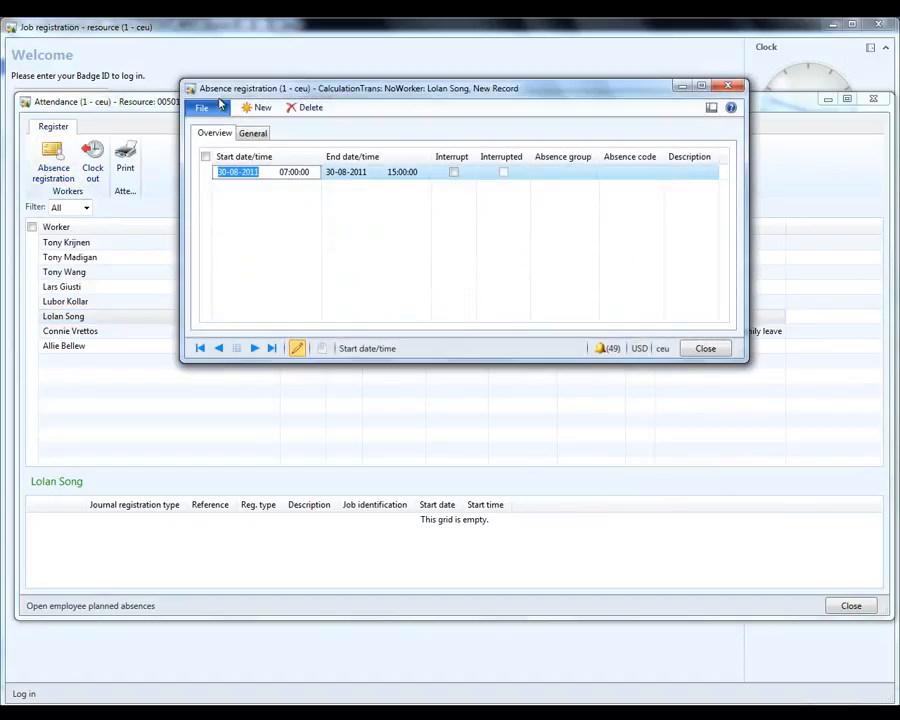
pyautogui.moveTo(256, 107)
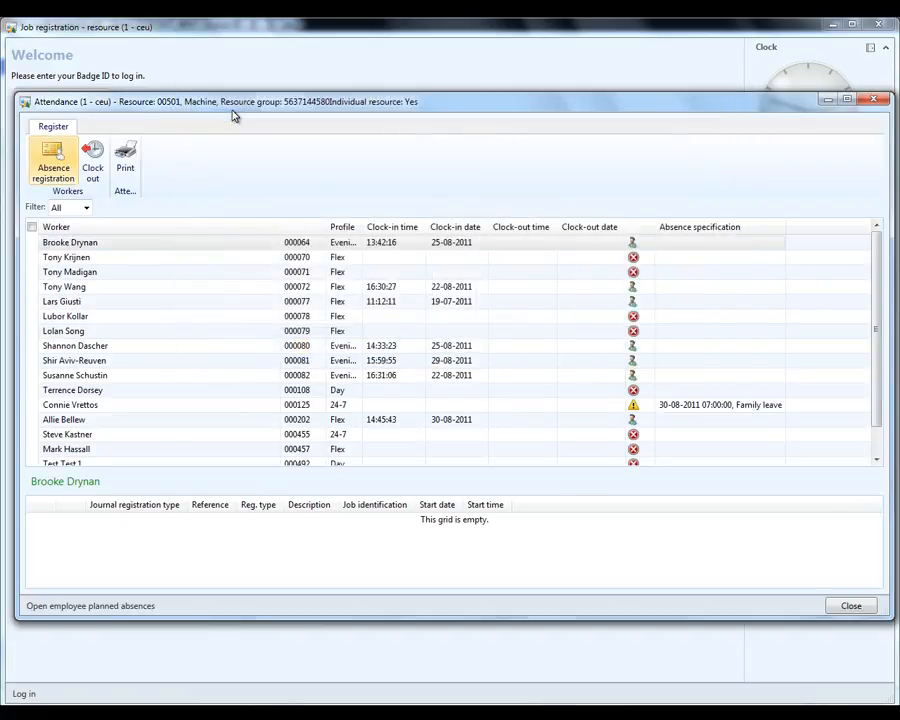
pyautogui.click(849, 605)
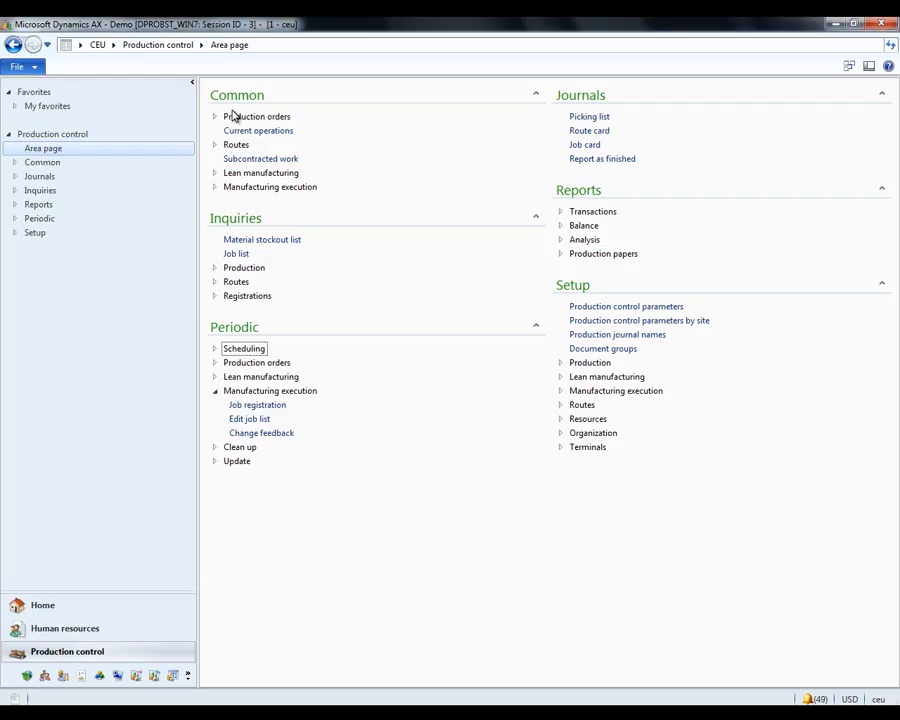
pyautogui.click(64, 628)
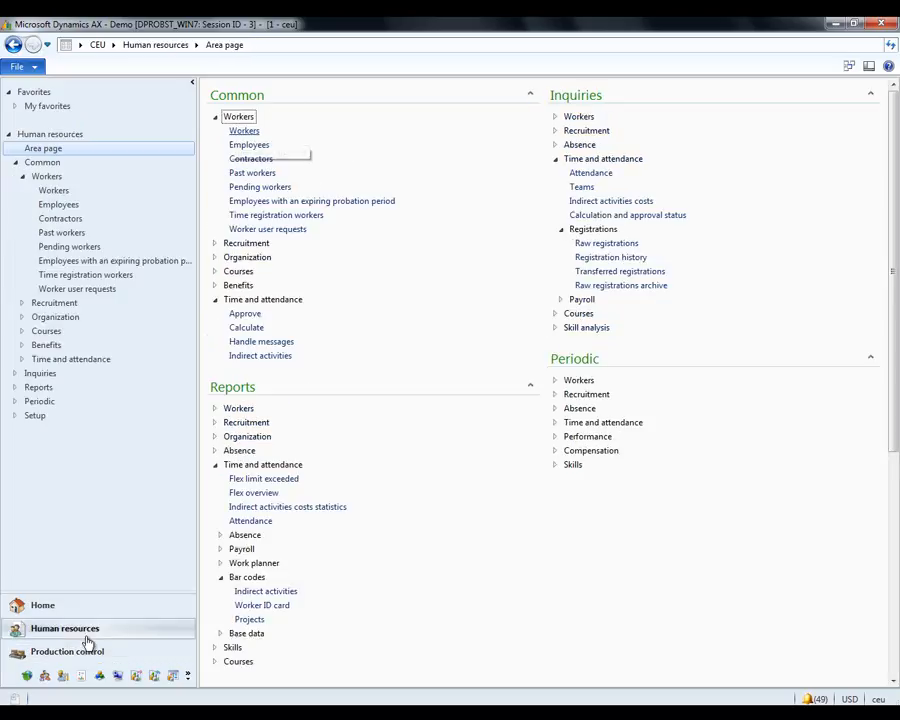
pyautogui.moveTo(244, 130)
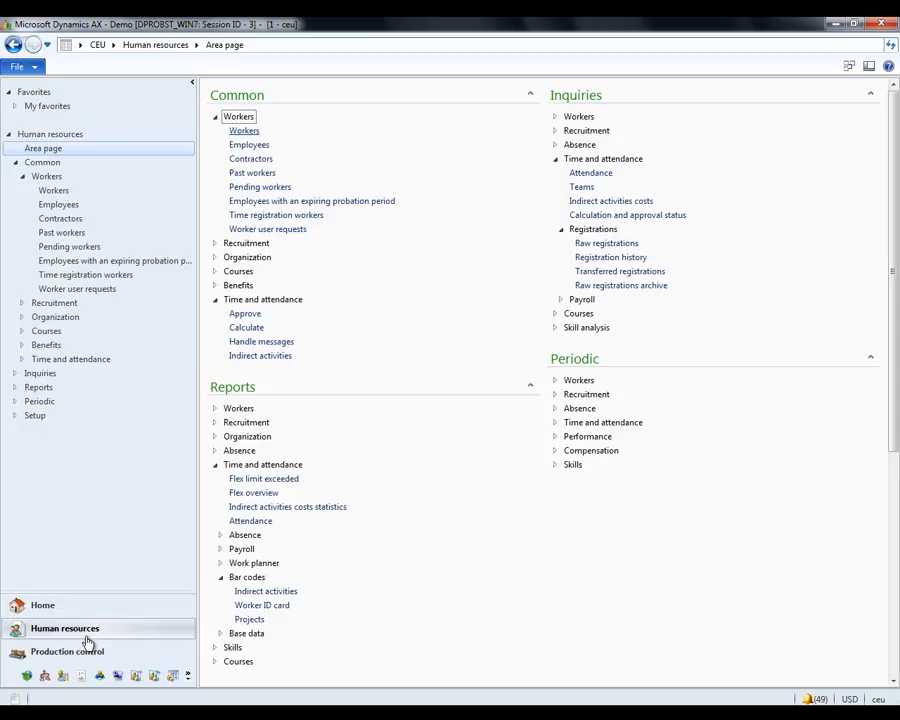
pyautogui.click(42, 605)
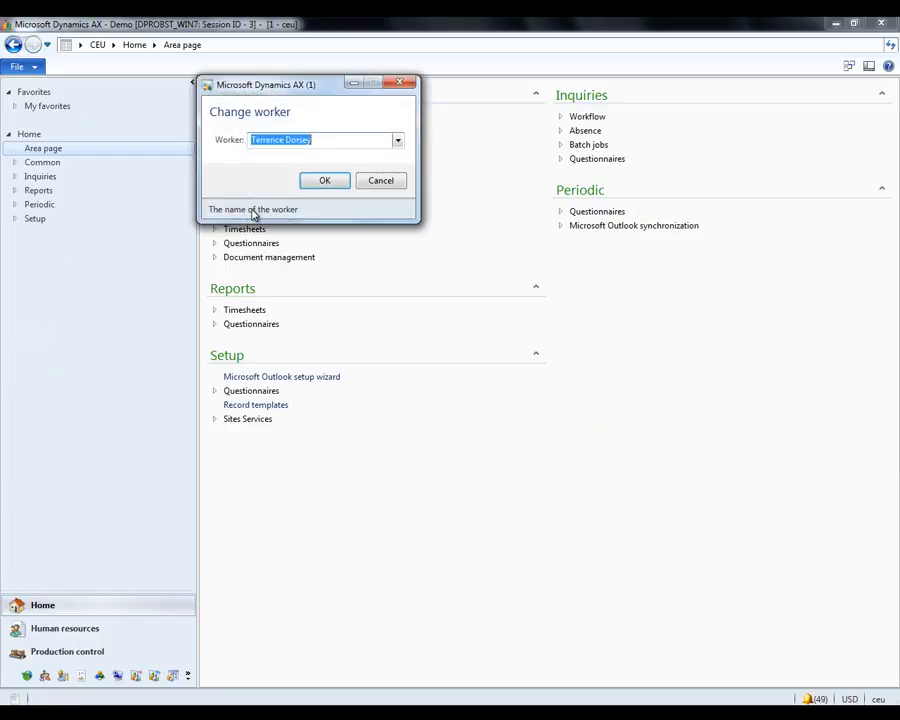
pyautogui.click(397, 139)
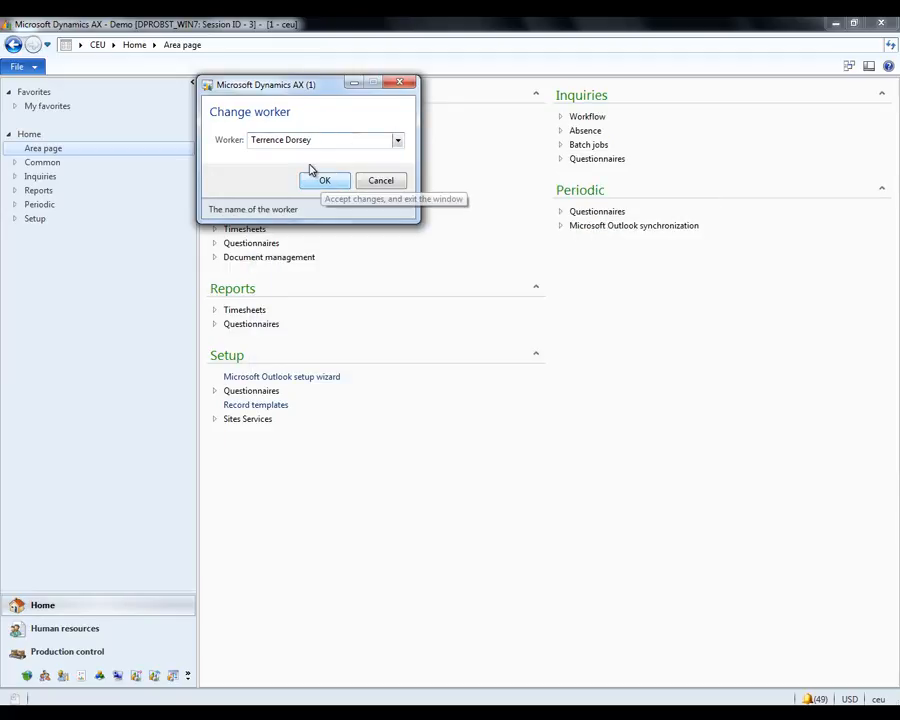
pyautogui.click(324, 180)
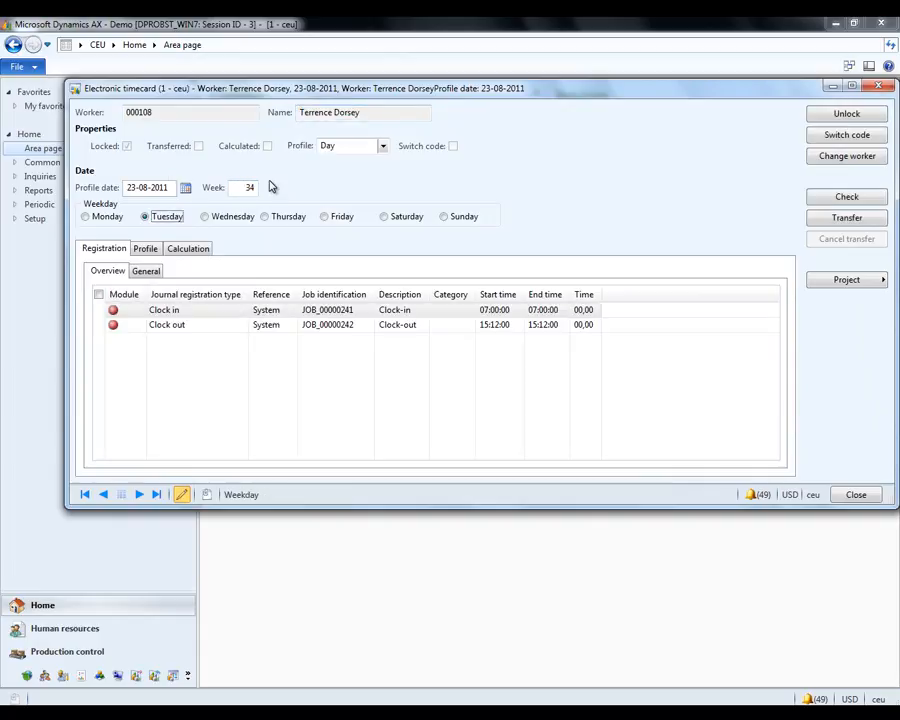
# - Move to Thursday 25-08-2011 and start a new registration line
pyautogui.click(85, 216)
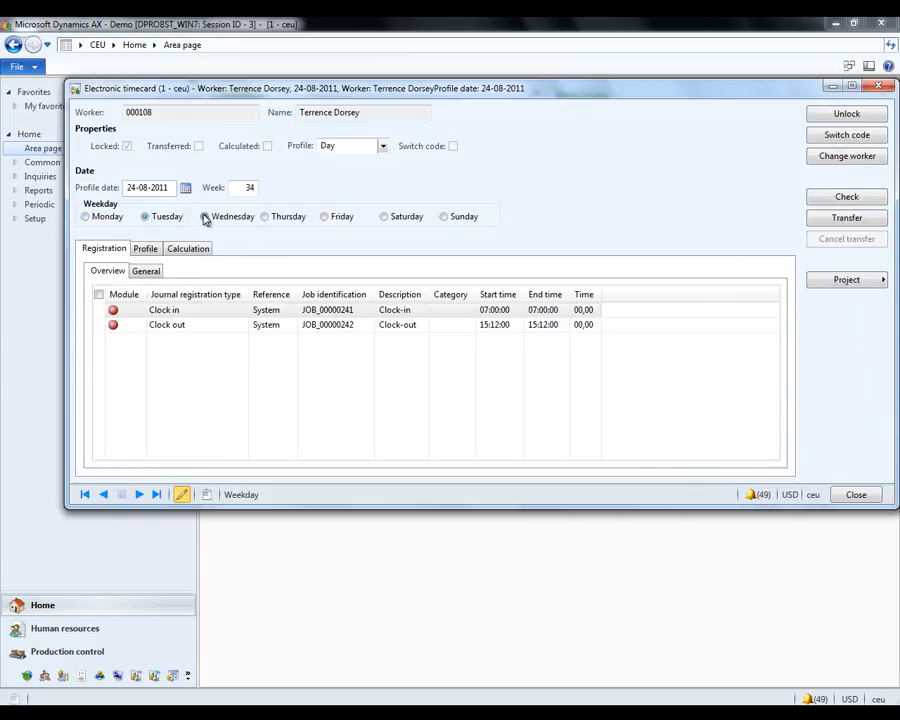
pyautogui.click(204, 216)
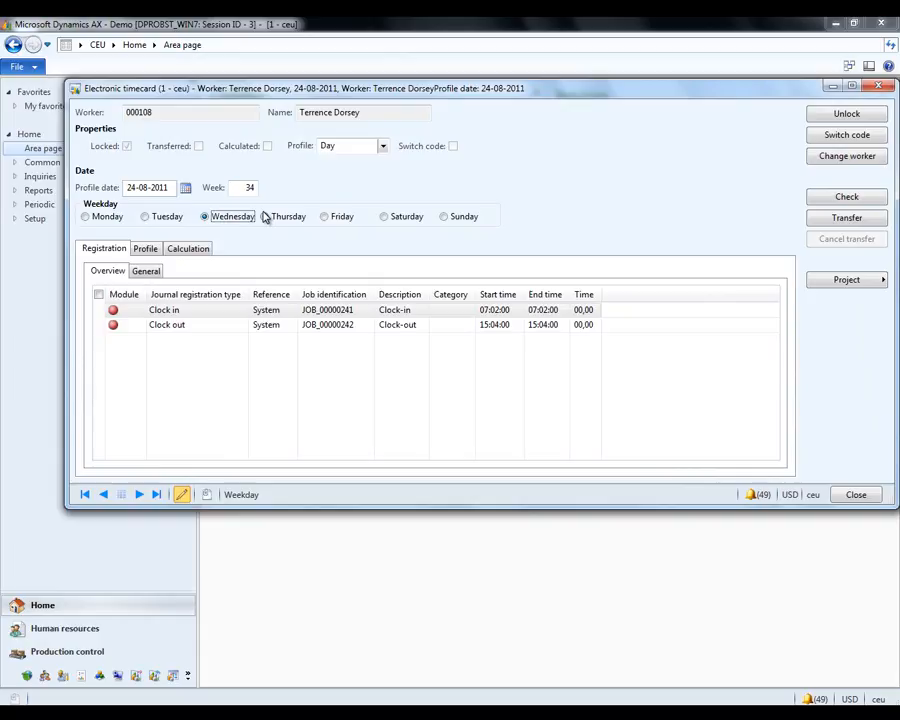
pyautogui.moveTo(266, 217)
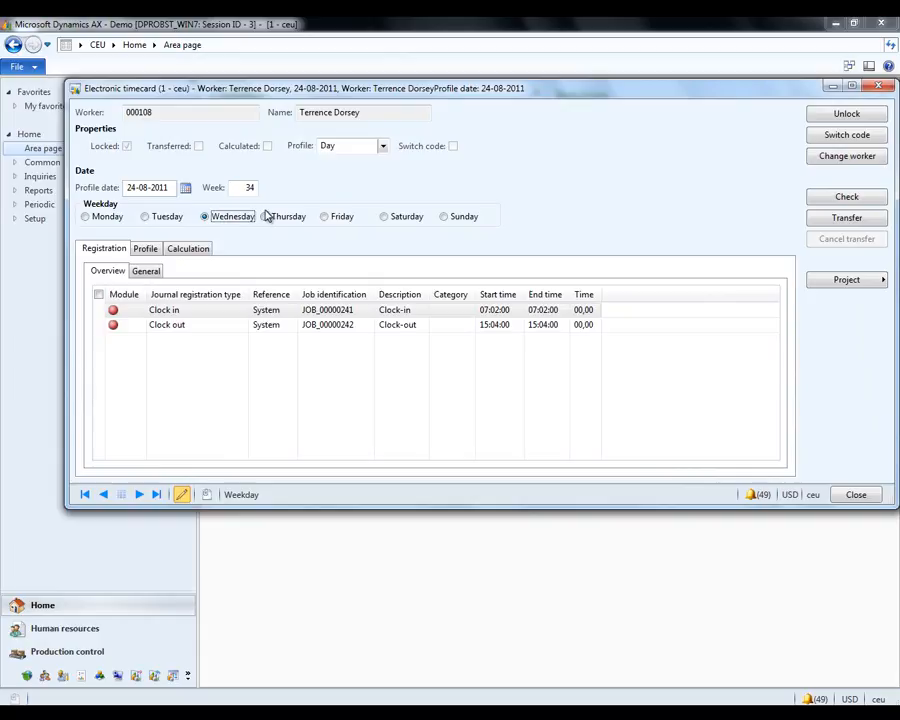
pyautogui.click(264, 216)
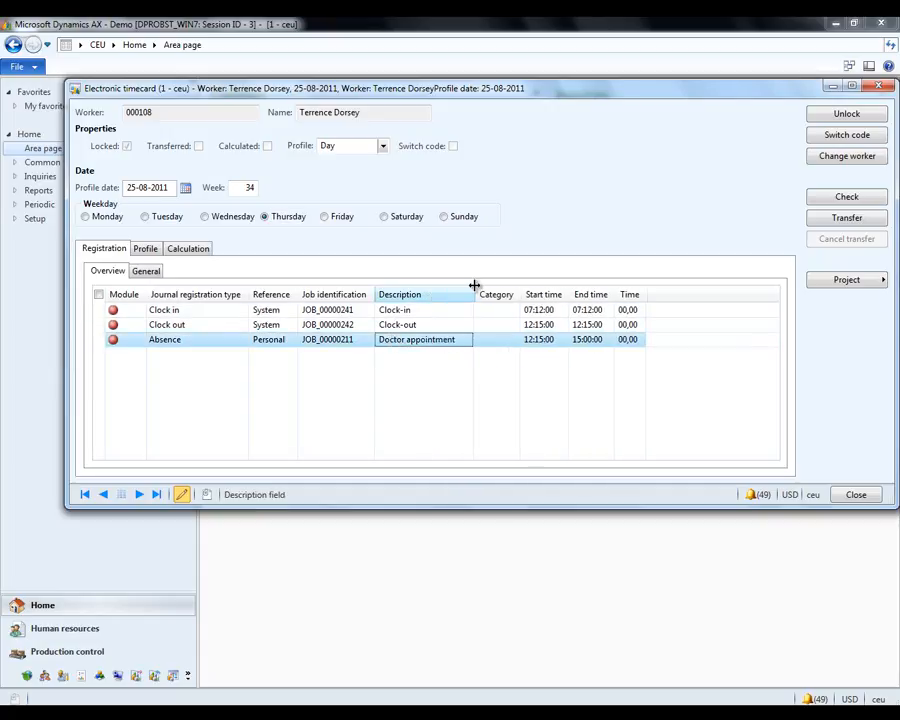
pyautogui.click(180, 339)
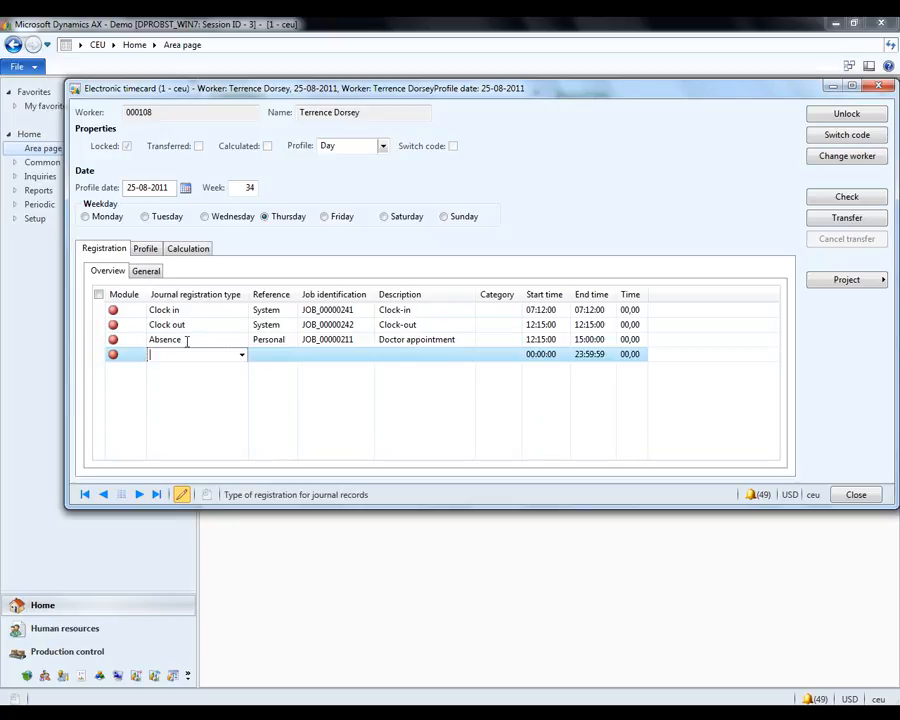
# - Make the line a Project registration for 20002-1, category Proce, 07:12–12:15
pyautogui.click(241, 355)
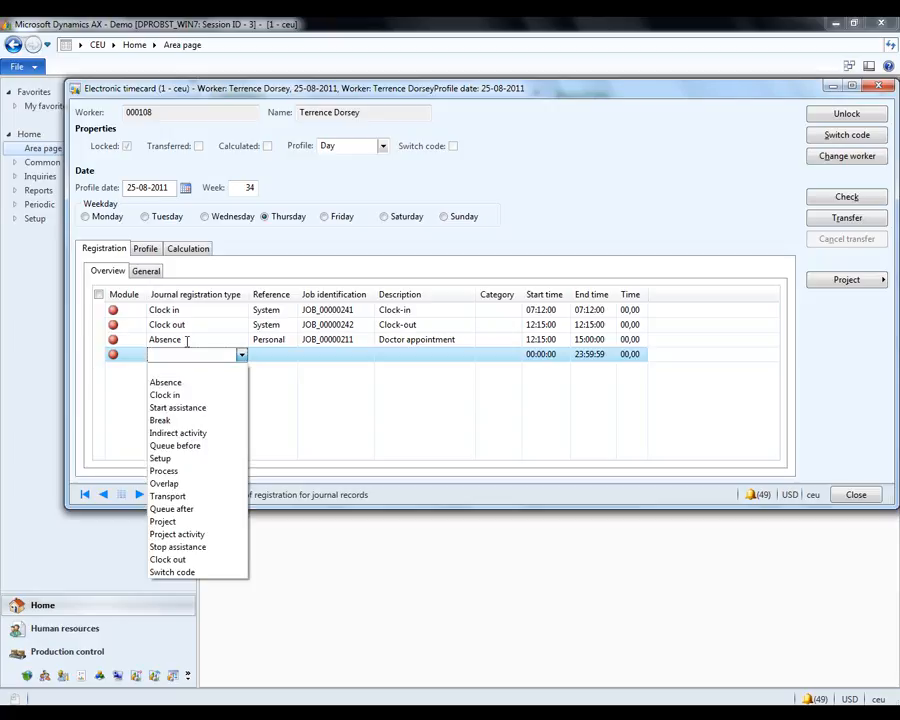
pyautogui.click(162, 521)
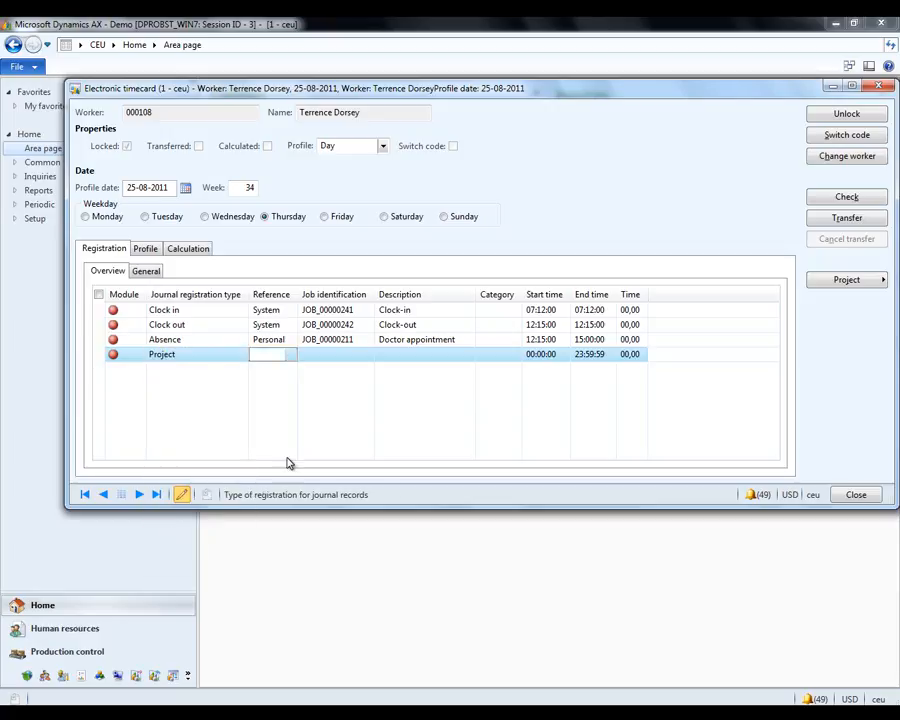
pyautogui.click(367, 355)
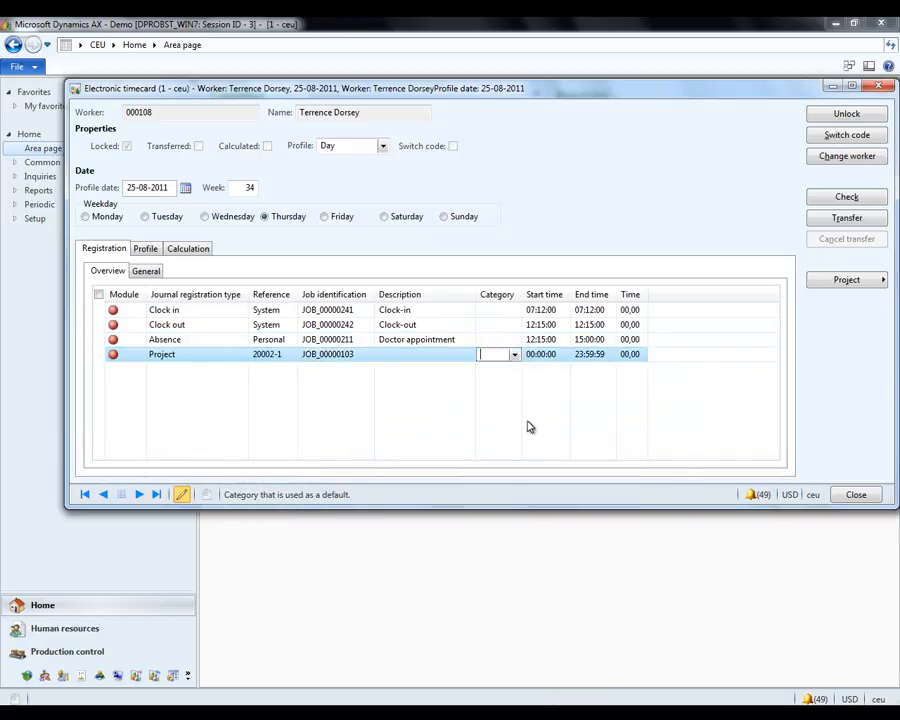
pyautogui.click(514, 354)
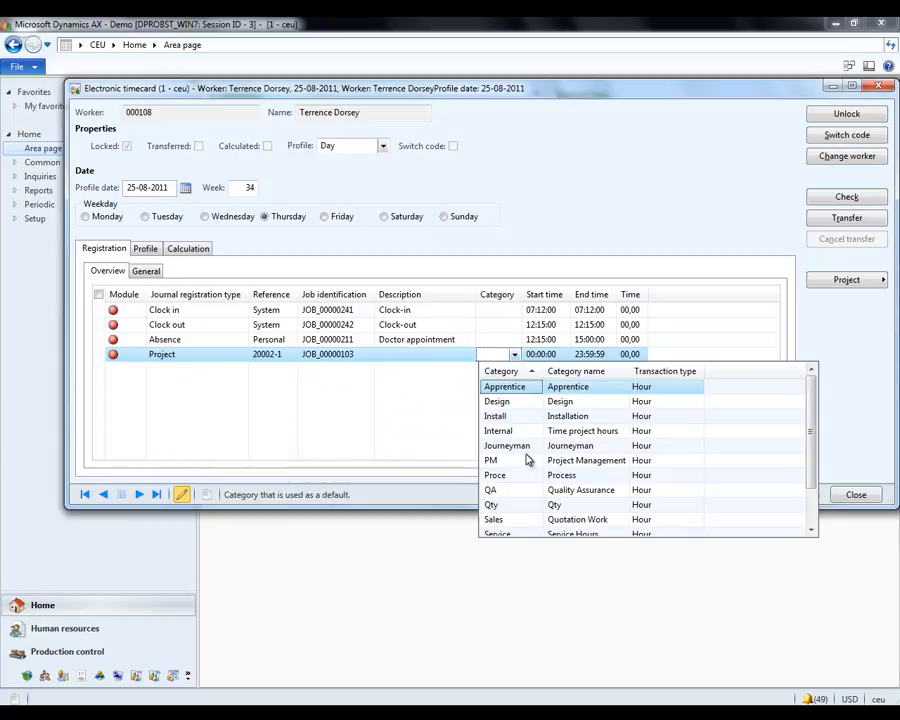
pyautogui.scroll(-3)
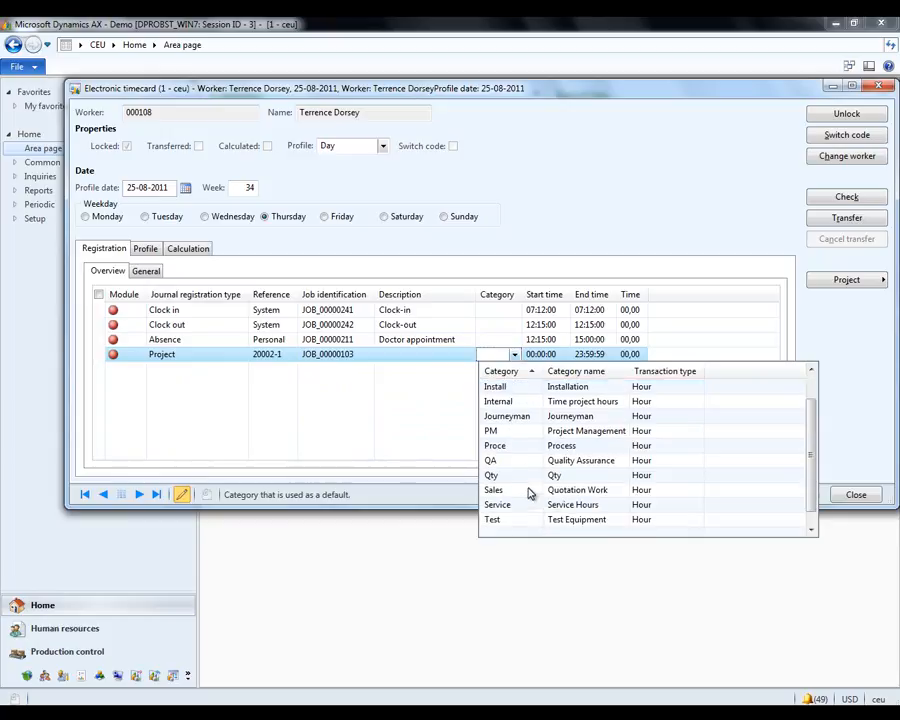
pyautogui.click(494, 445)
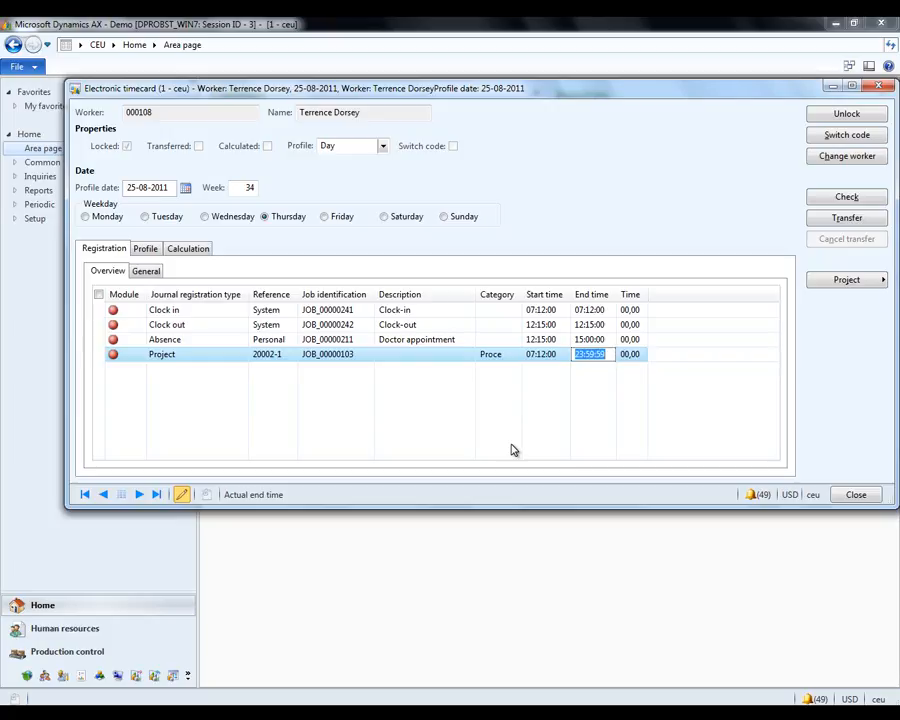
pyautogui.write('1')
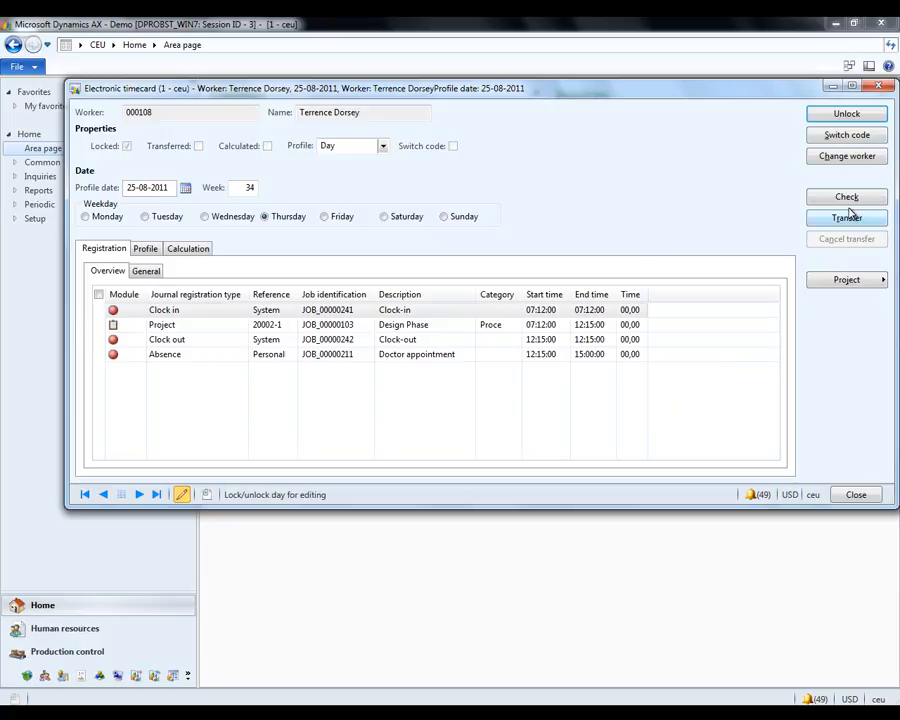
pyautogui.moveTo(846, 217)
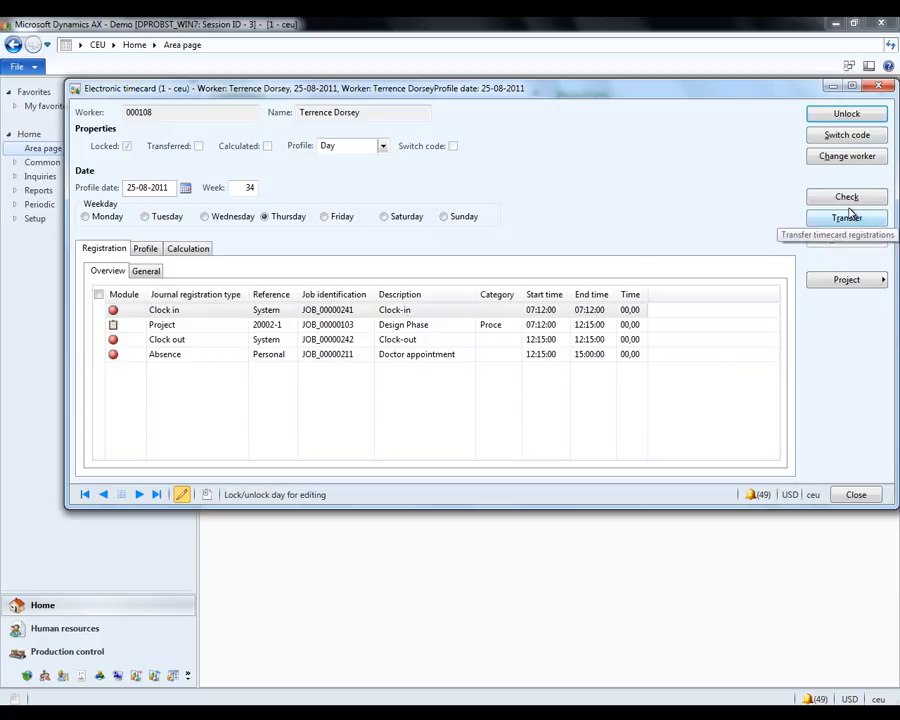
pyautogui.click(846, 217)
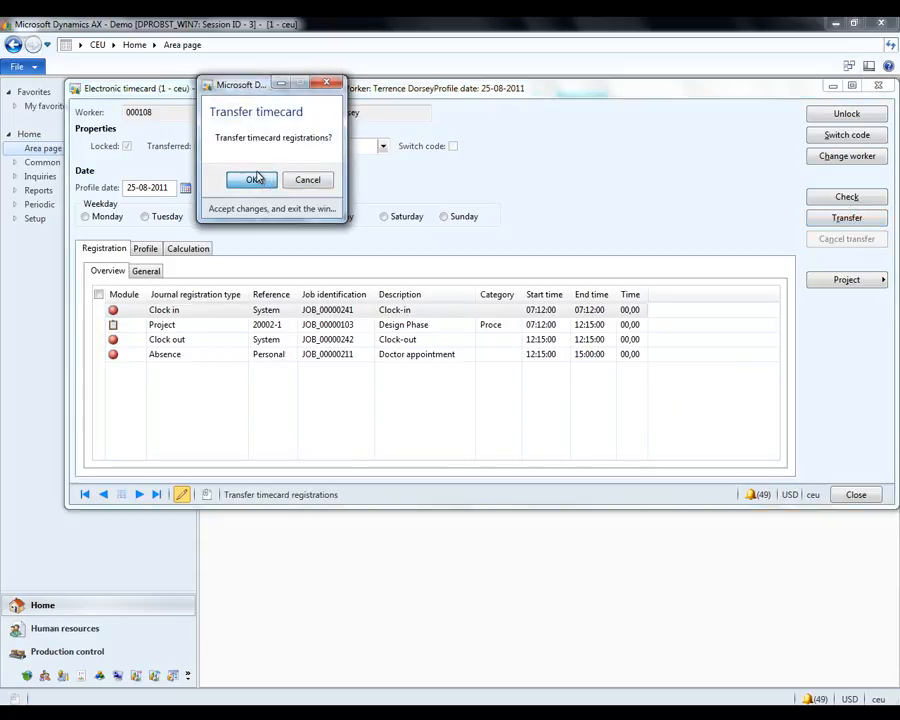
pyautogui.click(251, 179)
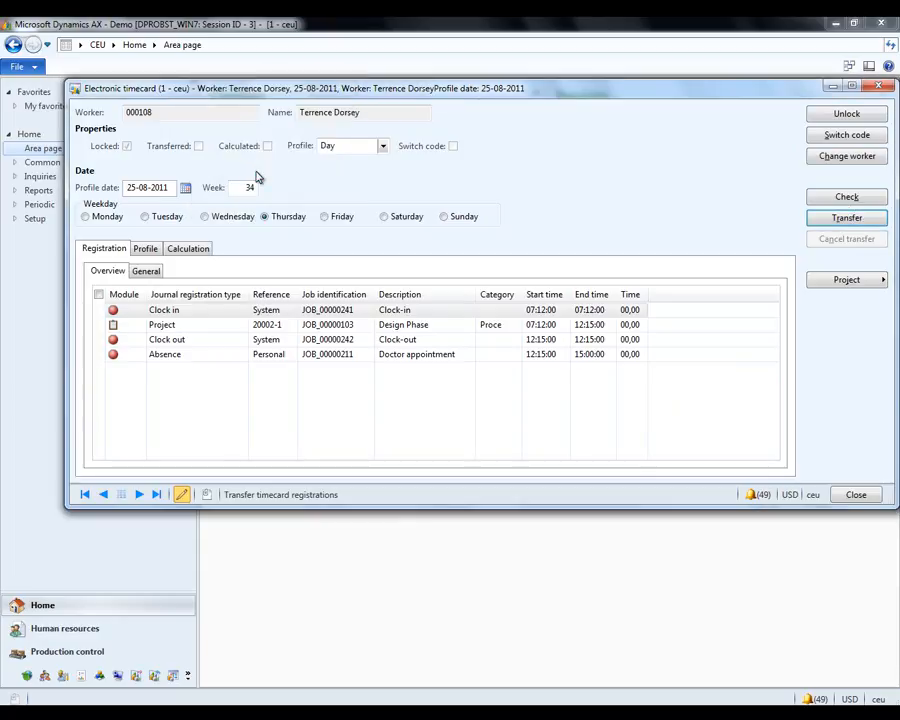
pyautogui.click(846, 218)
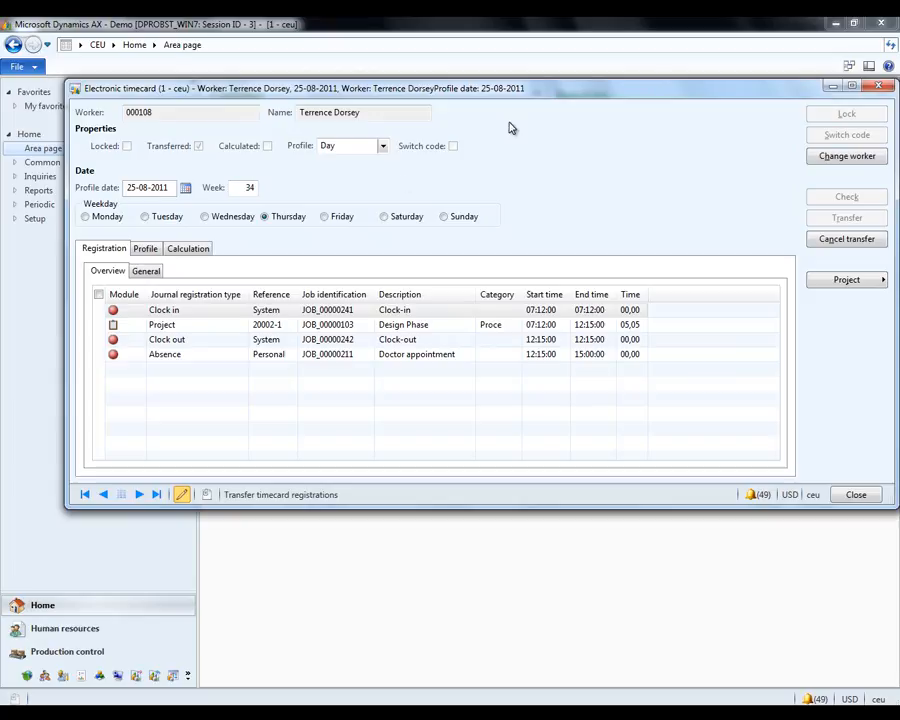
pyautogui.click(855, 494)
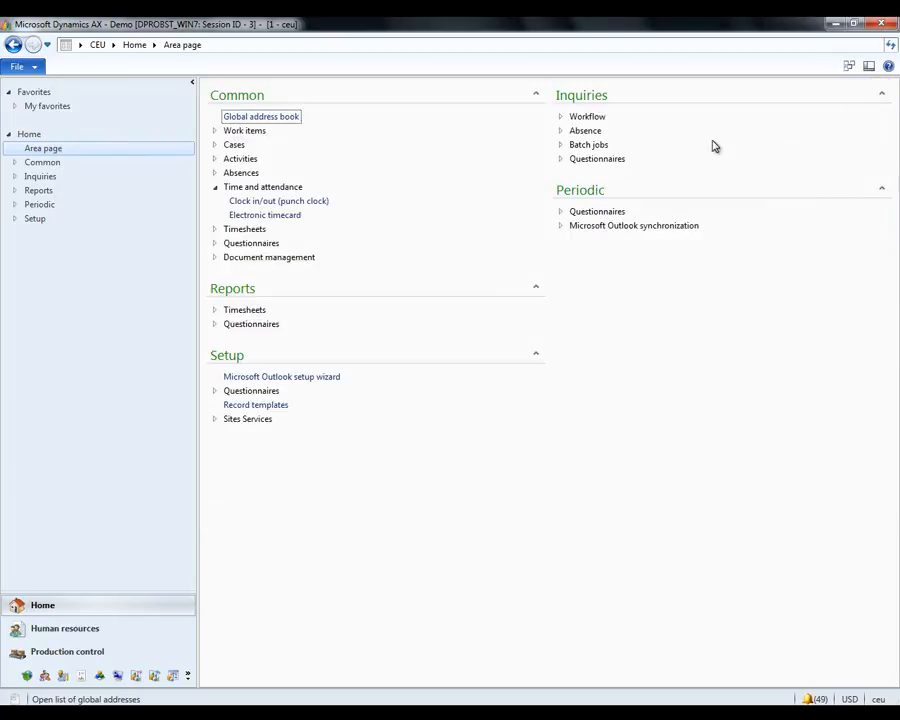
# - Open the Human resources area page to reach the time and attendance tasks
pyautogui.click(65, 628)
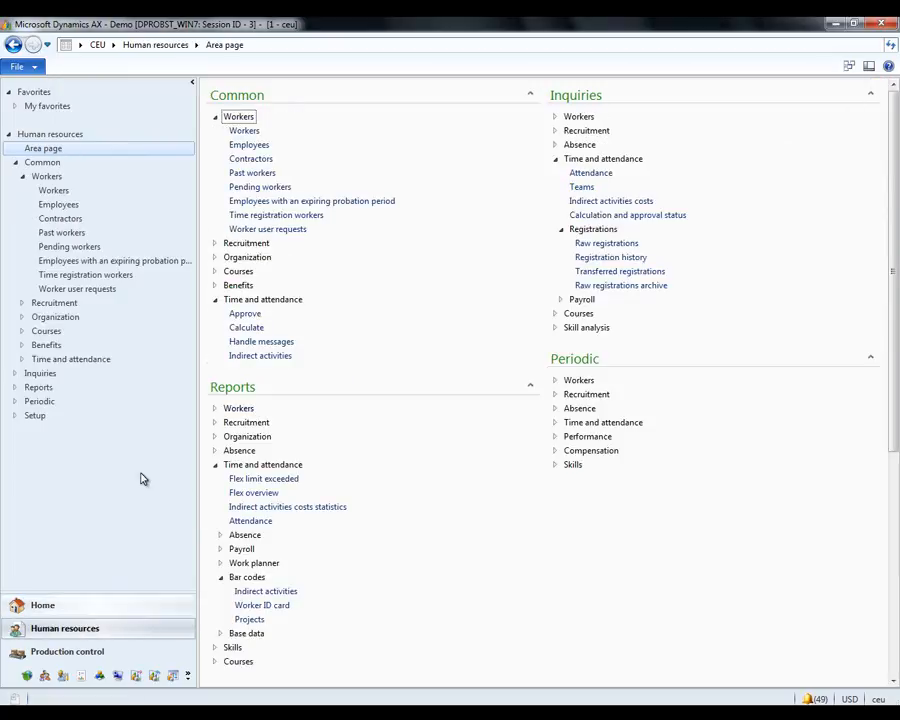
pyautogui.moveTo(280, 252)
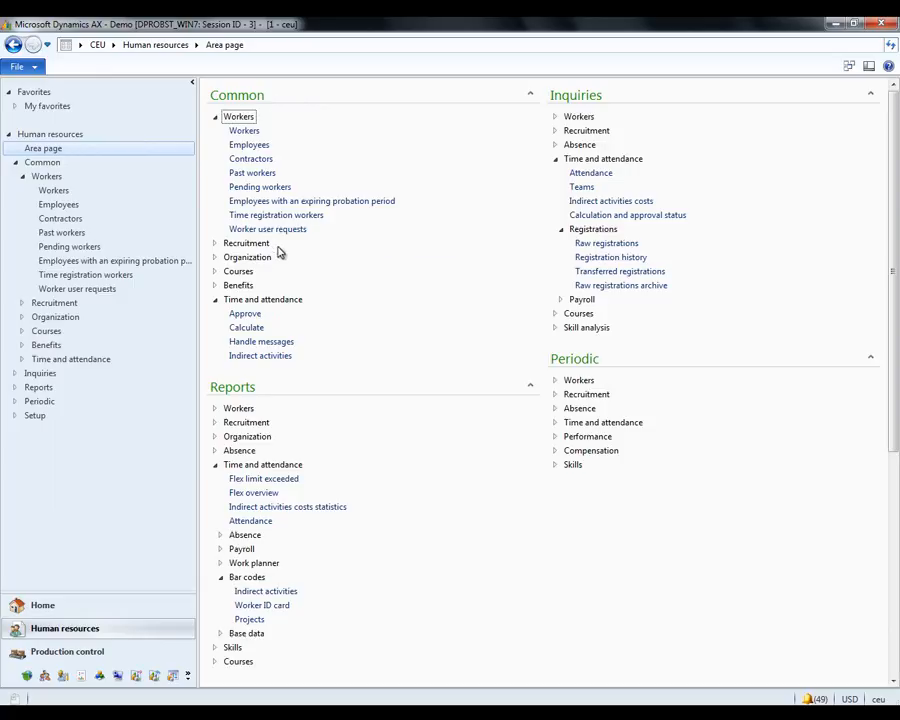
pyautogui.moveTo(261, 521)
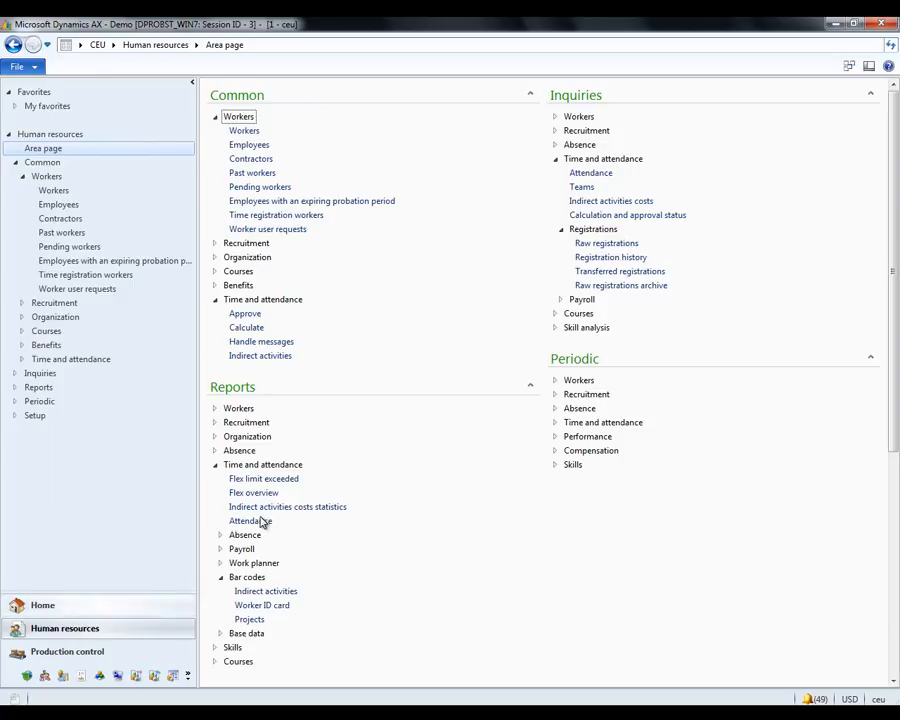
pyautogui.moveTo(245, 314)
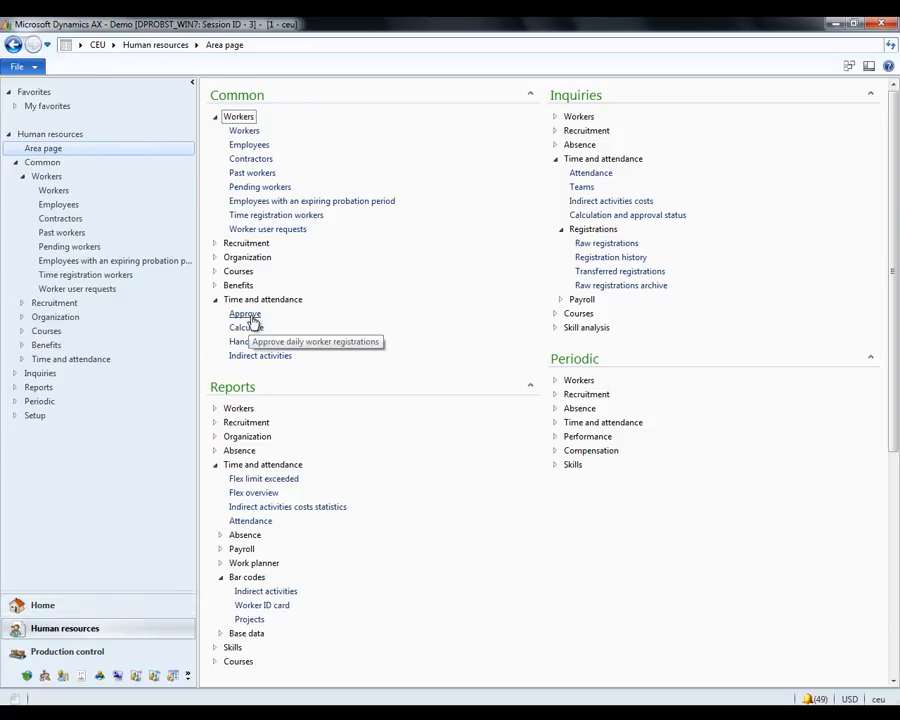
pyautogui.moveTo(246, 327)
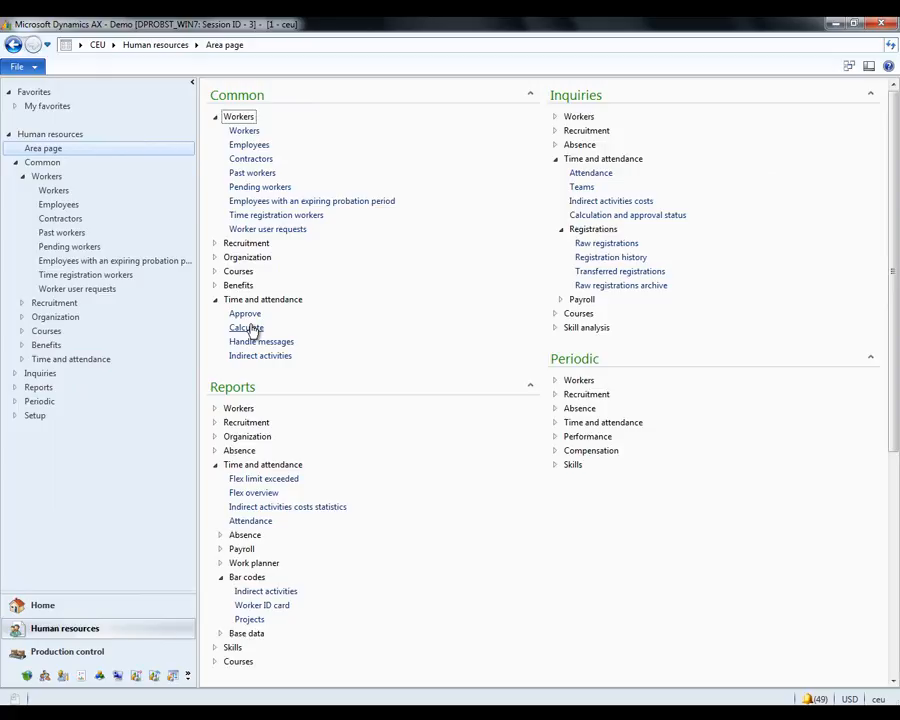
pyautogui.click(245, 313)
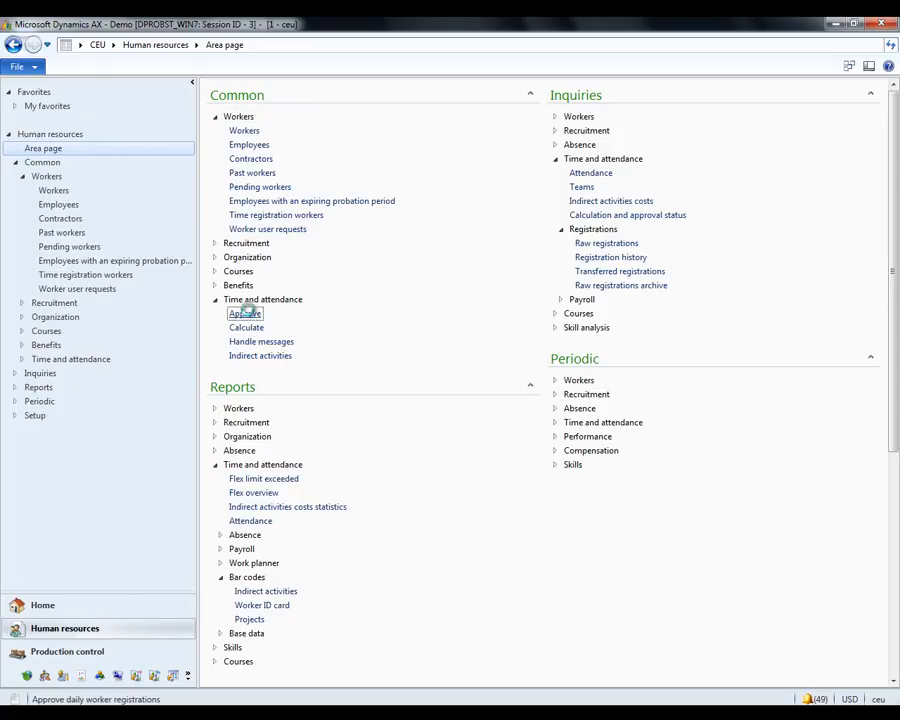
# - Open Approve for approval group Service and step back to 25-08-2011
pyautogui.click(244, 313)
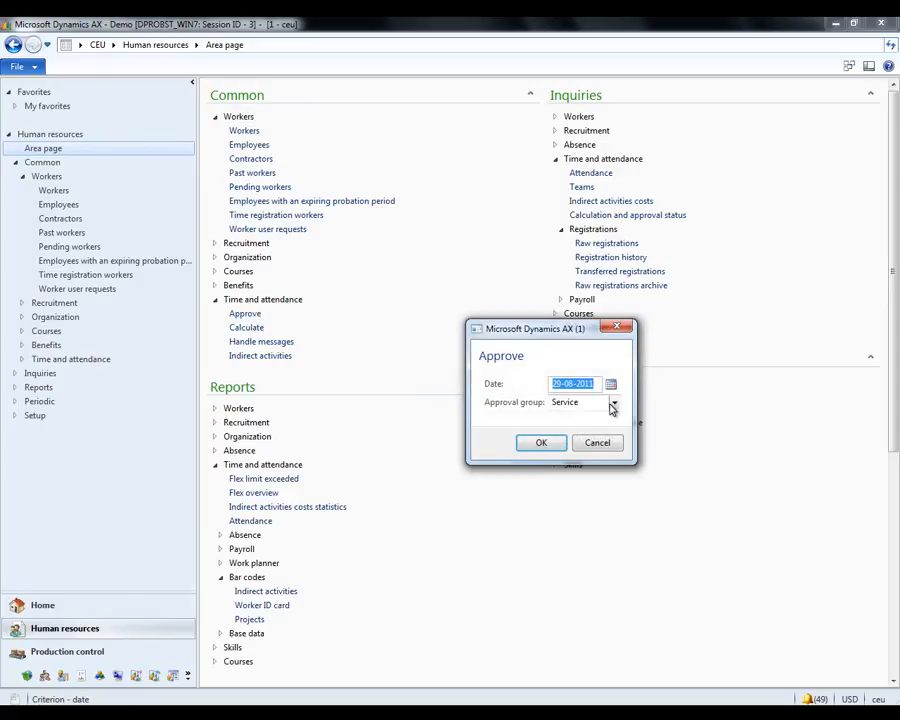
pyautogui.click(540, 442)
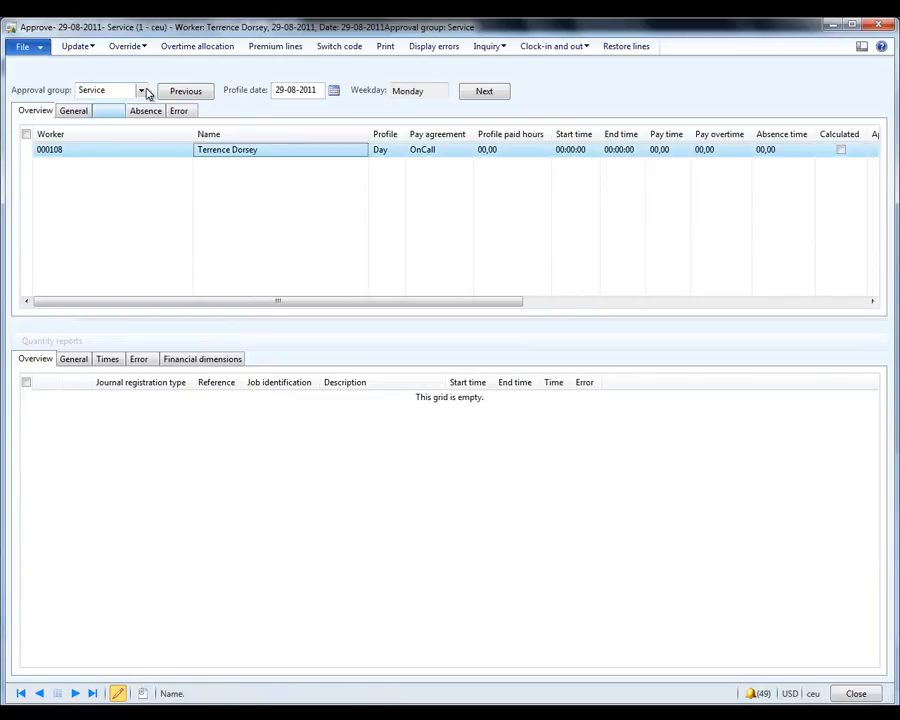
pyautogui.click(185, 91)
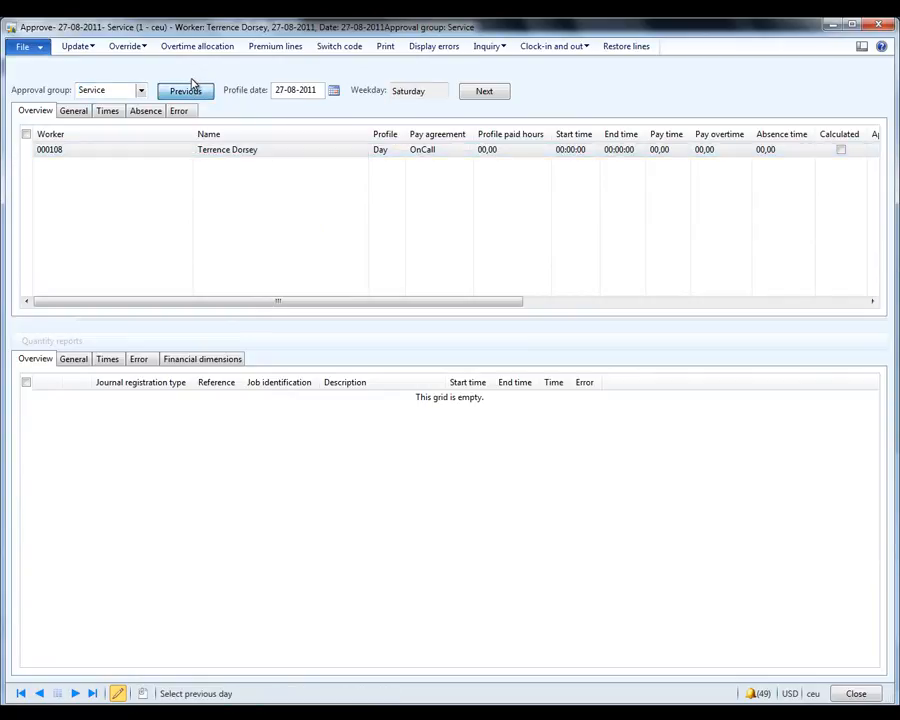
pyautogui.click(184, 91)
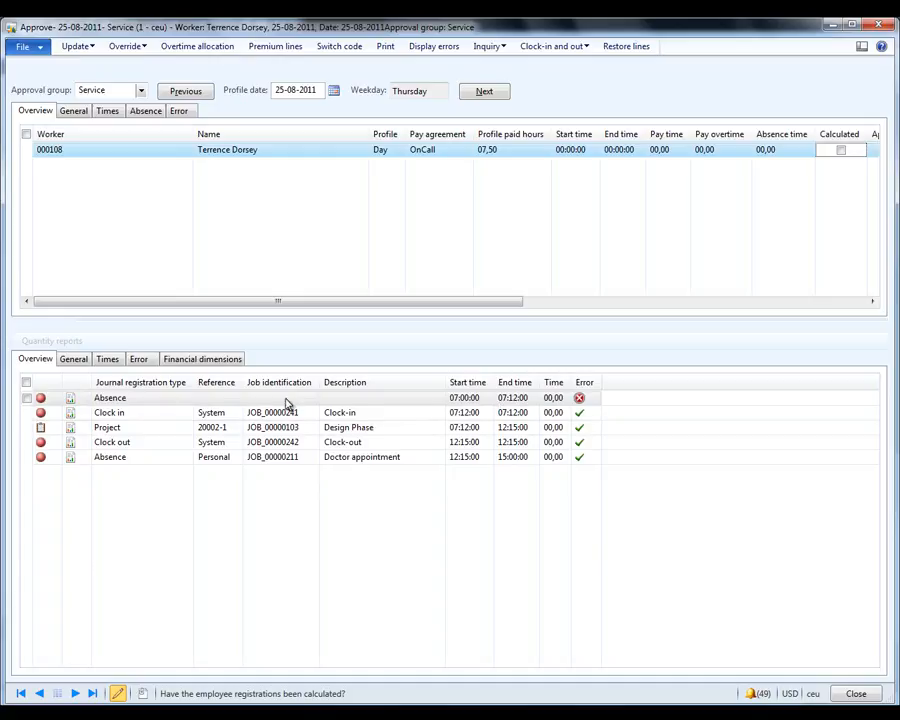
# - Set the Illness absence job on the 07:00 absence line and recalculate the day
pyautogui.click(145, 110)
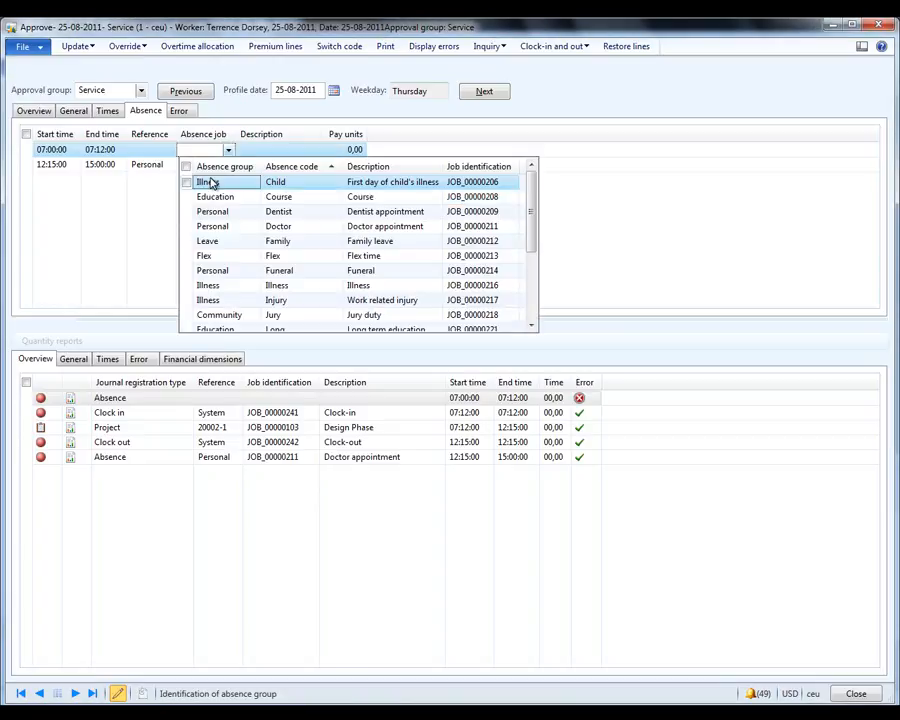
pyautogui.moveTo(220, 241)
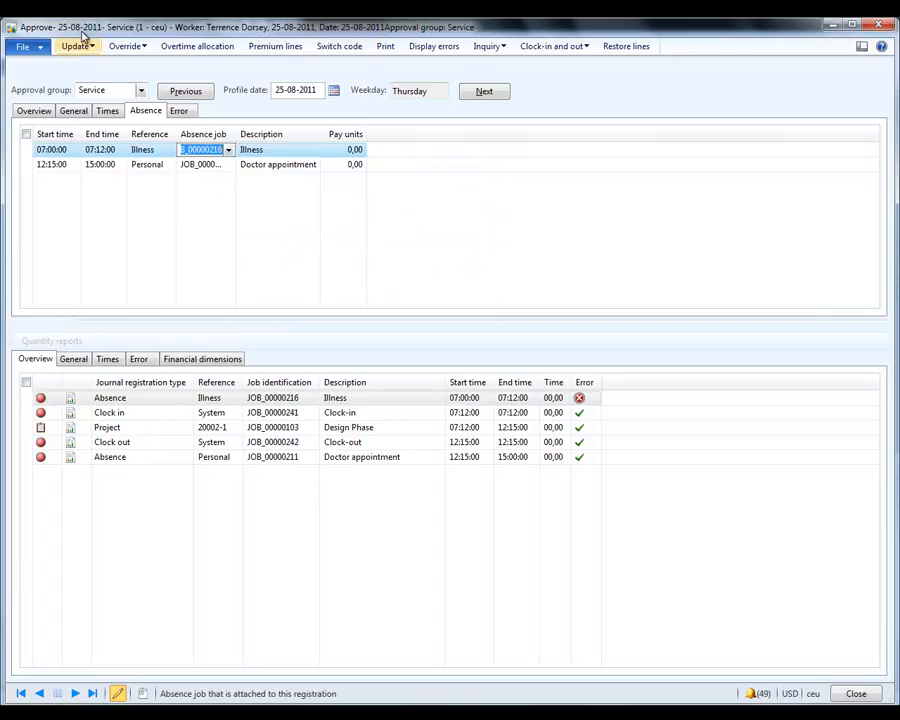
pyautogui.click(34, 110)
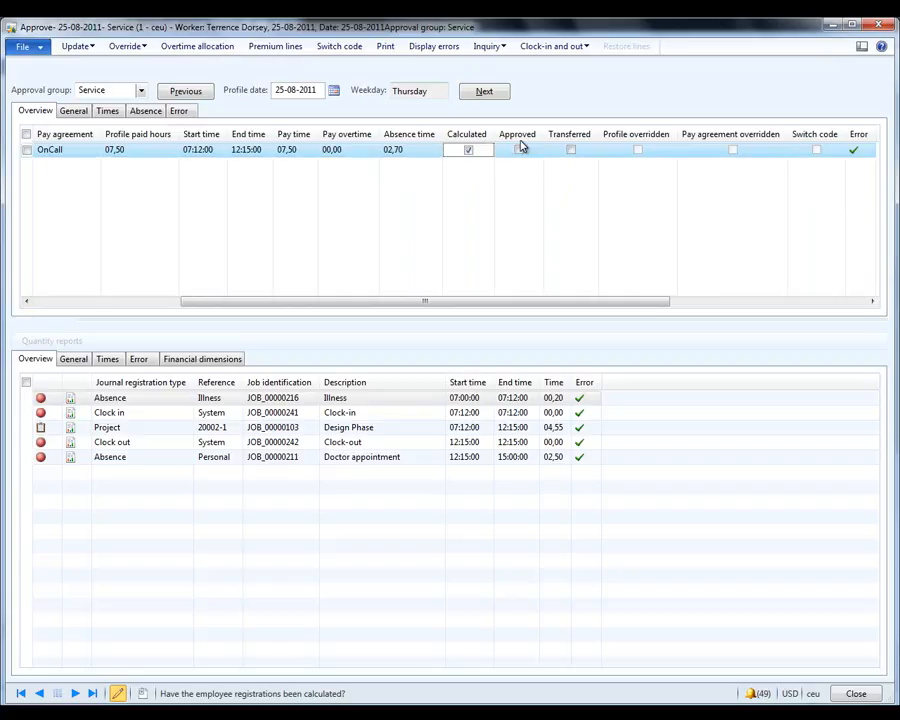
pyautogui.click(518, 149)
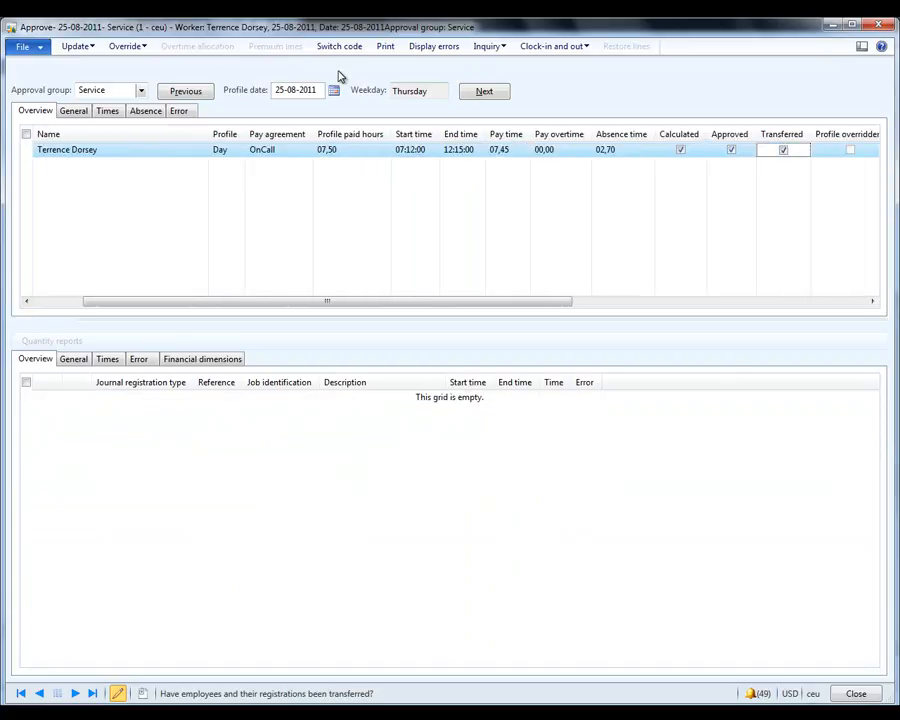
pyautogui.moveTo(300, 61)
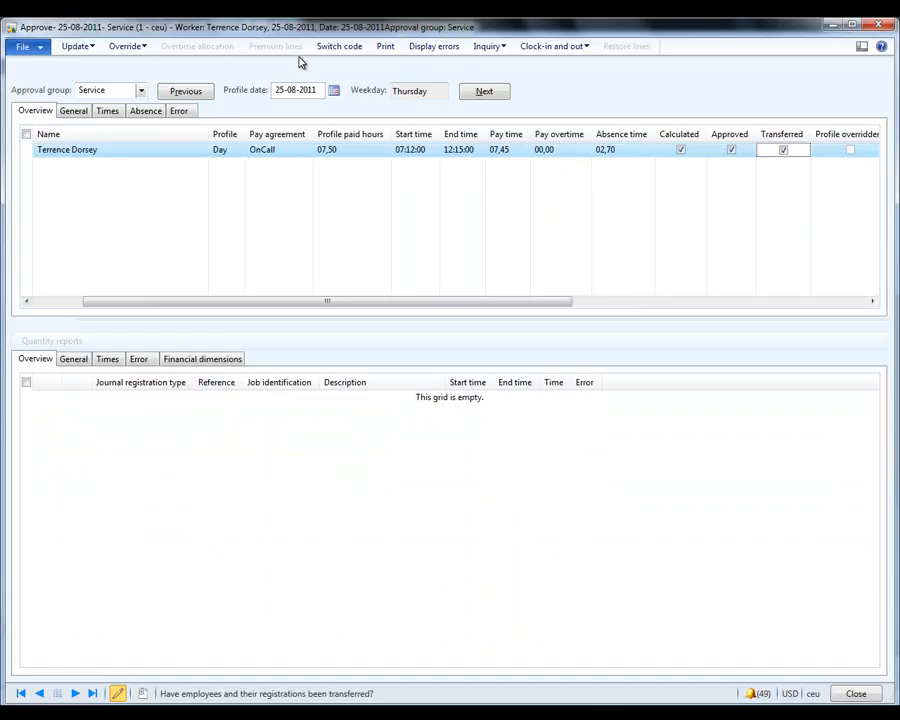
pyautogui.moveTo(237, 60)
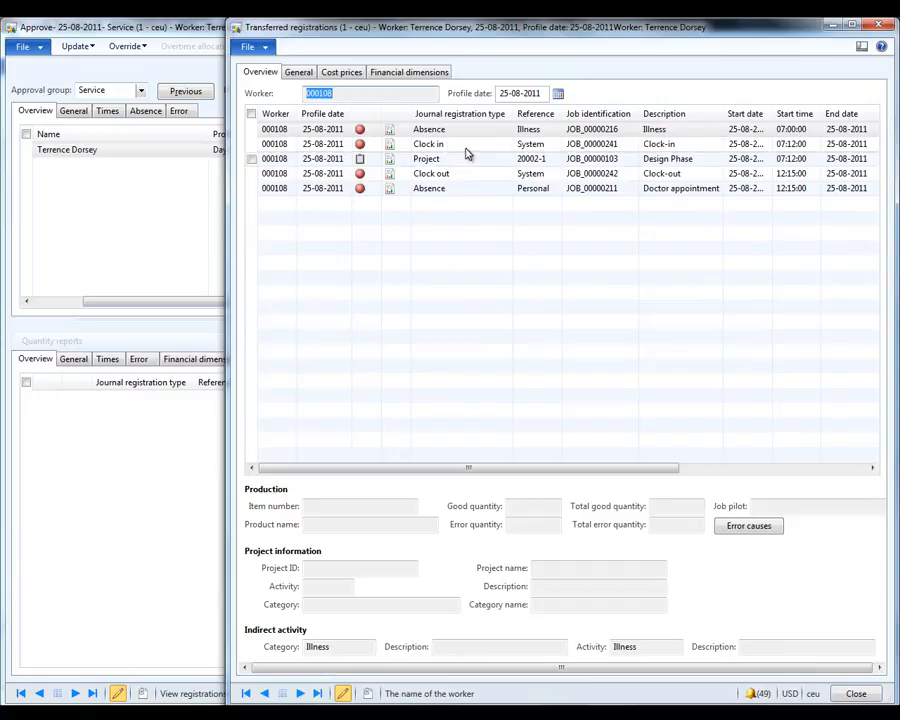
pyautogui.moveTo(465, 153)
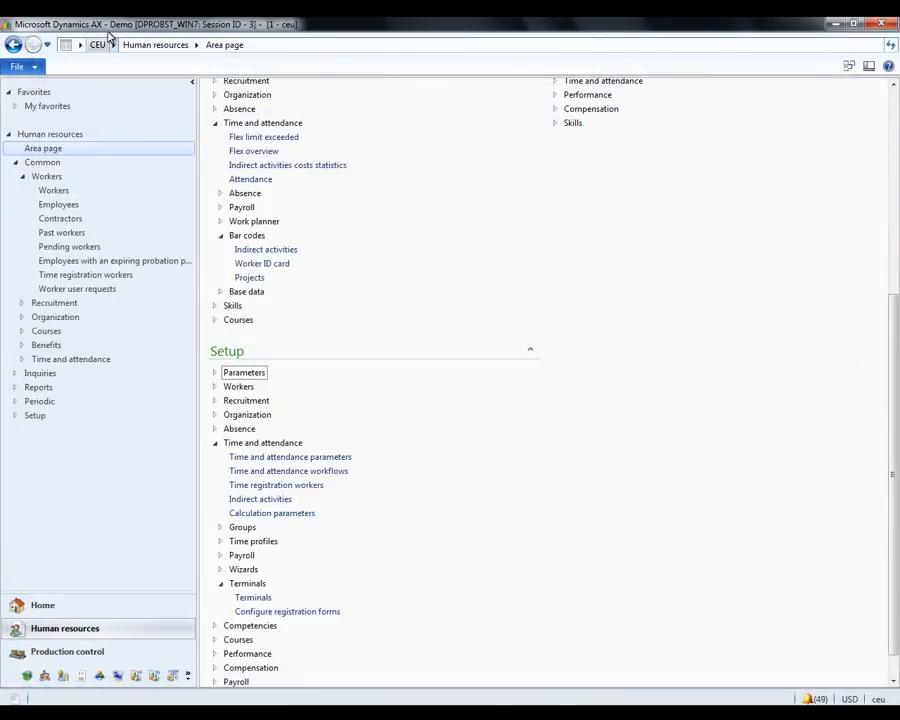
# - Open Project management hour journals, show all journals, and select PJJ_000663
pyautogui.click(108, 45)
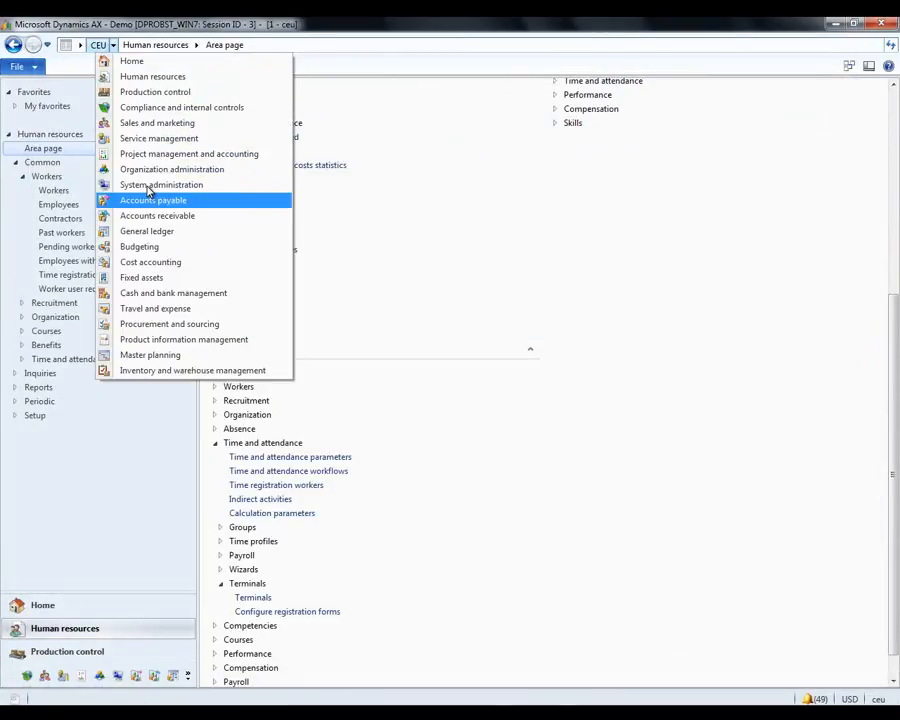
pyautogui.click(189, 153)
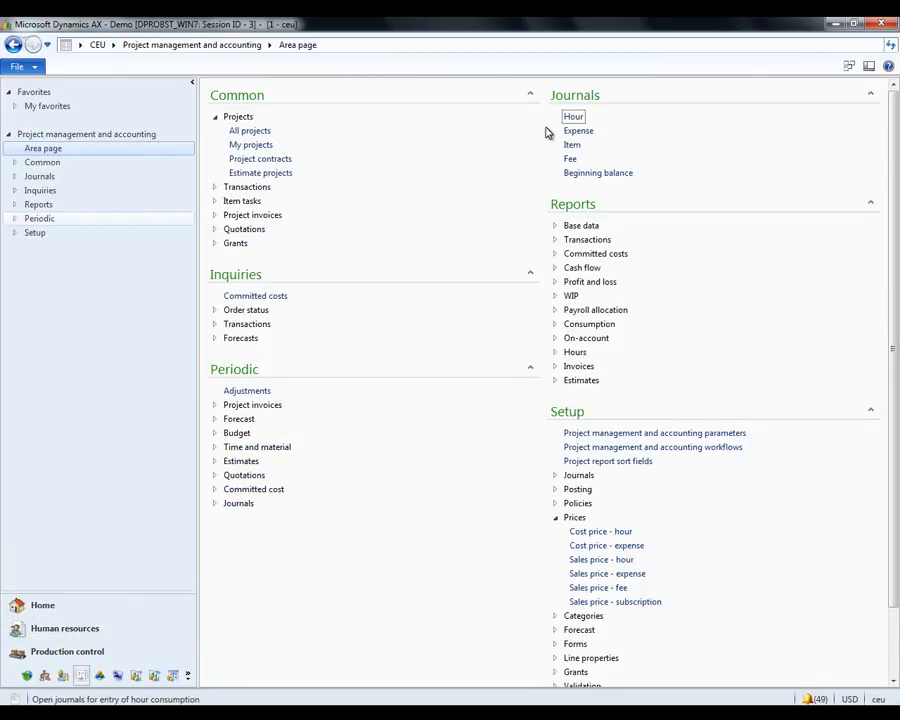
pyautogui.click(573, 116)
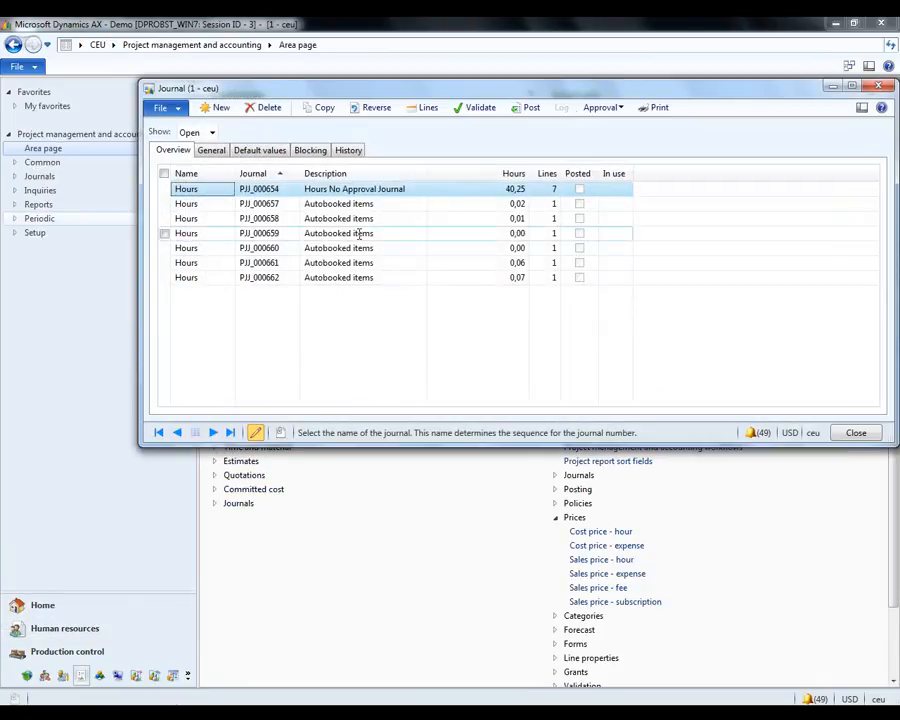
pyautogui.click(210, 132)
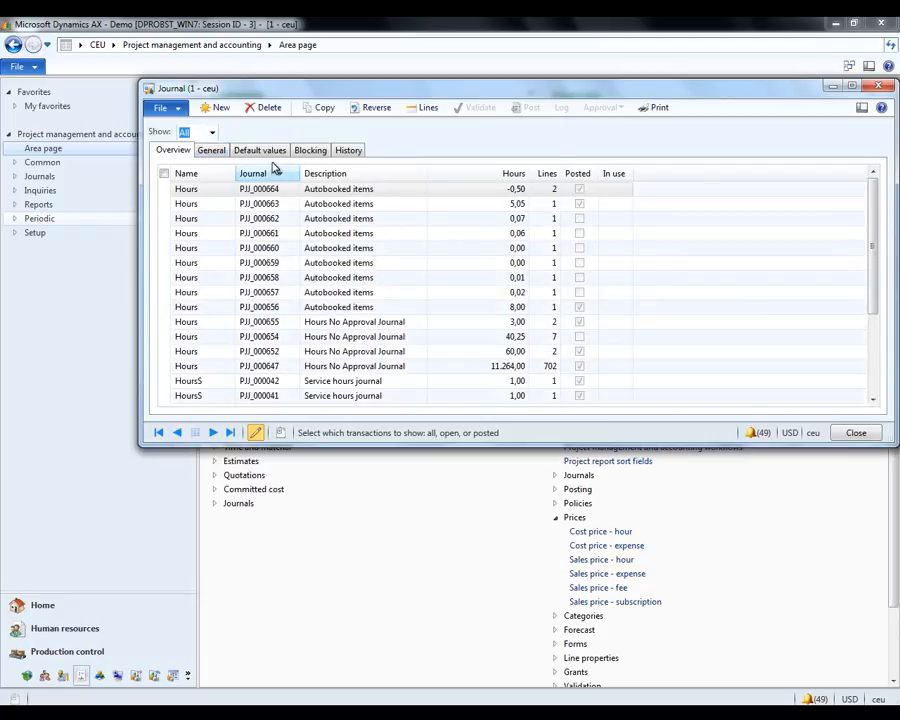
pyautogui.click(259, 203)
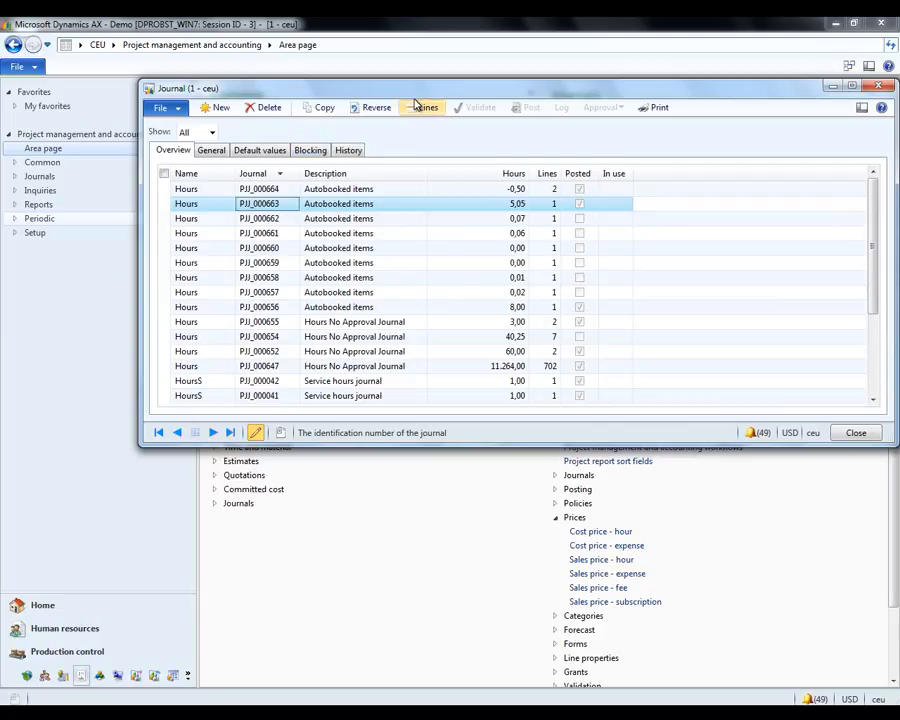
# - Open the lines of hour journal PJJ_000663, showing the 5,05-hour charge
pyautogui.click(424, 107)
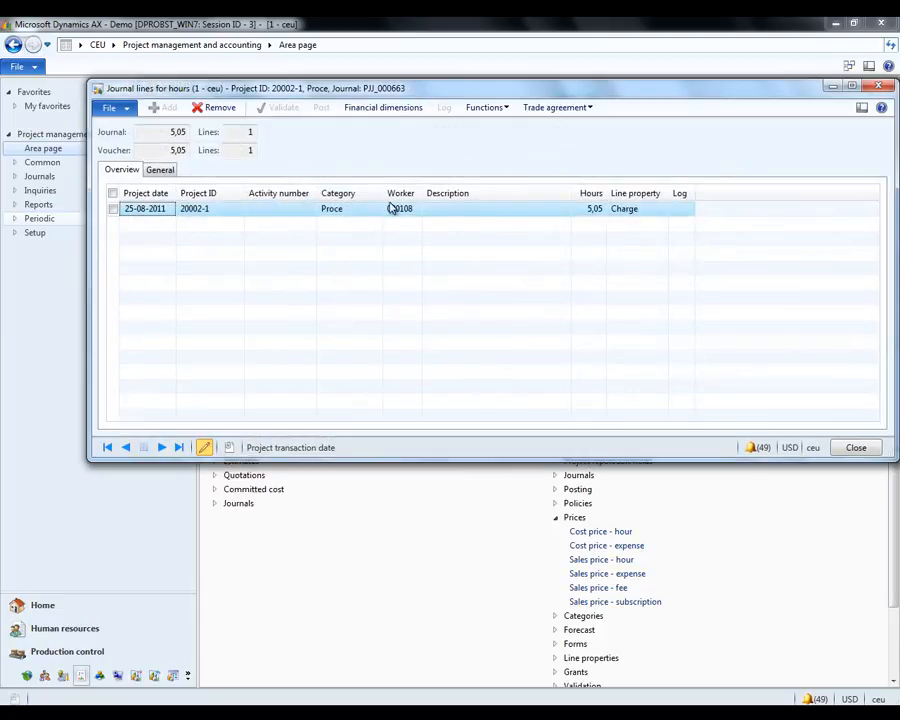
pyautogui.moveTo(399, 208)
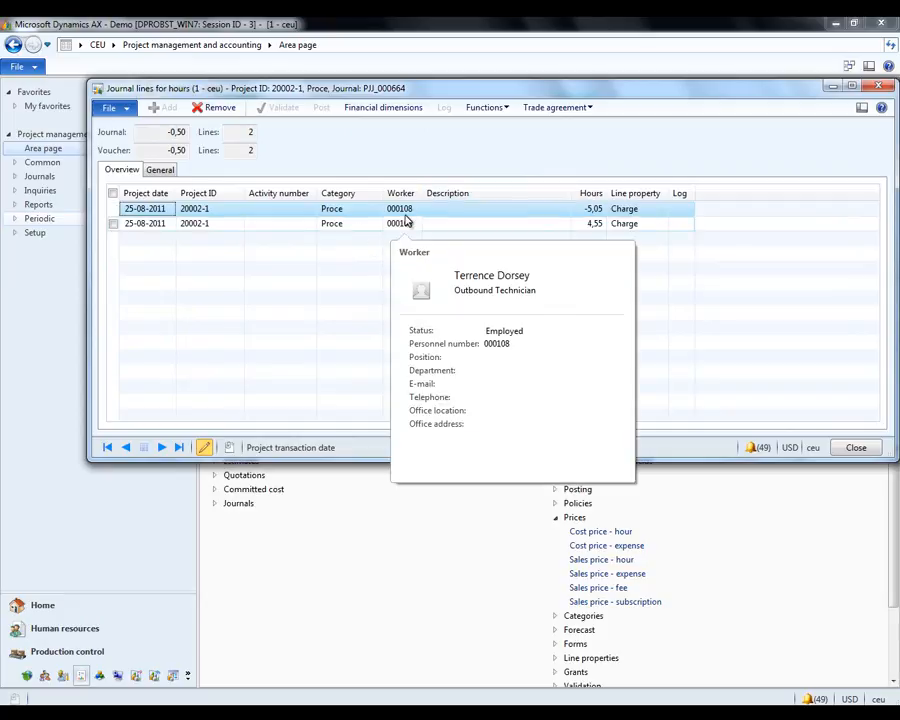
pyautogui.moveTo(408, 208)
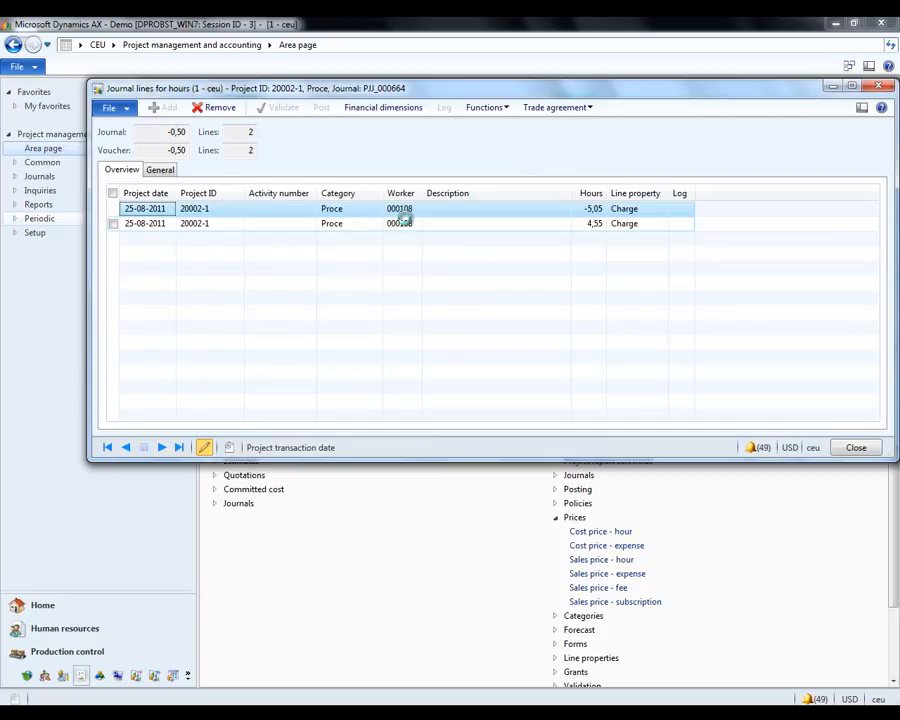
pyautogui.moveTo(399, 223)
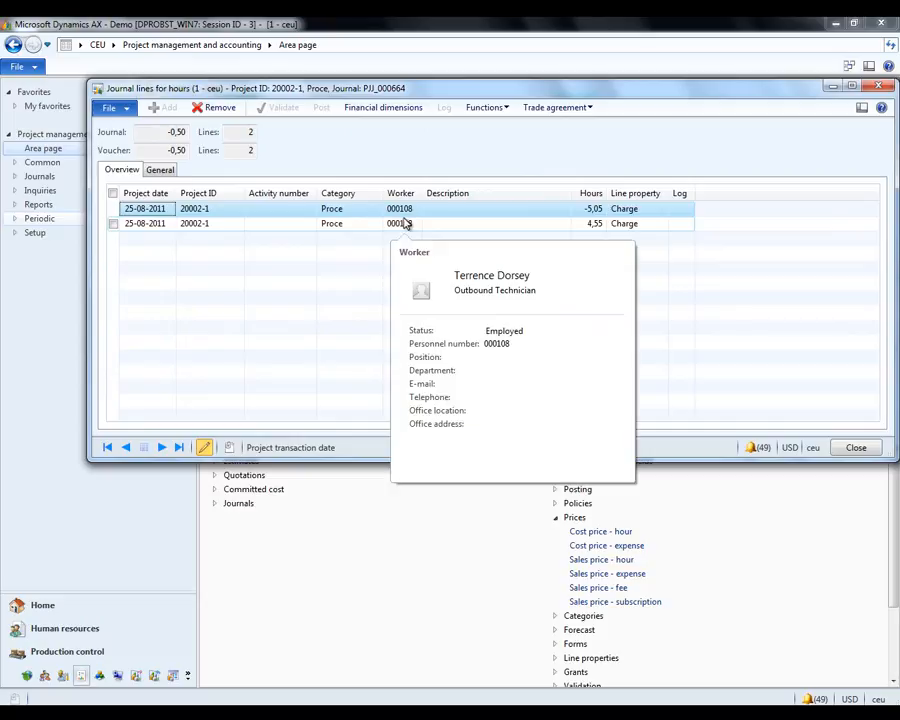
pyautogui.moveTo(400, 223)
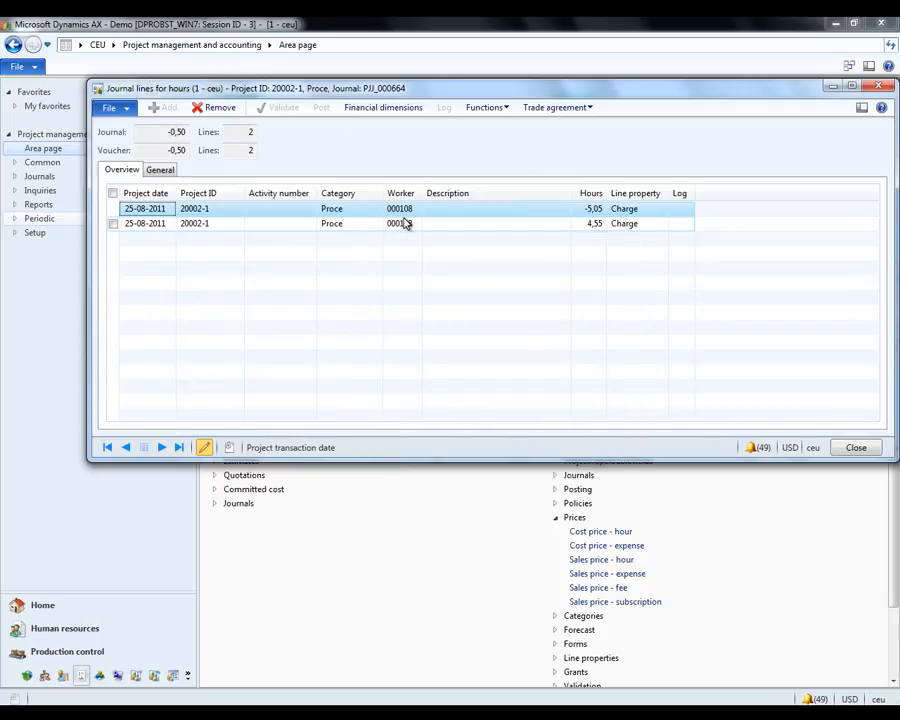